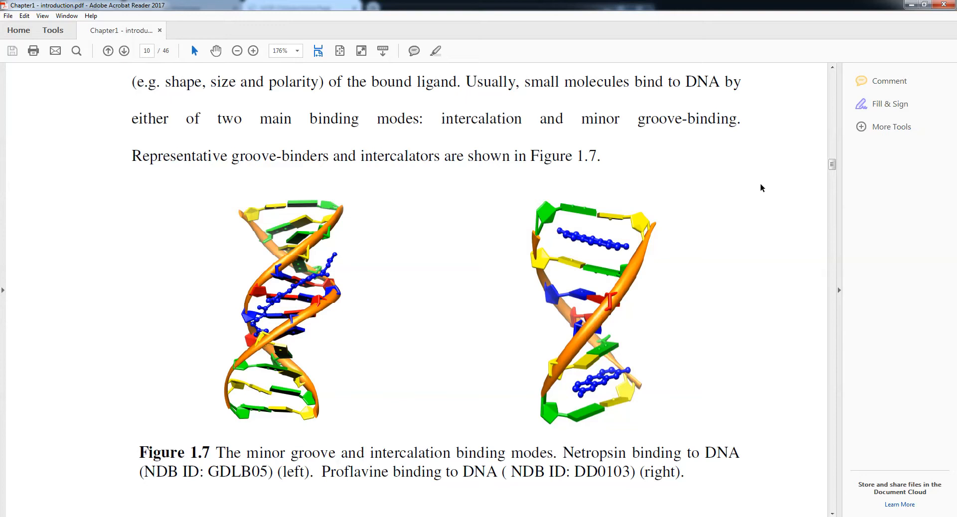
mouse_move(720, 382)
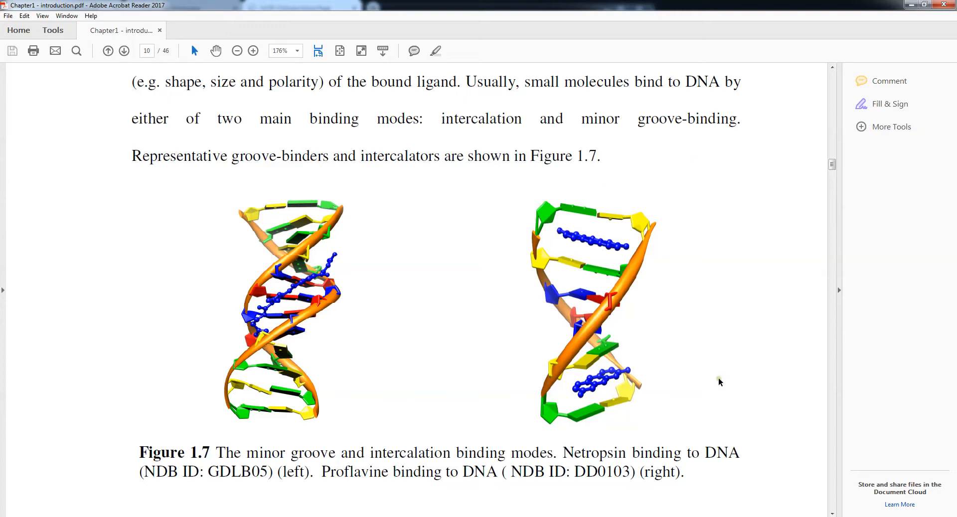
mouse_move(689, 383)
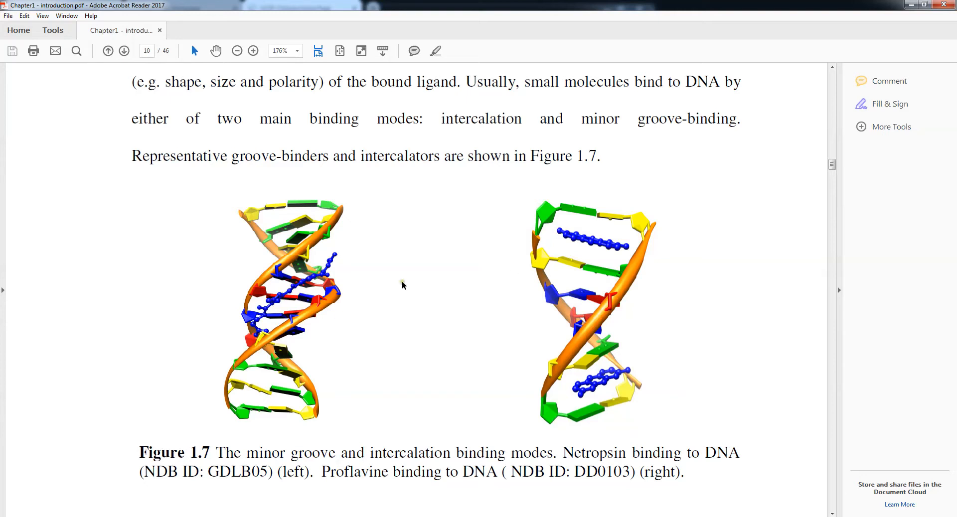
mouse_move(741, 241)
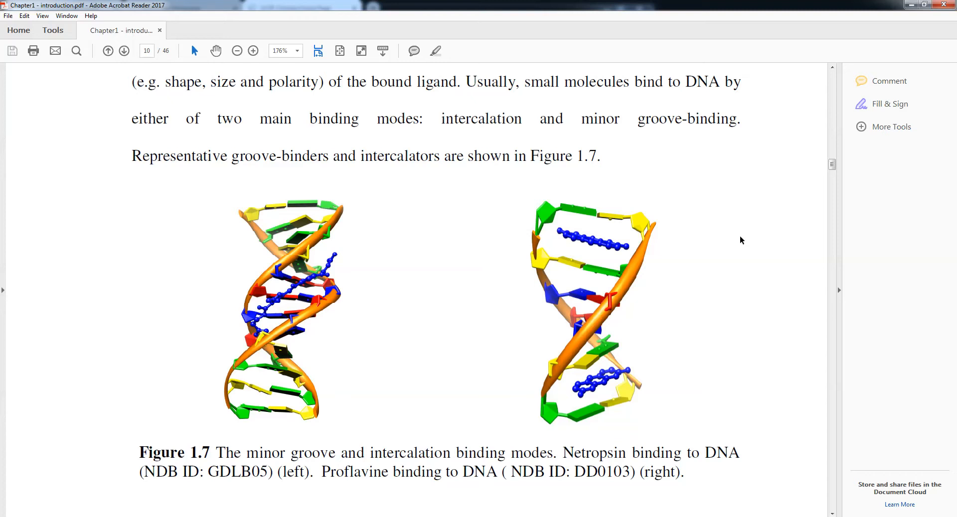
mouse_move(341, 322)
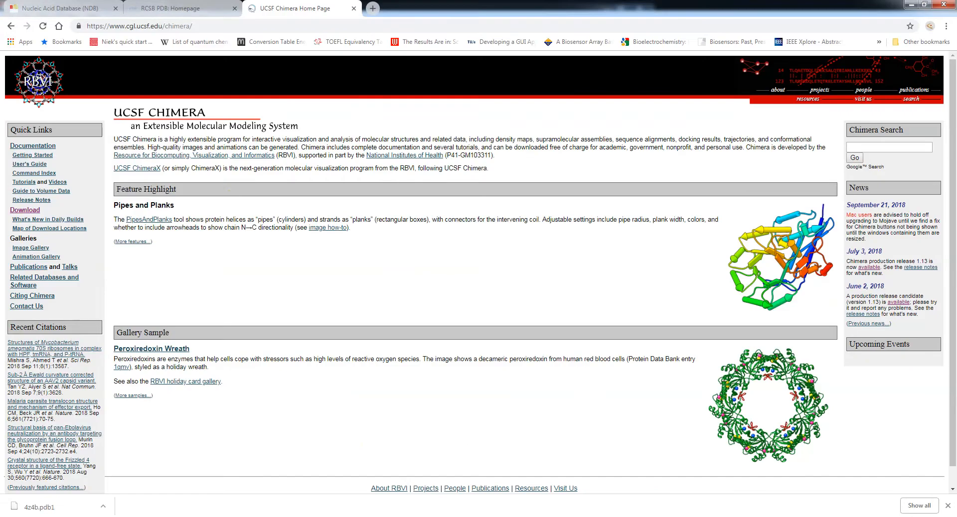
Step: Switch to the RCSB PDB homepage tab and glance through its Search menu
left_click(57, 8)
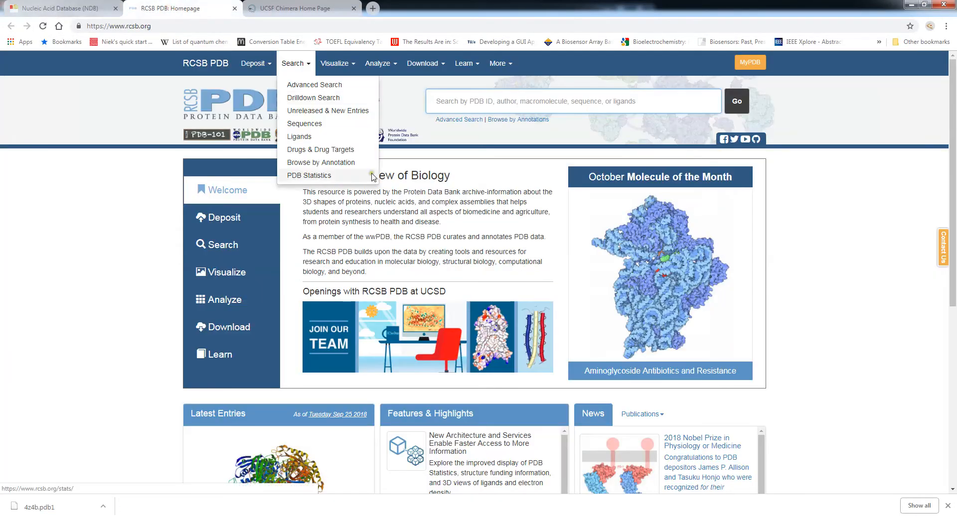
left_click(500, 111)
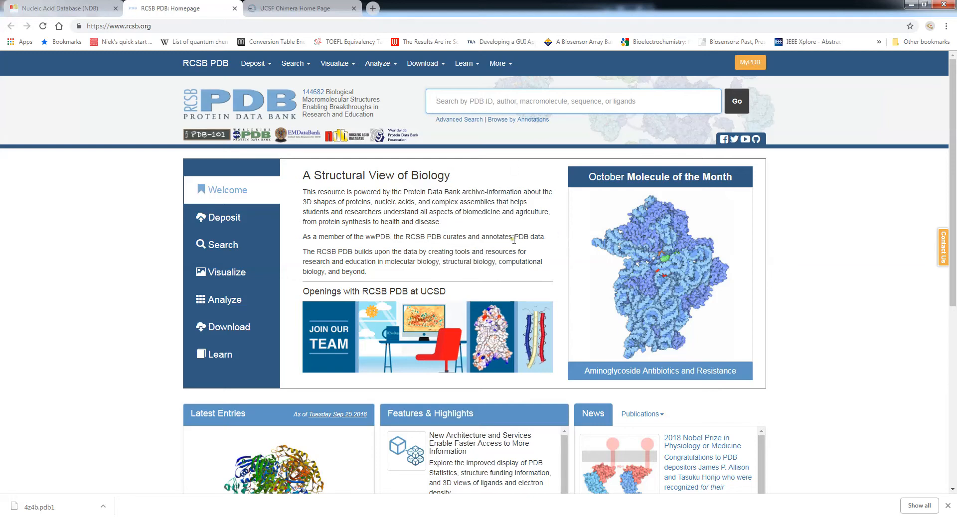
left_click(507, 101)
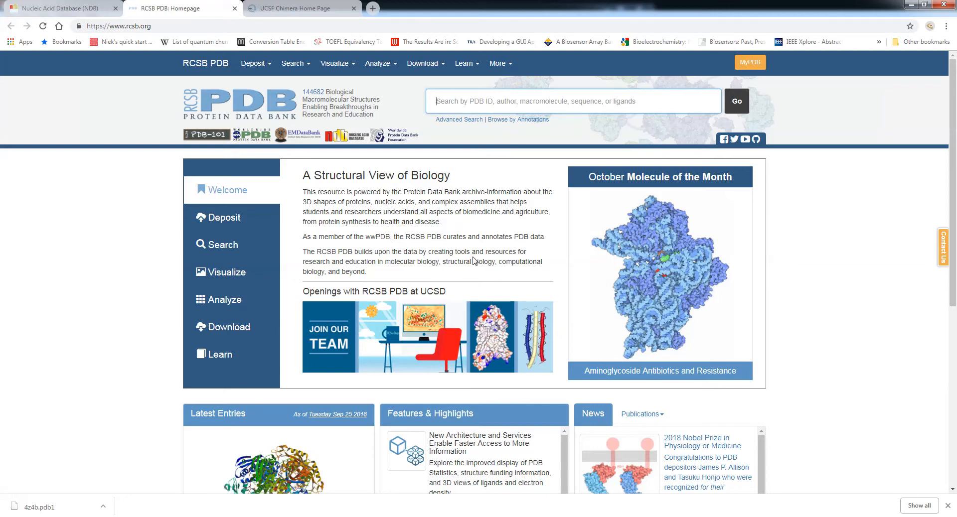
mouse_move(478, 254)
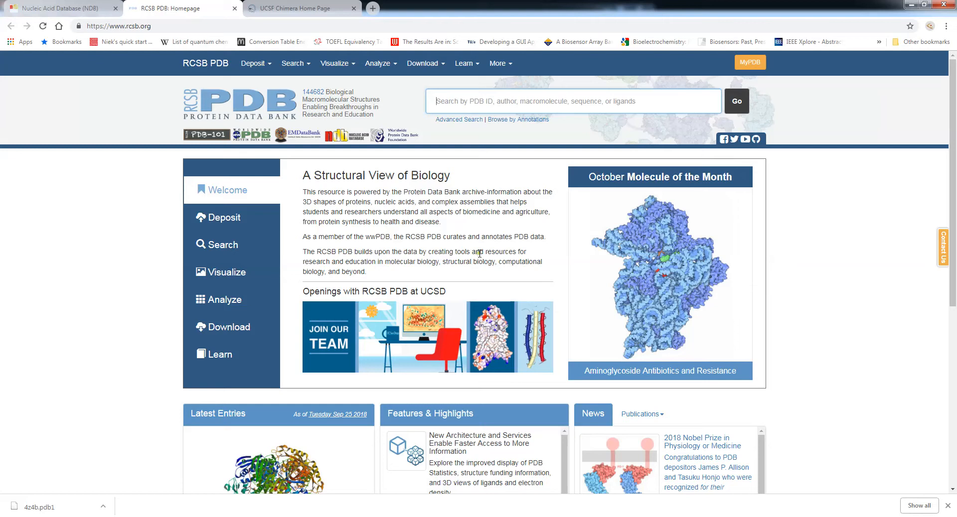
mouse_move(176, 88)
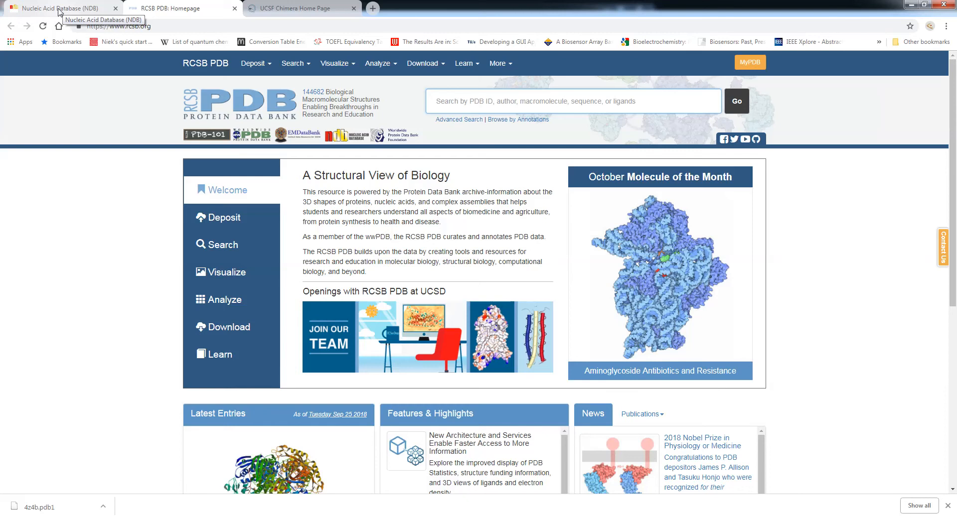
Step: Switch to the Nucleic Acid Database (NDB) welcome page tab
left_click(57, 8)
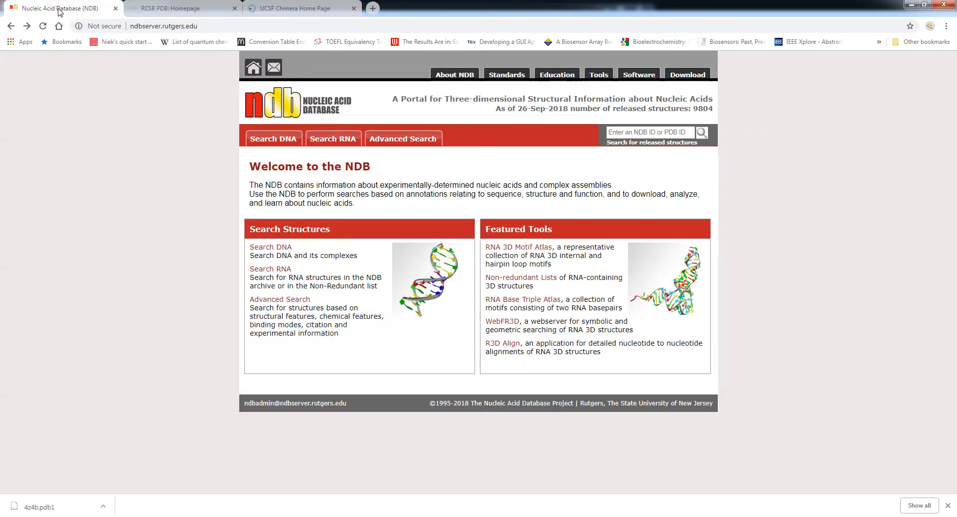
mouse_move(380, 189)
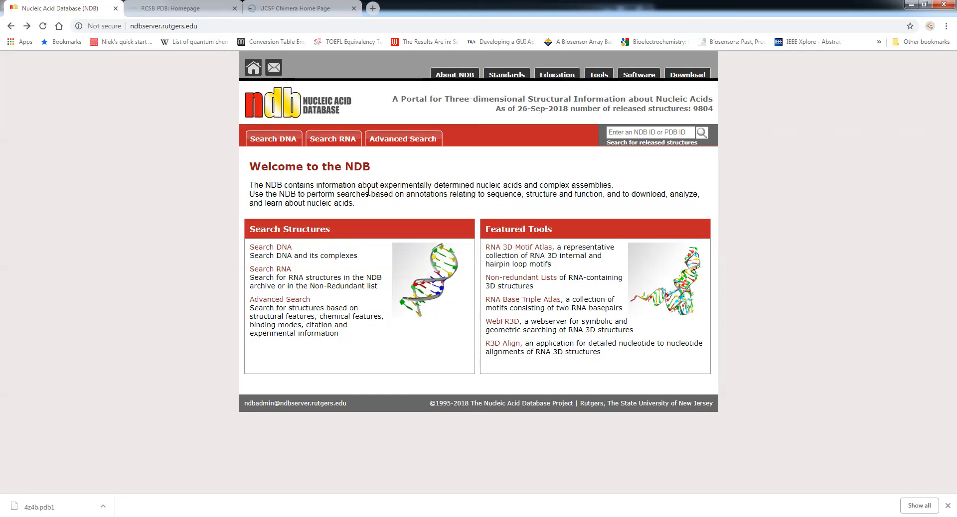
mouse_move(343, 200)
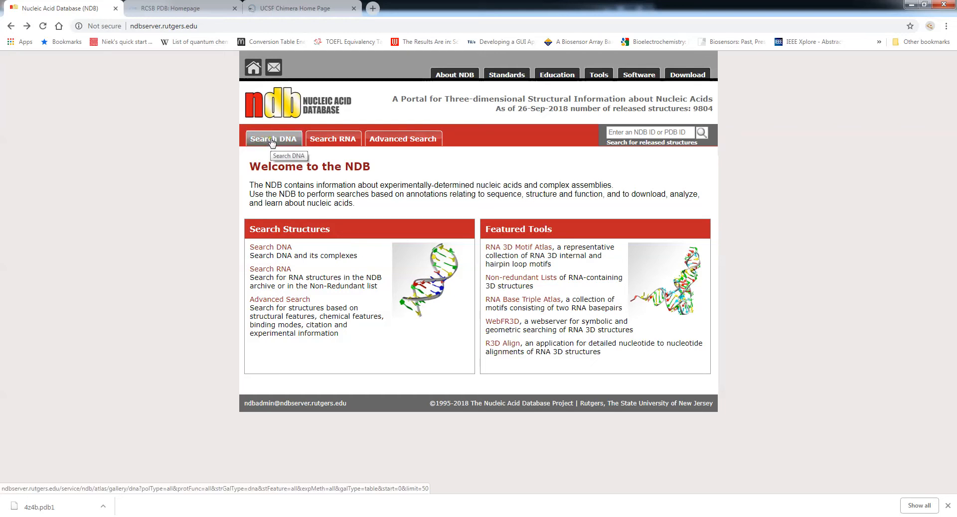
mouse_move(403, 151)
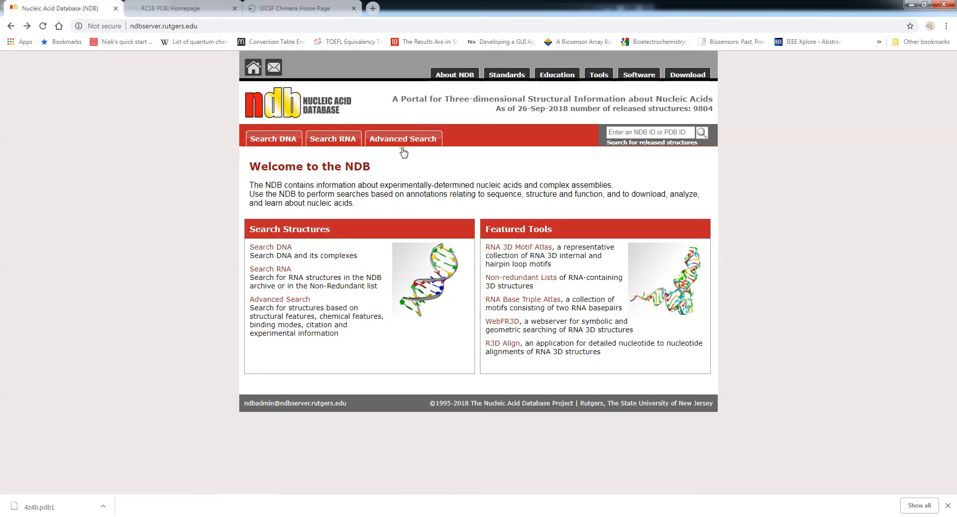
Step: Go to the NDB Advanced Search form and scroll through its search criteria
left_click(402, 138)
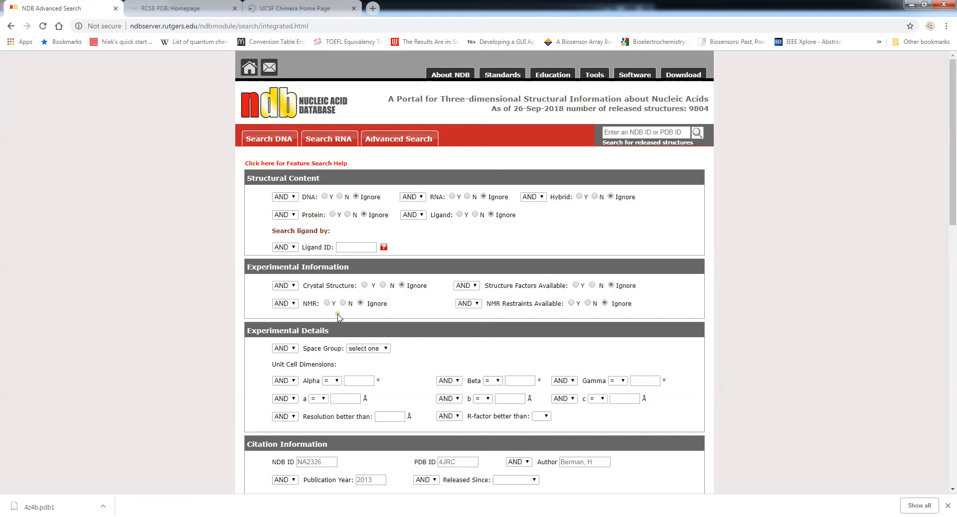
scroll("down", 3)
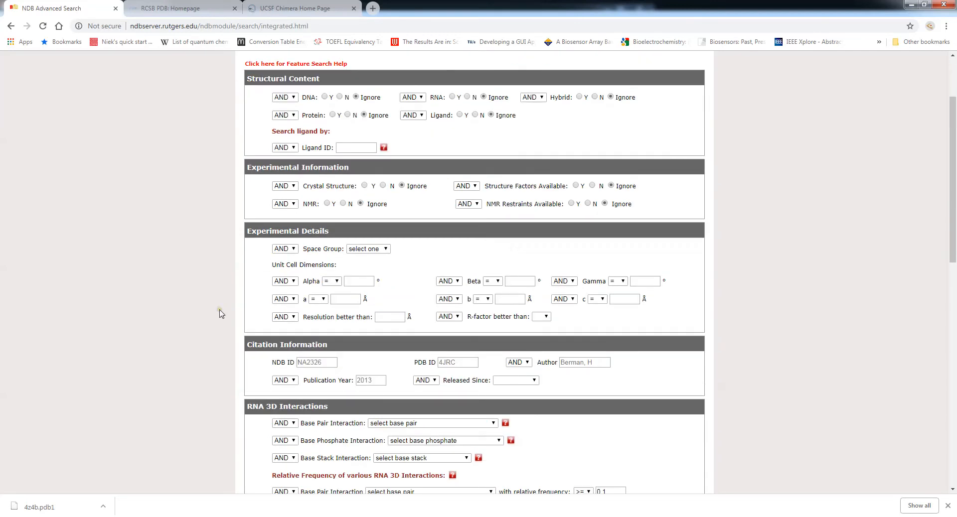
scroll("down", 3)
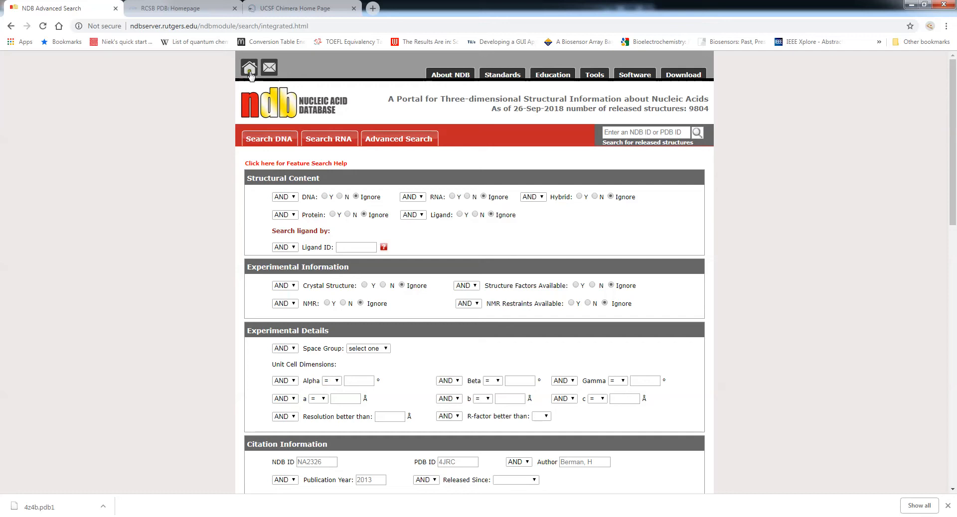
Step: Return to the NDB home page and load the Search DNA listing of all 6655 structures
left_click(249, 67)
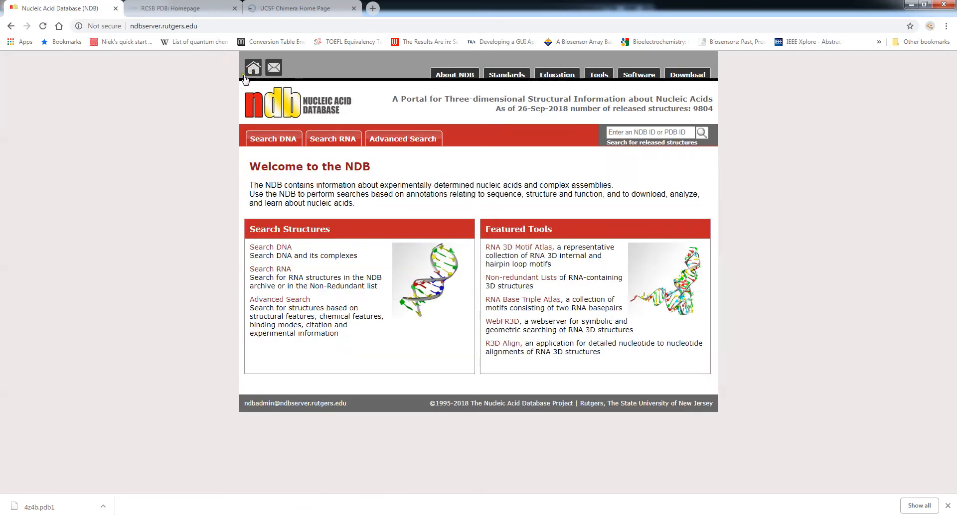
mouse_move(273, 139)
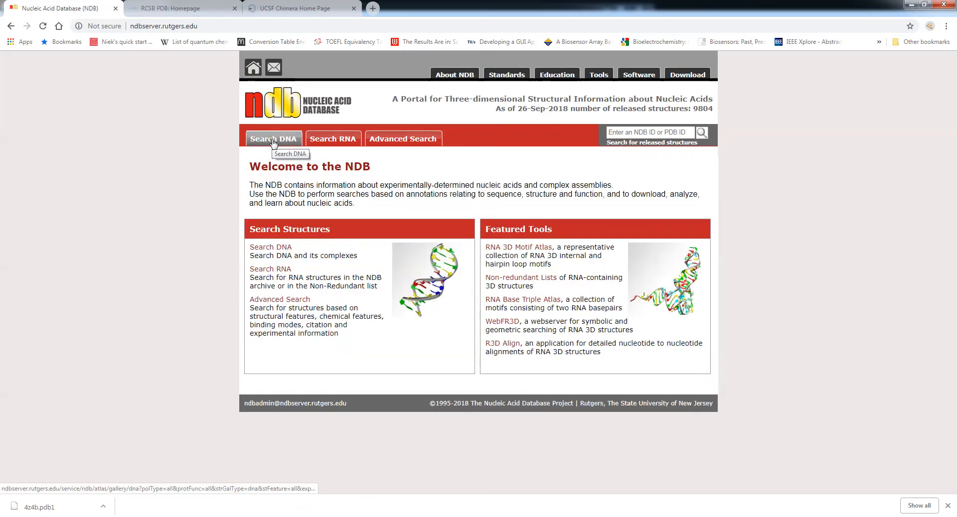
left_click(273, 139)
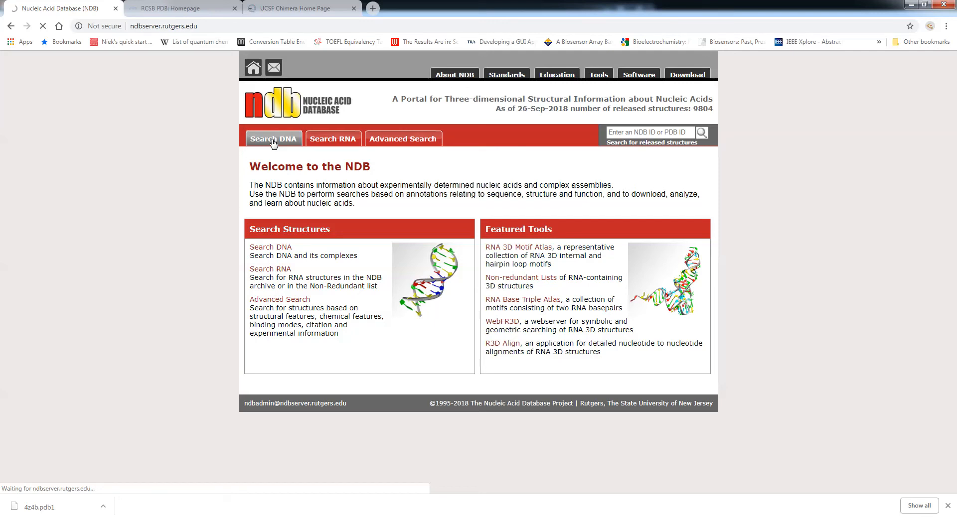
left_click(273, 138)
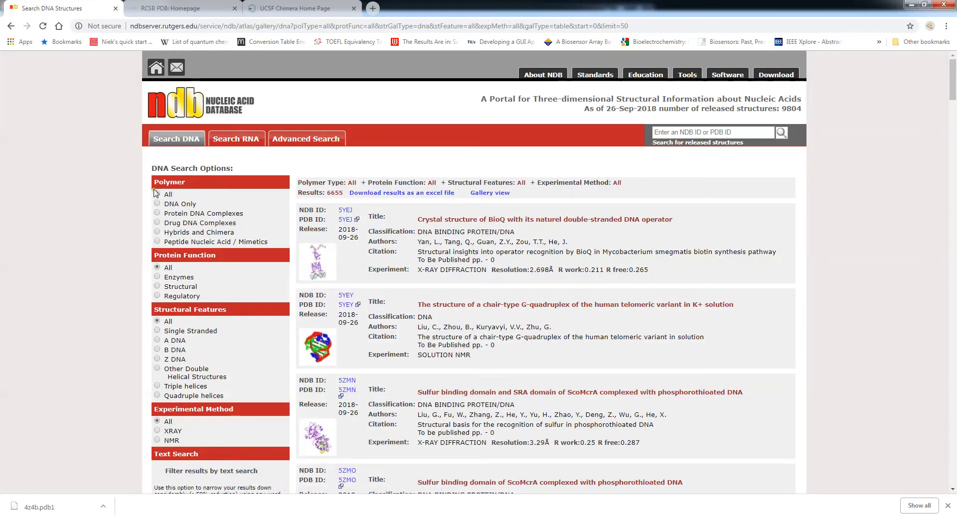
scroll("down", 3)
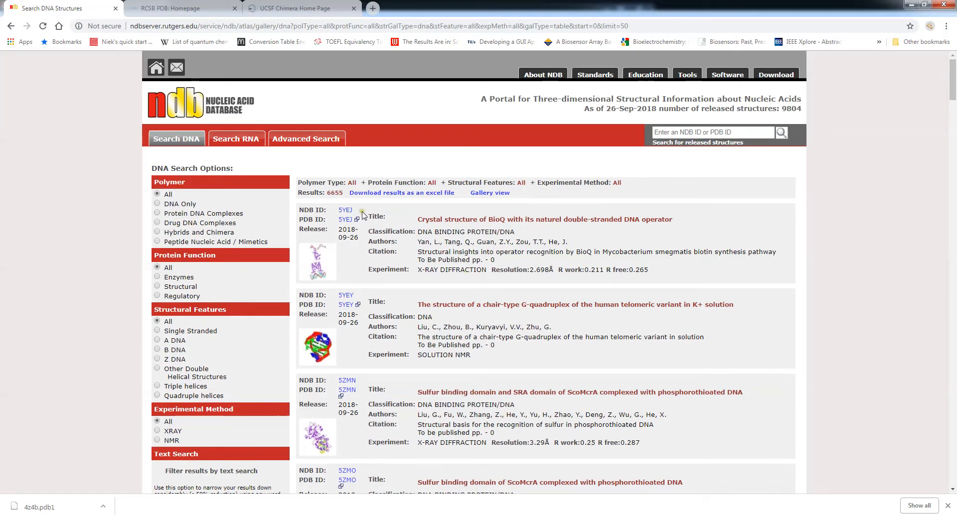
mouse_move(331, 192)
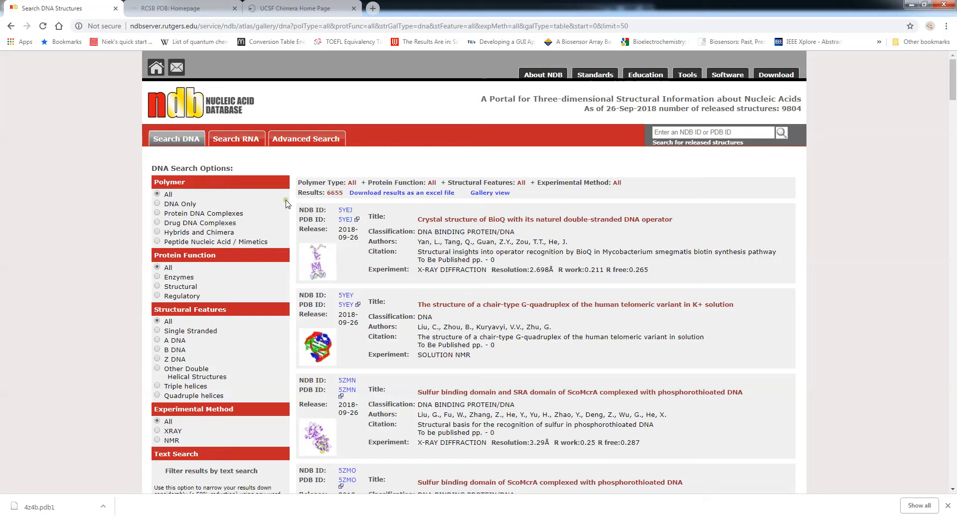
mouse_move(455, 254)
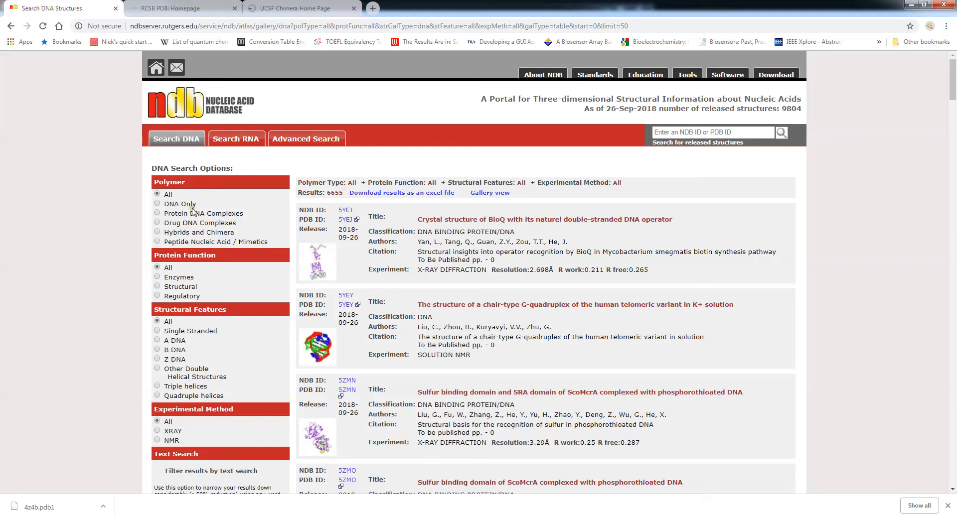
left_click(158, 194)
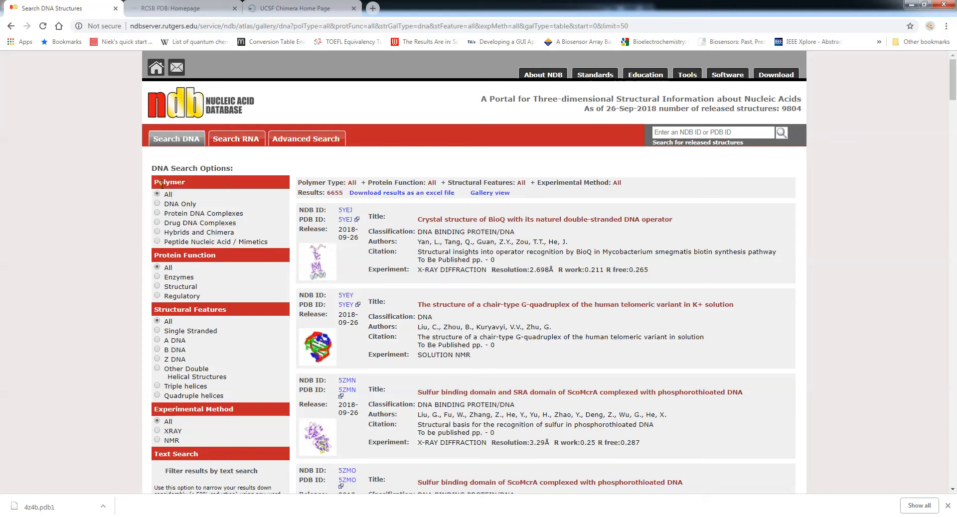
mouse_move(140, 202)
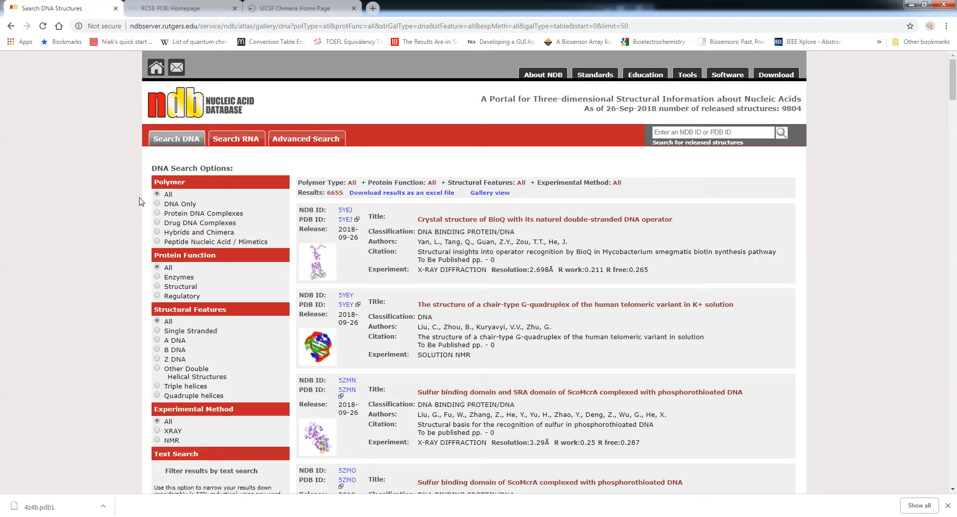
Step: Filter the polymer type to DNA Only (1785 results), then choose drug–DNA complexes
left_click(156, 203)
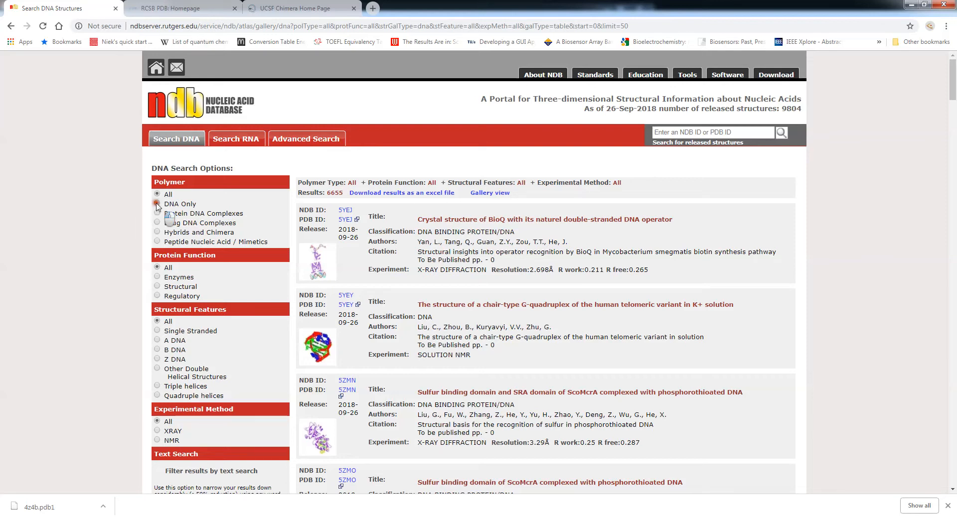
left_click(157, 204)
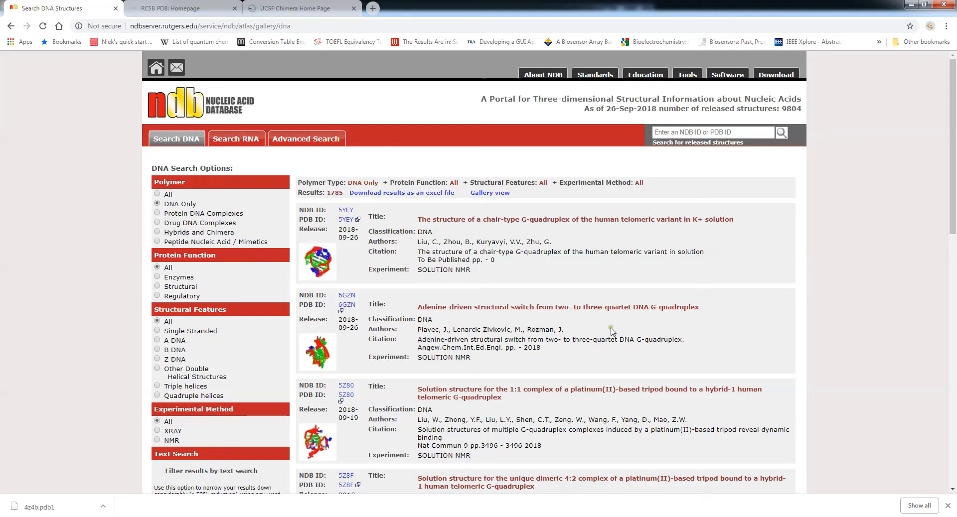
mouse_move(650, 478)
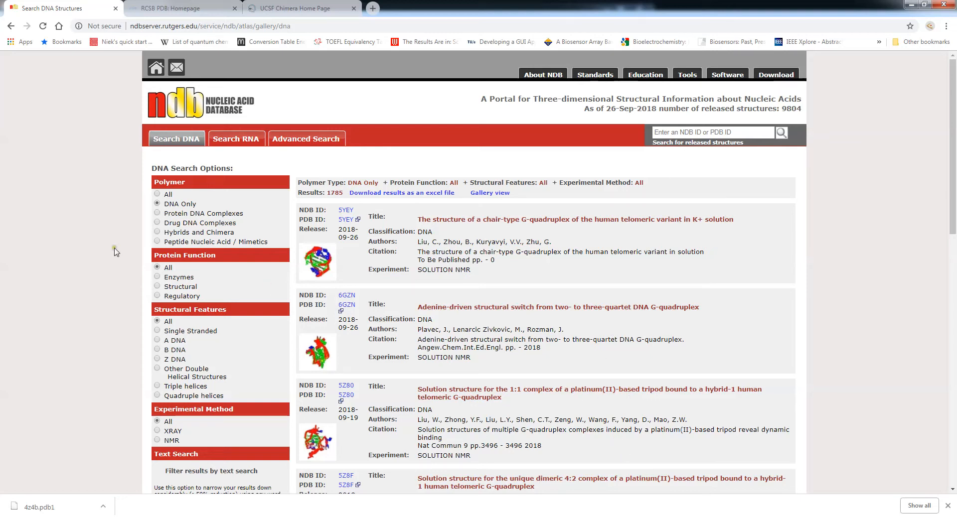
mouse_move(130, 265)
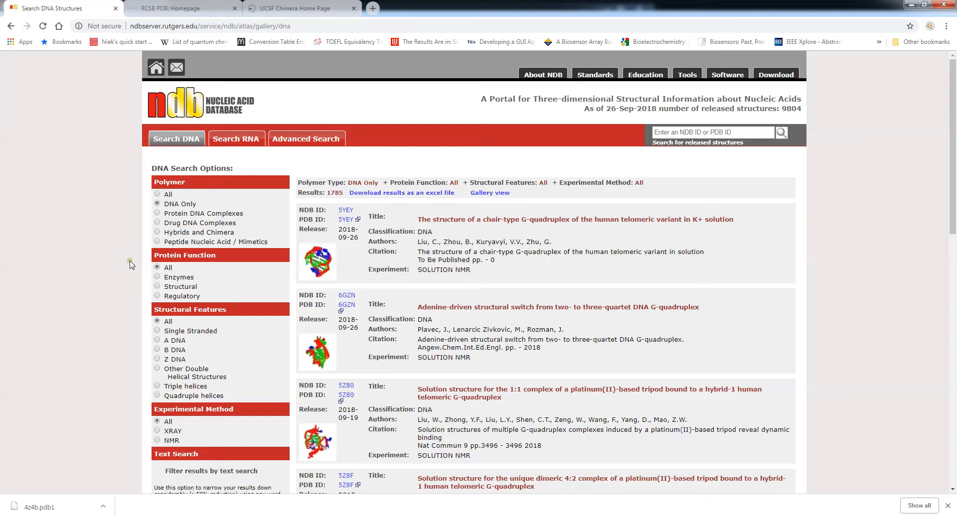
left_click(157, 222)
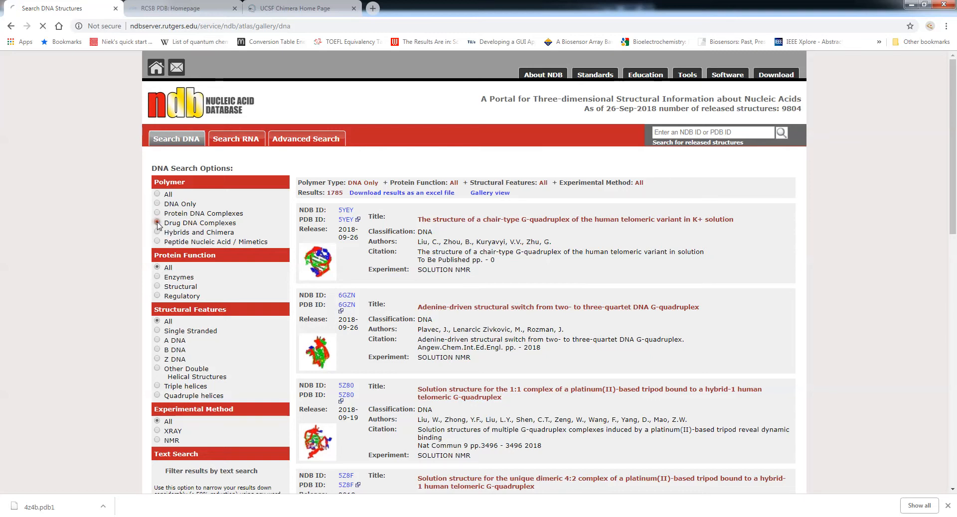
left_click(157, 223)
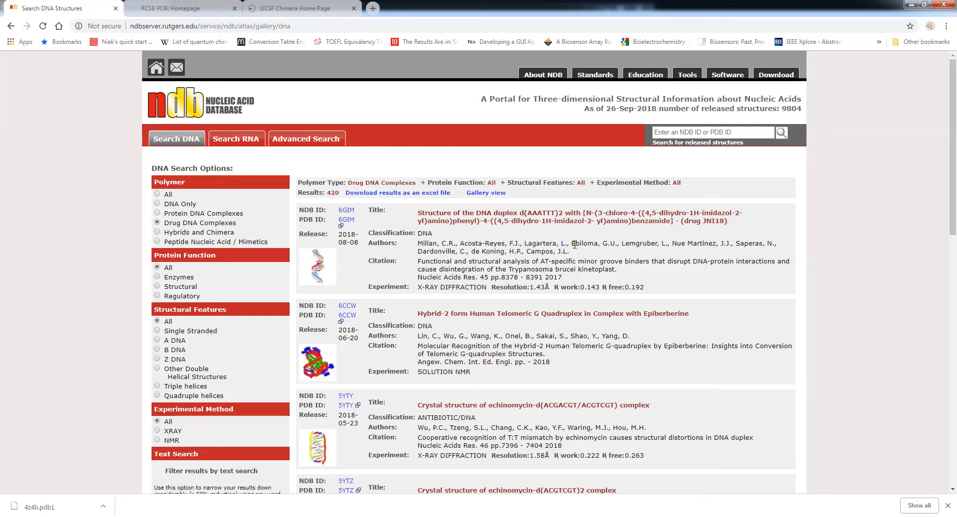
mouse_move(571, 271)
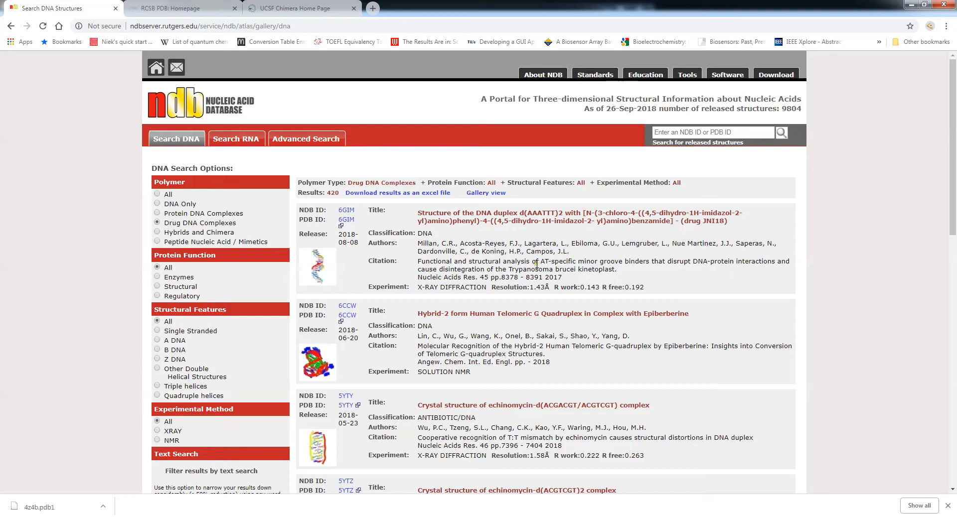
scroll("down", 3)
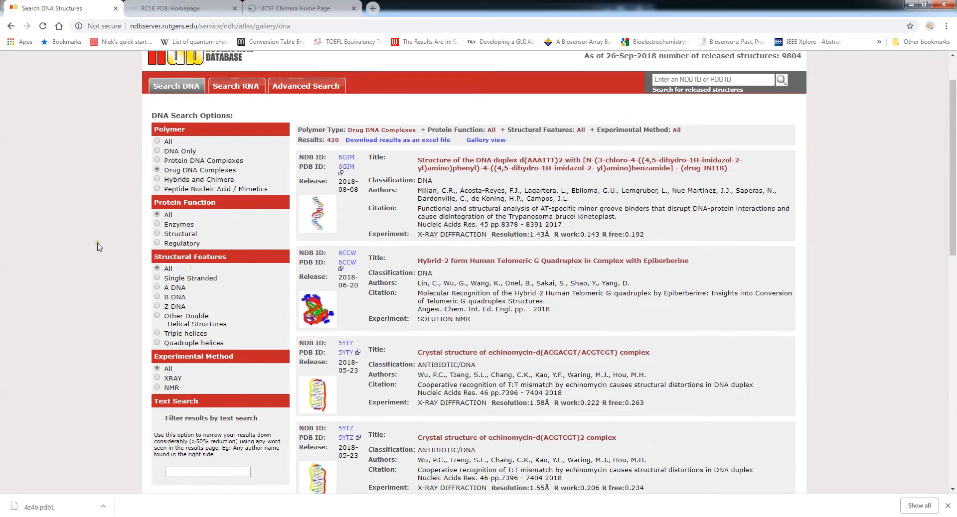
scroll("down", 3)
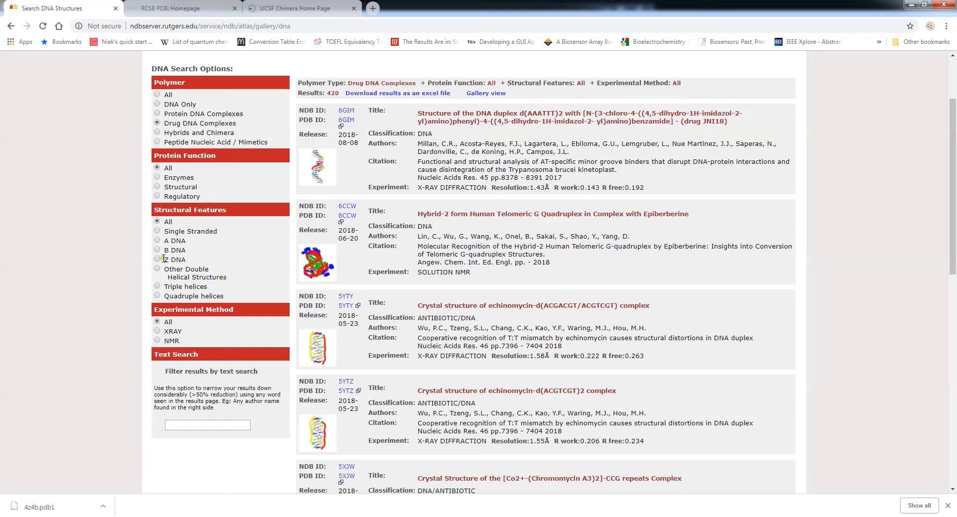
Step: Filter structural features to B DNA and experimental method to XRAY, leaving 248 results
left_click(157, 251)
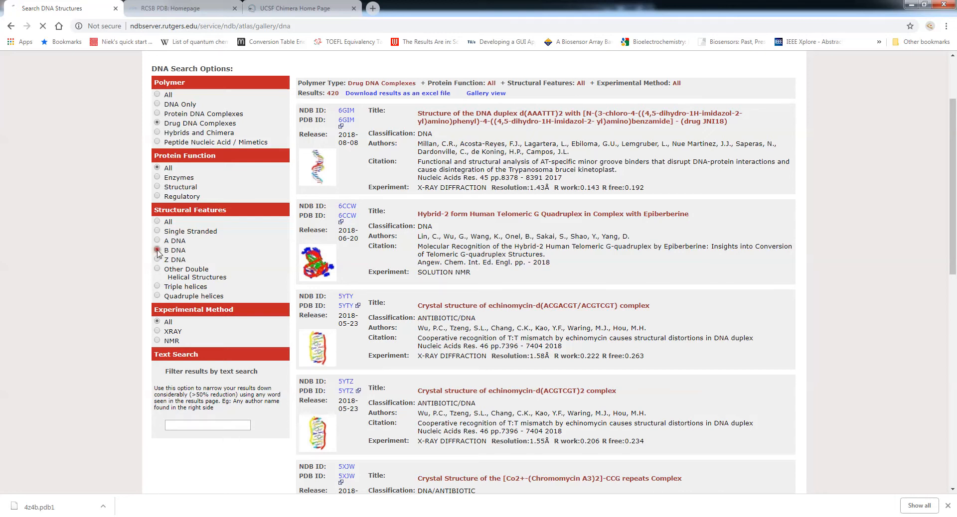
left_click(157, 250)
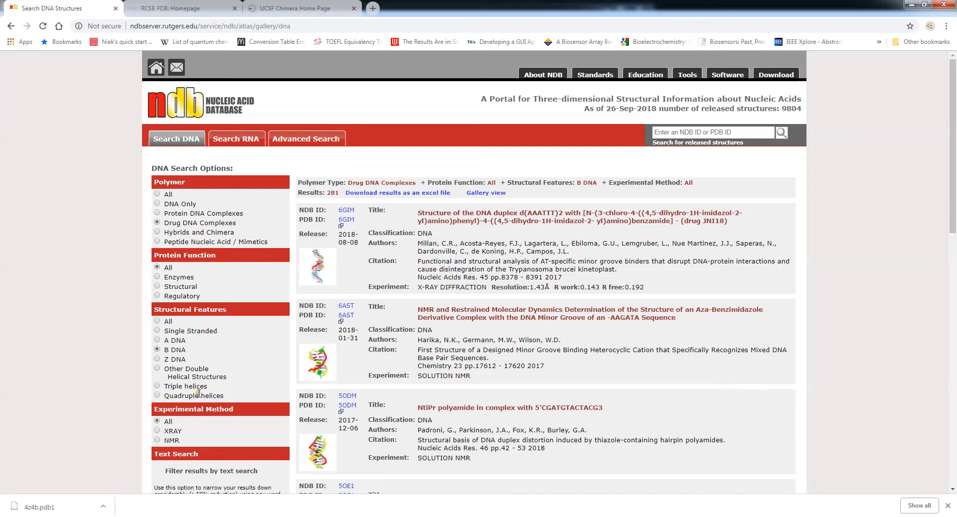
scroll("down", 3)
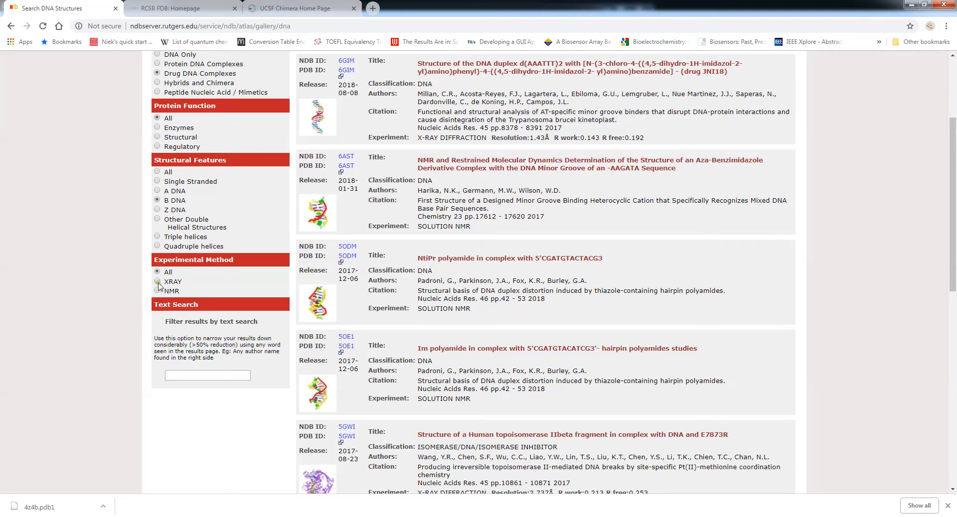
left_click(157, 282)
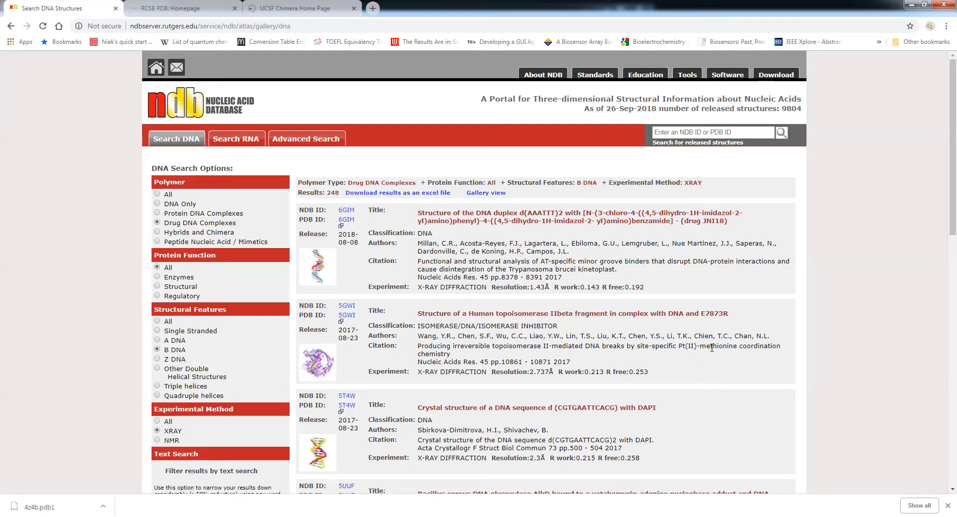
mouse_move(695, 354)
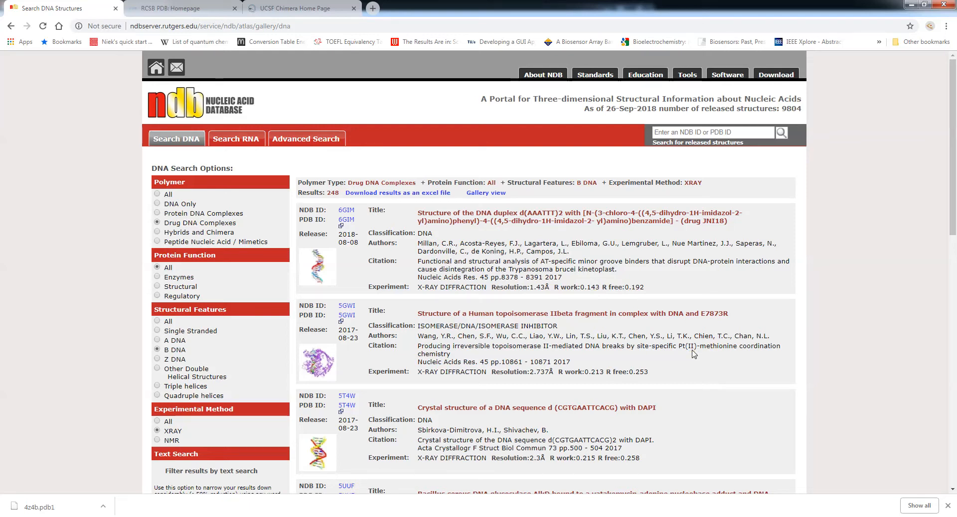
Step: Scroll down the 248 filtered results to the 4Z4B 2-pyridyl Hoechst radioprotector entry
scroll("down", 3)
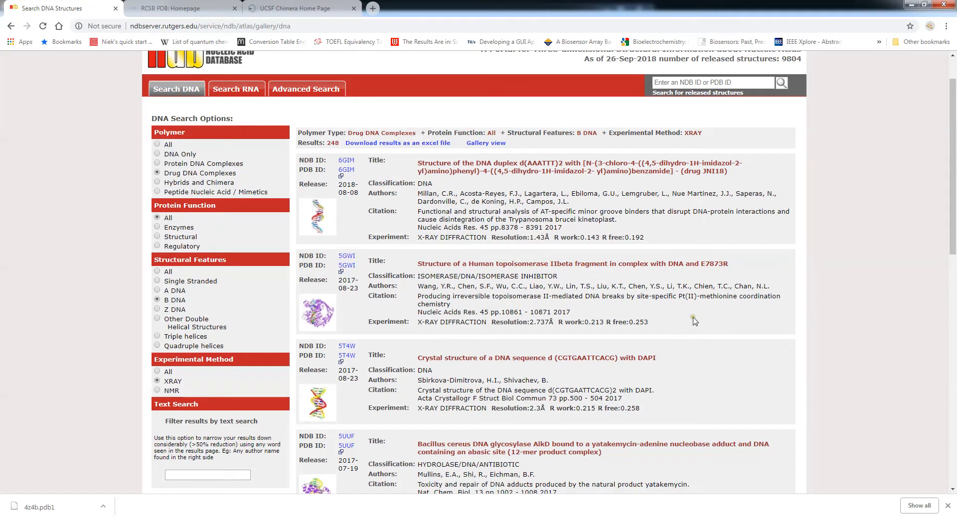
mouse_move(607, 380)
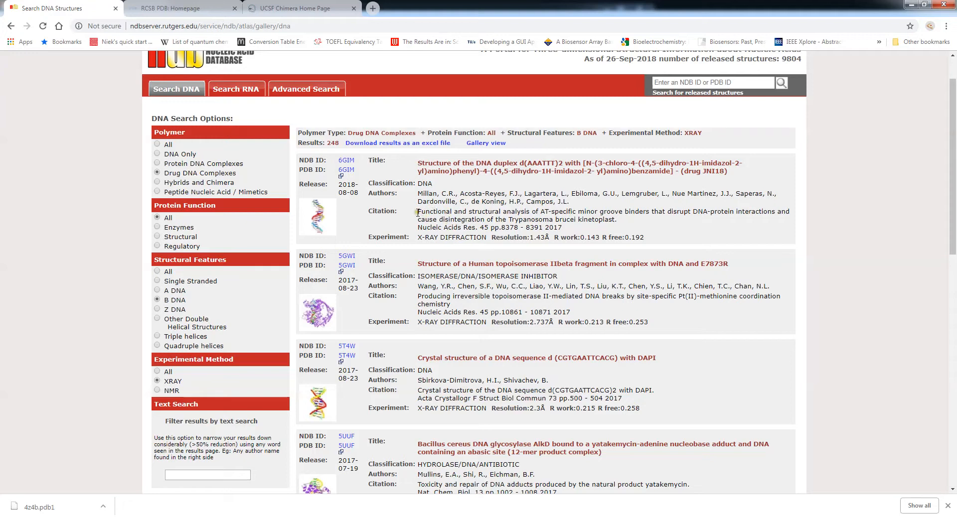
scroll("down", 3)
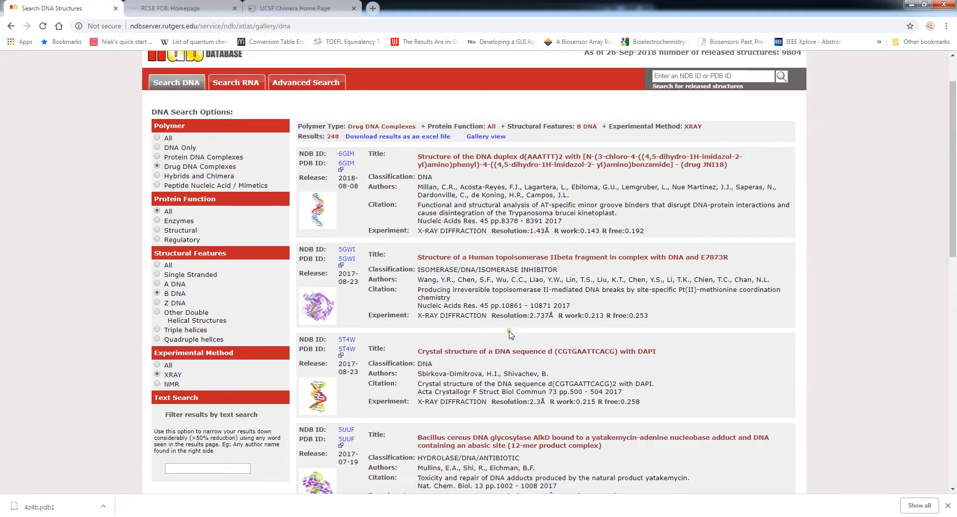
scroll("down", 3)
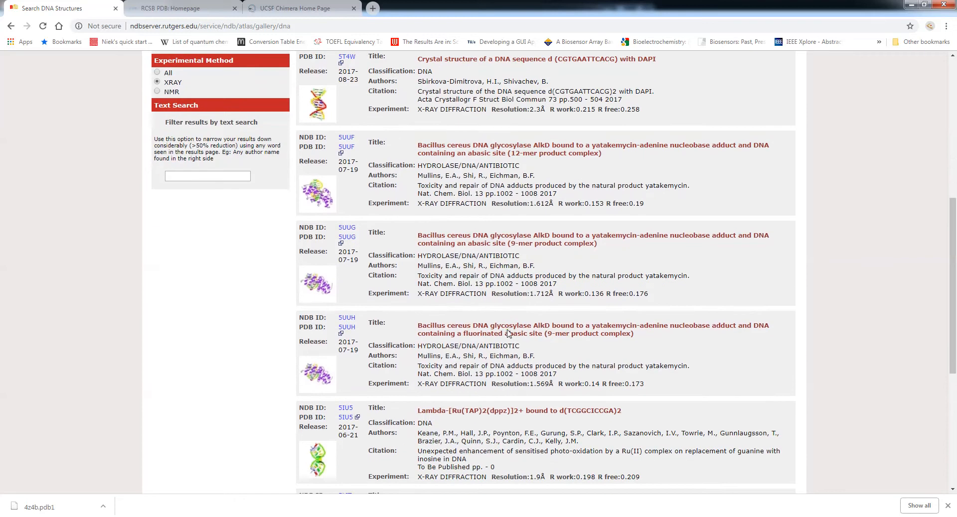
scroll("down", 3)
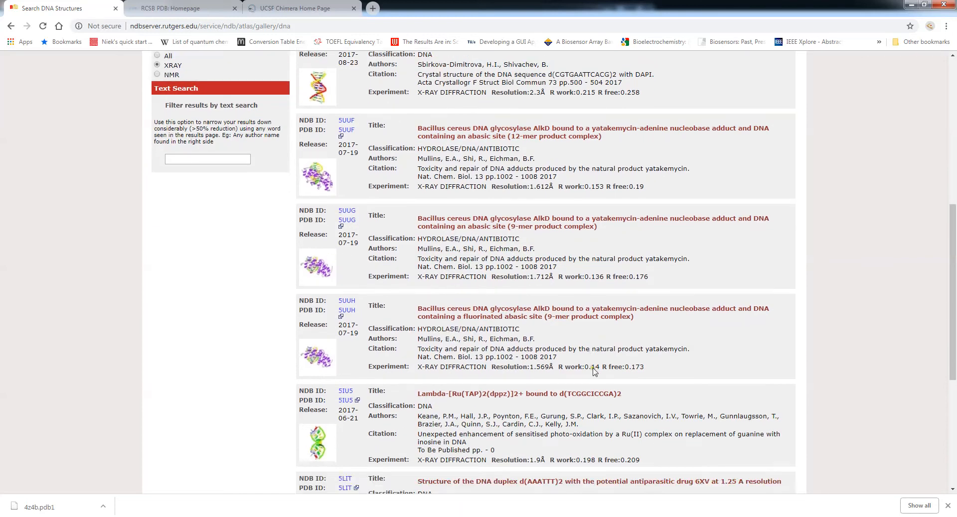
scroll("down", 3)
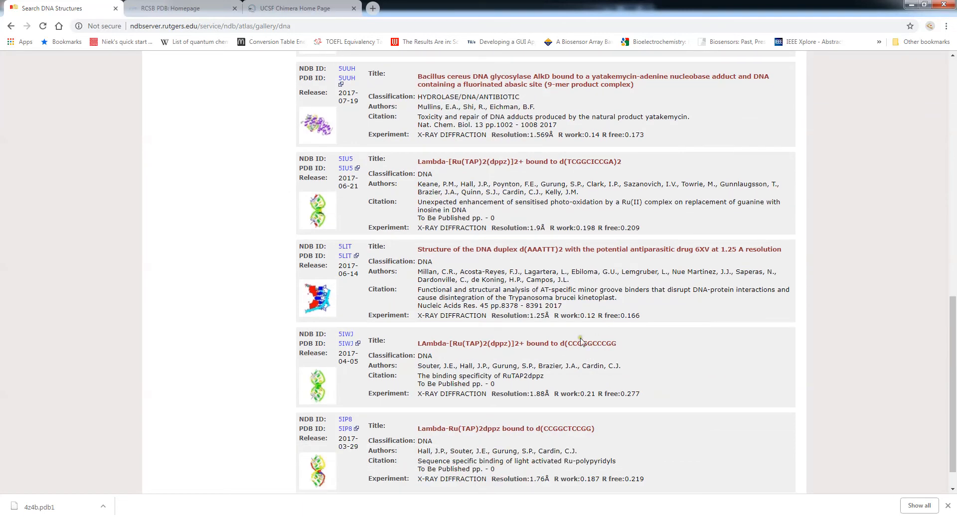
scroll("down", 3)
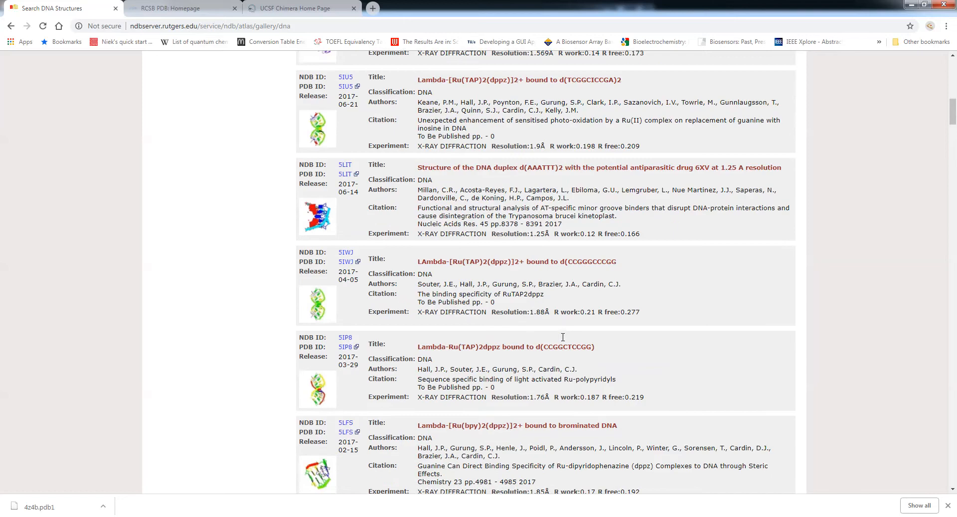
scroll("down", 3)
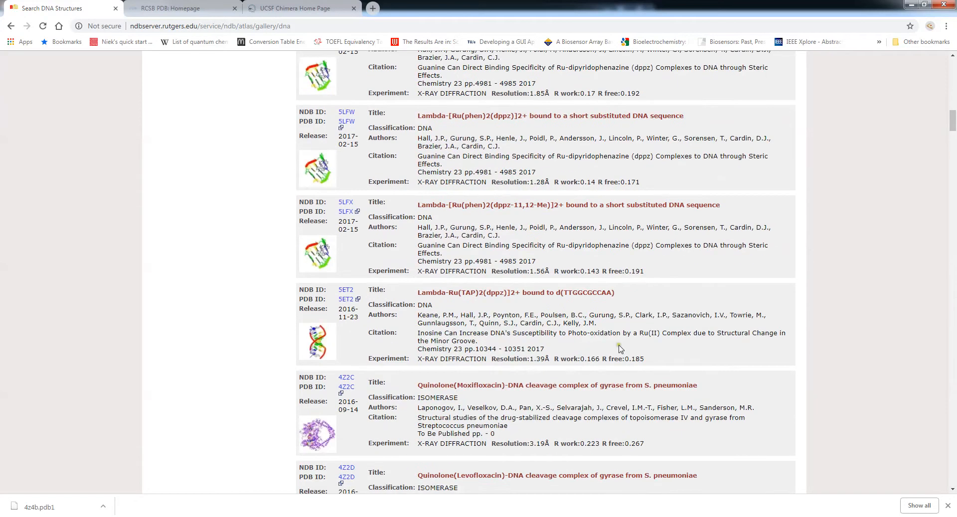
scroll("down", 3)
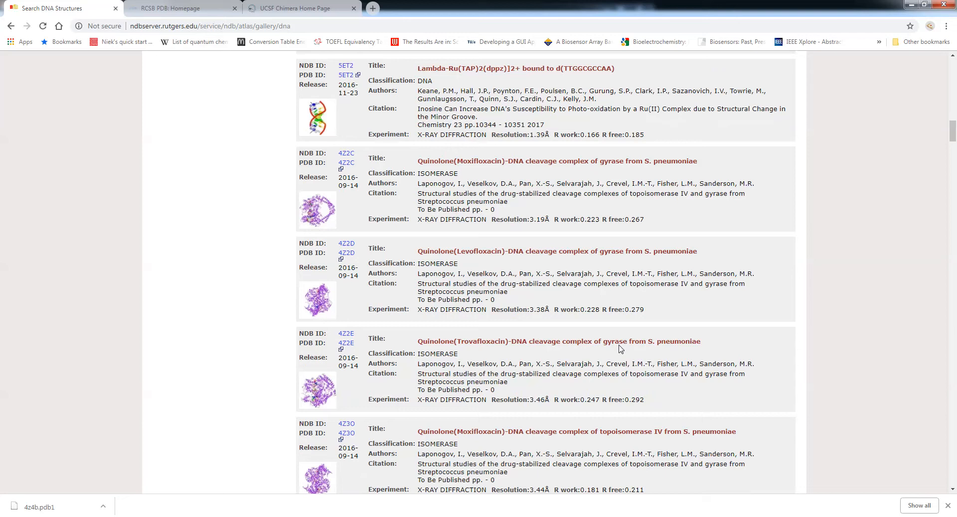
scroll("down", 3)
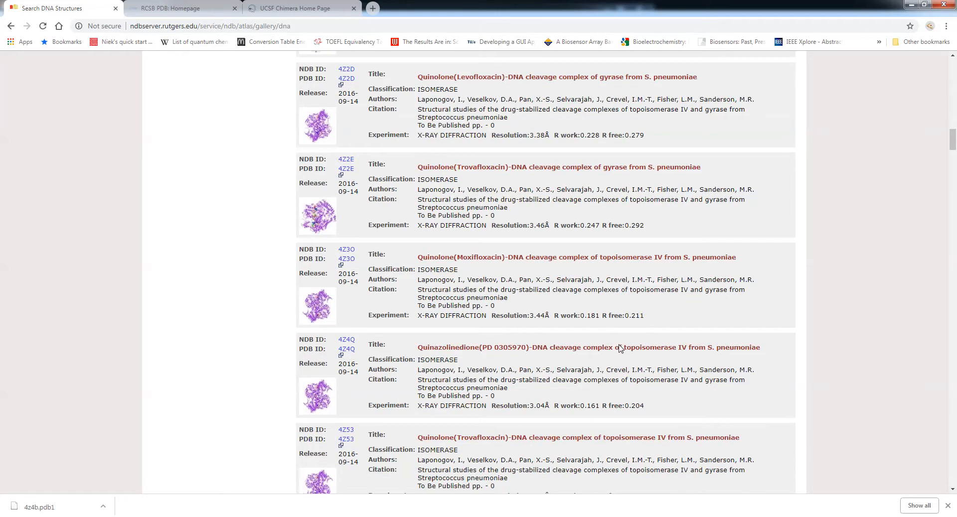
scroll("down", 3)
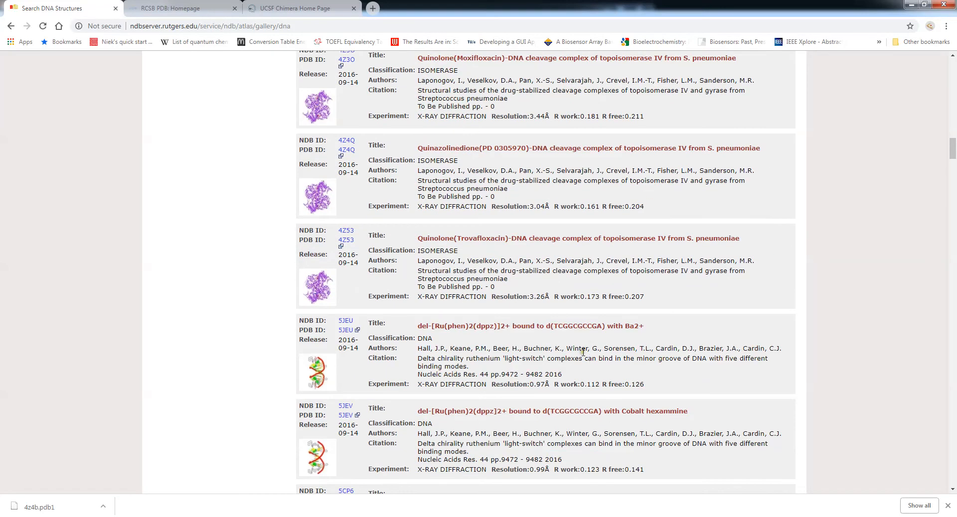
scroll("down", 3)
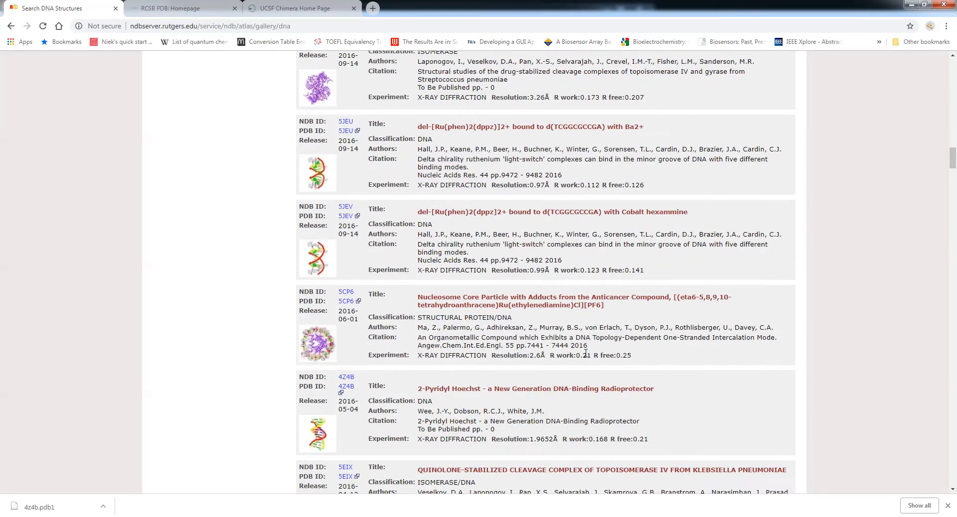
scroll("down", 3)
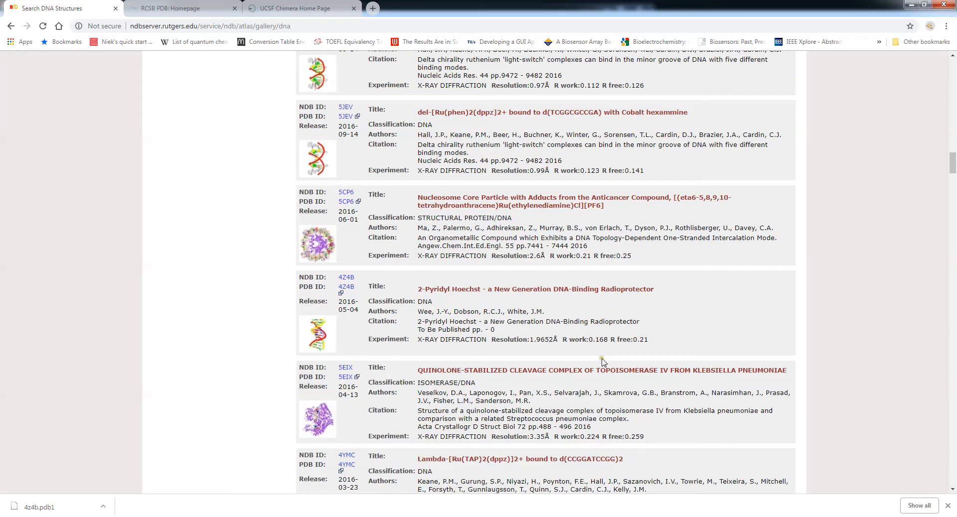
mouse_move(556, 331)
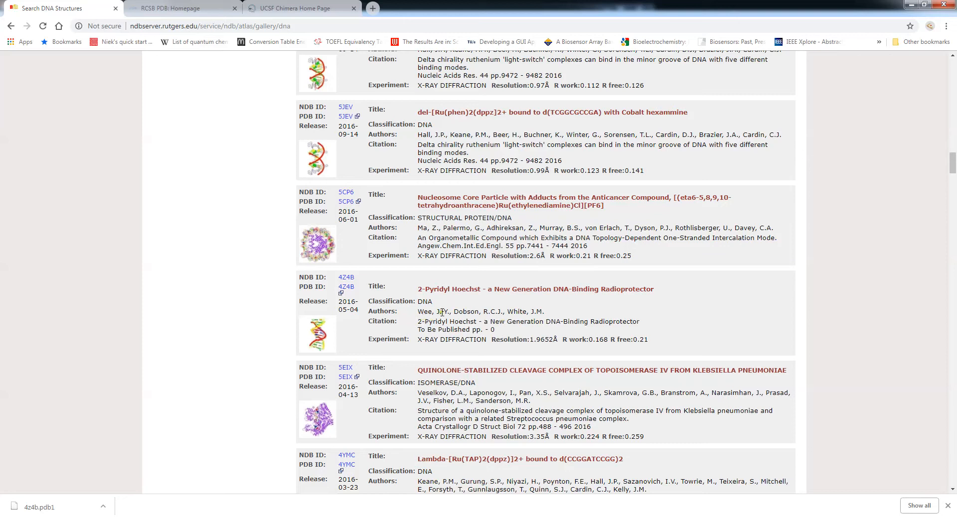
mouse_move(365, 276)
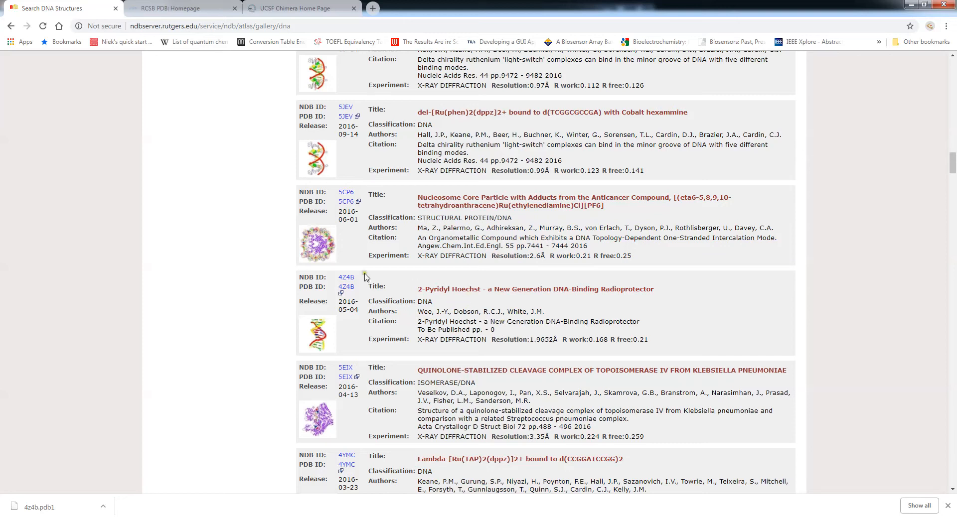
left_click(346, 277)
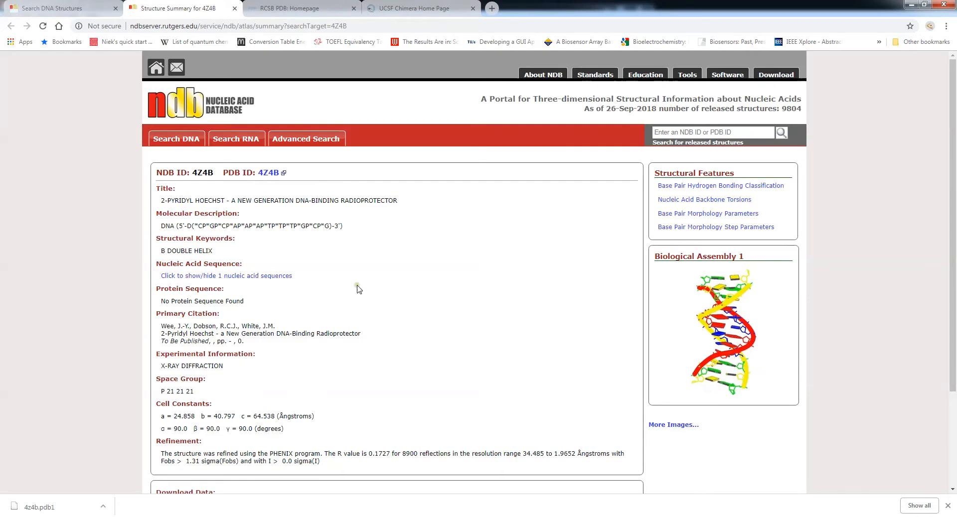
mouse_move(449, 272)
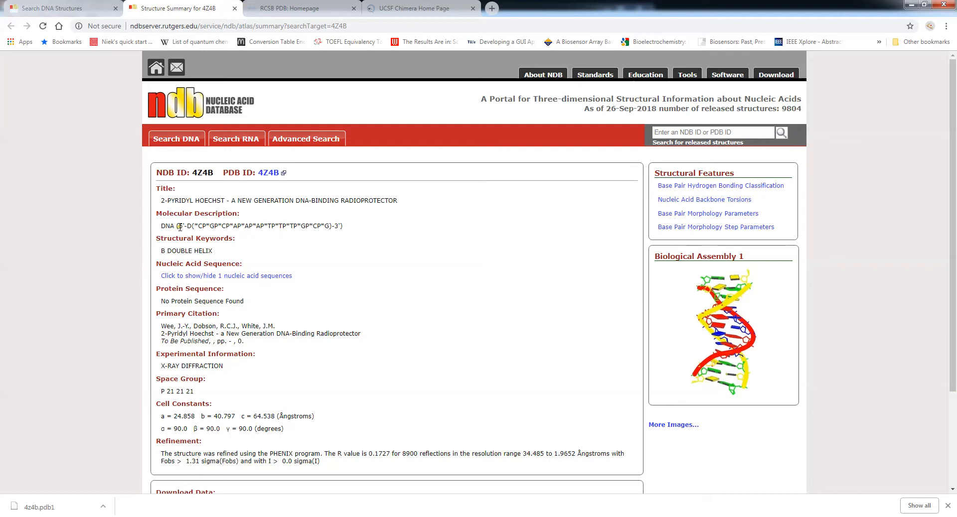
mouse_move(328, 271)
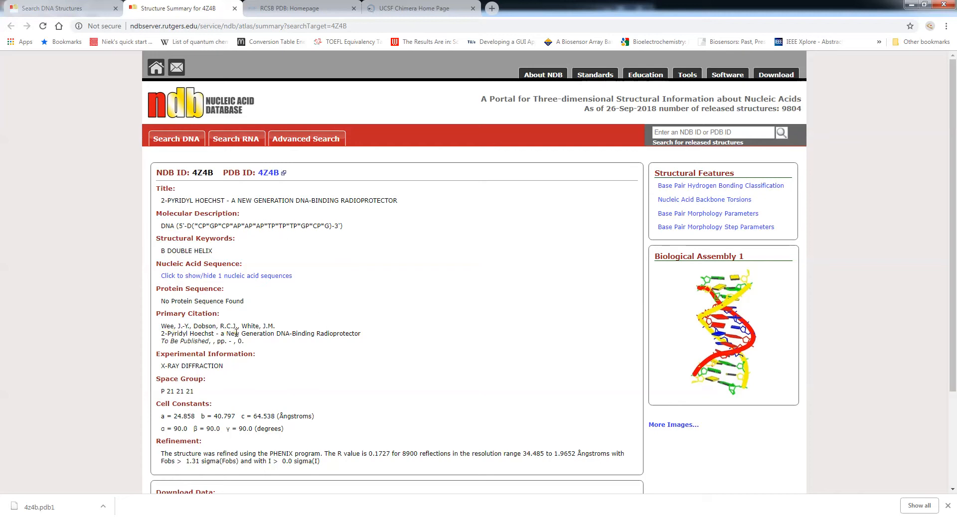
scroll("down", 3)
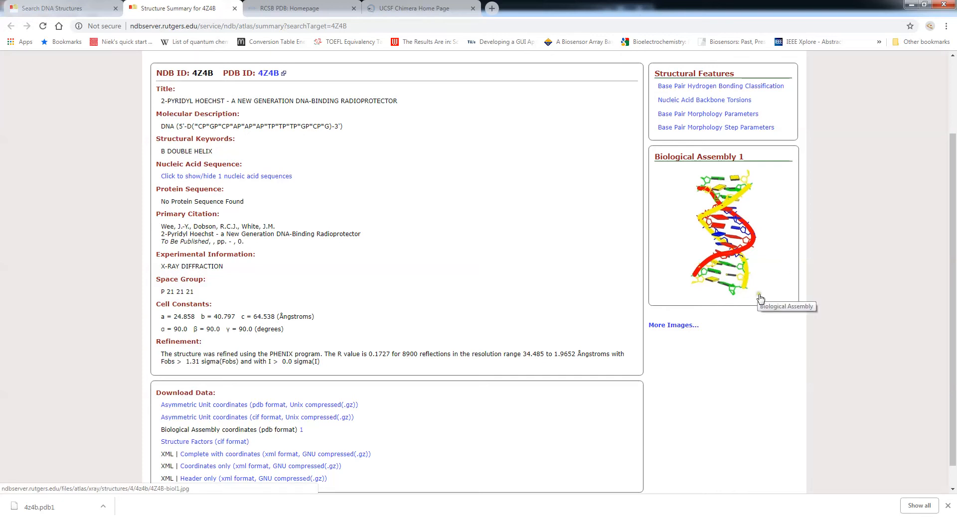
mouse_move(702, 229)
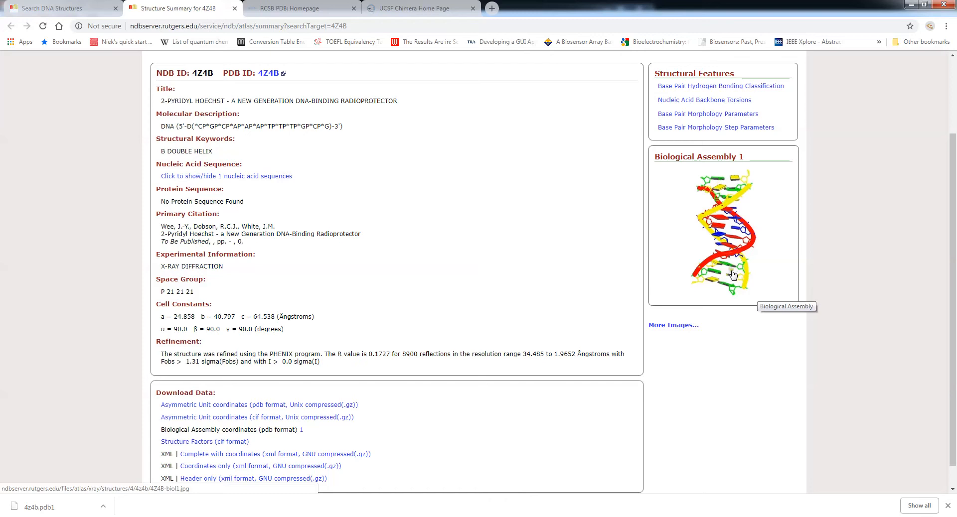
left_click(673, 325)
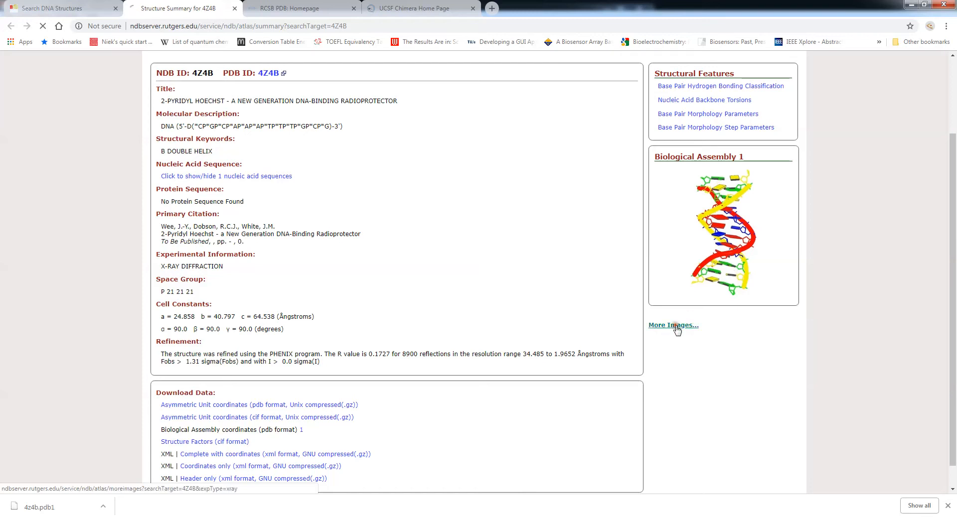
left_click(673, 325)
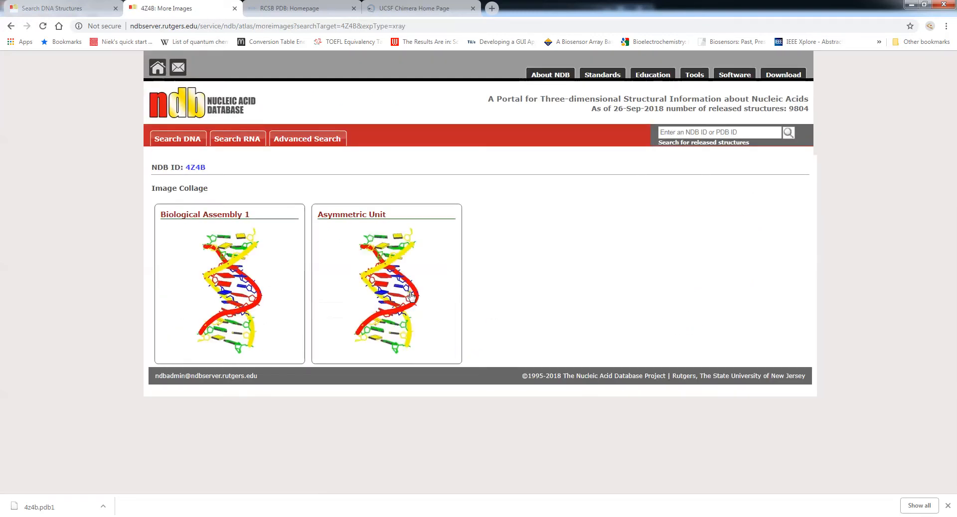
mouse_move(10, 26)
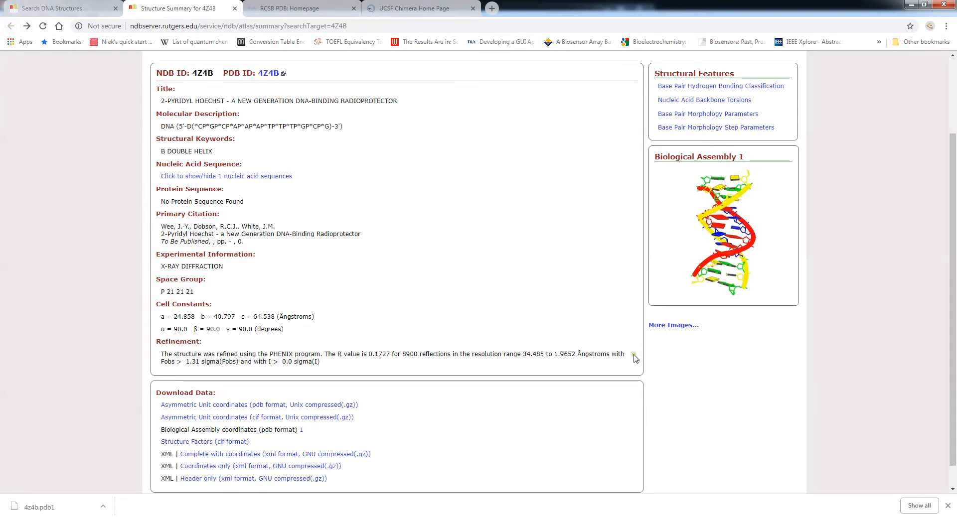
mouse_move(528, 246)
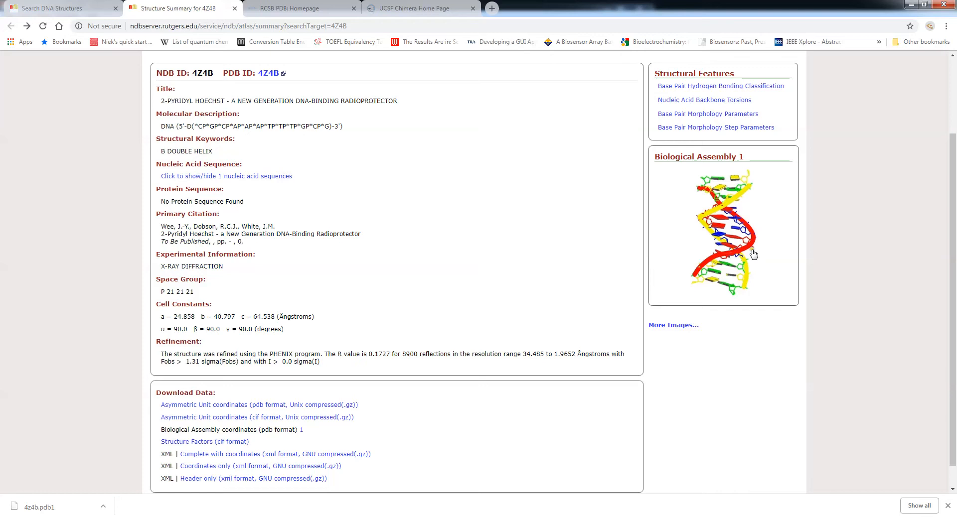
mouse_move(748, 253)
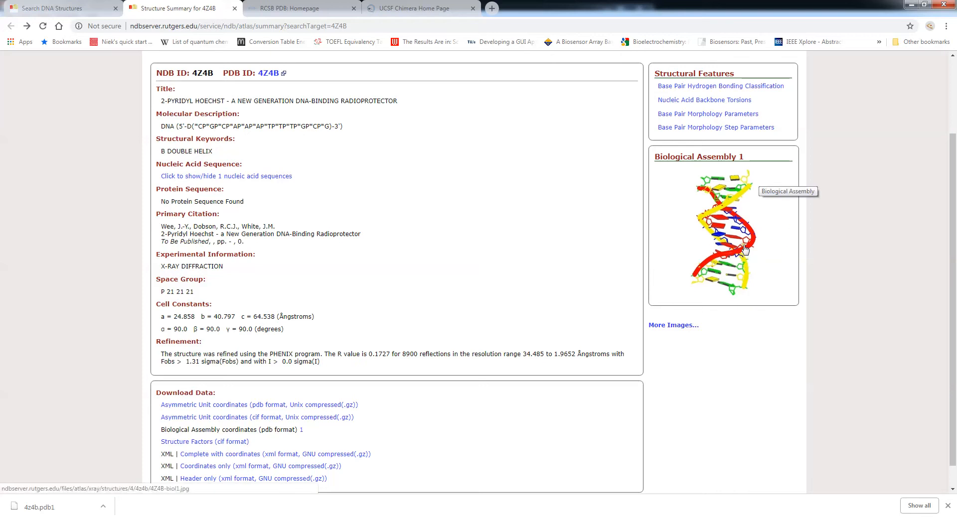
mouse_move(398, 252)
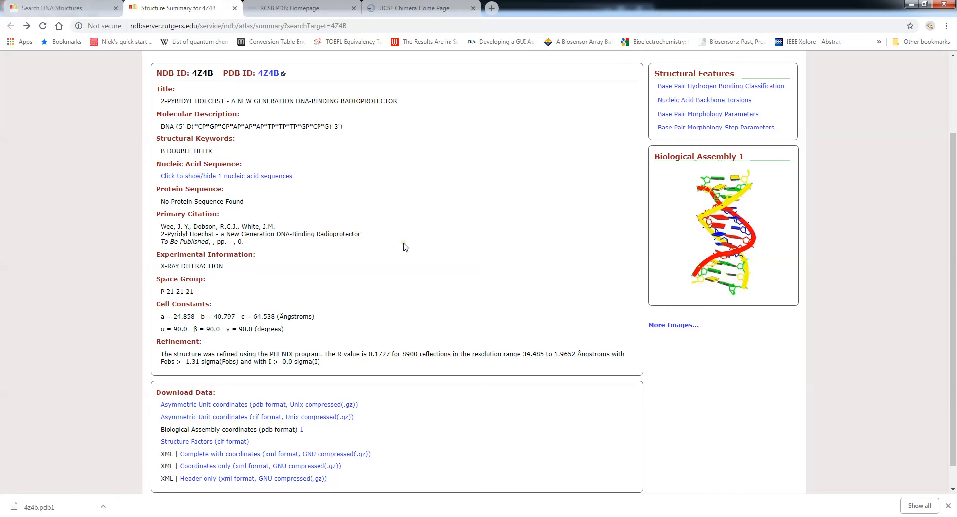
mouse_move(396, 285)
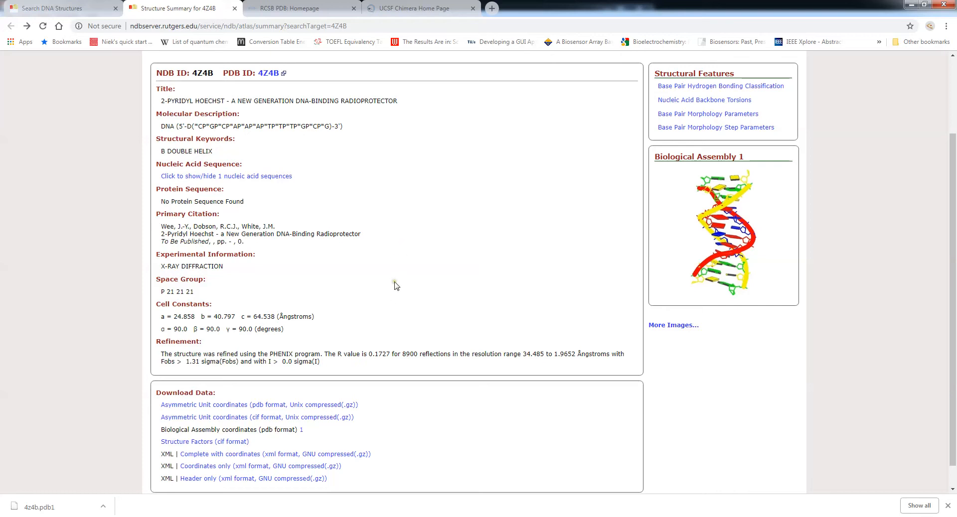
mouse_move(394, 287)
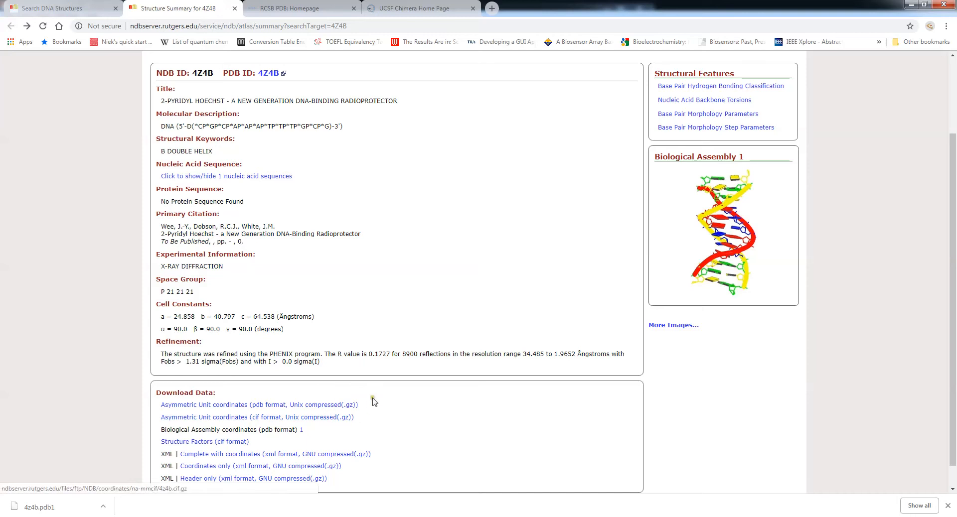
scroll("down", 3)
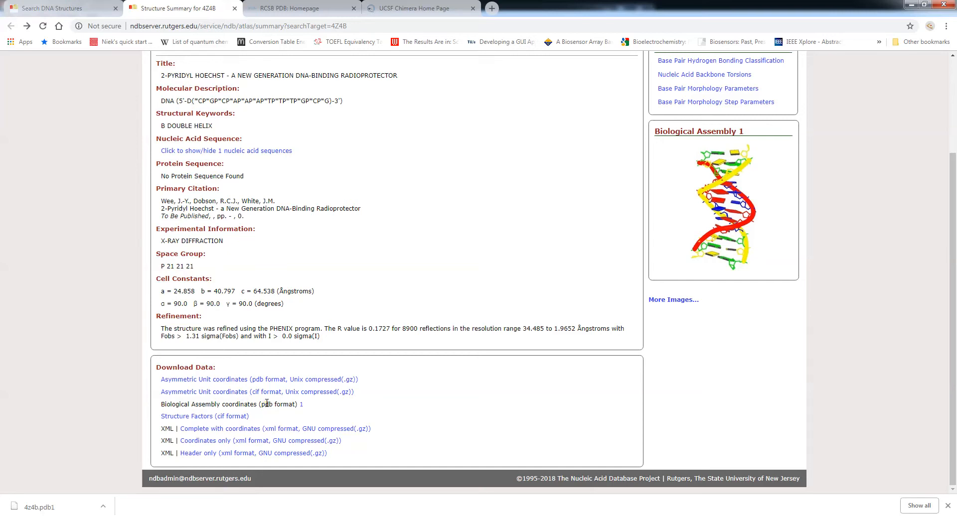
mouse_move(302, 407)
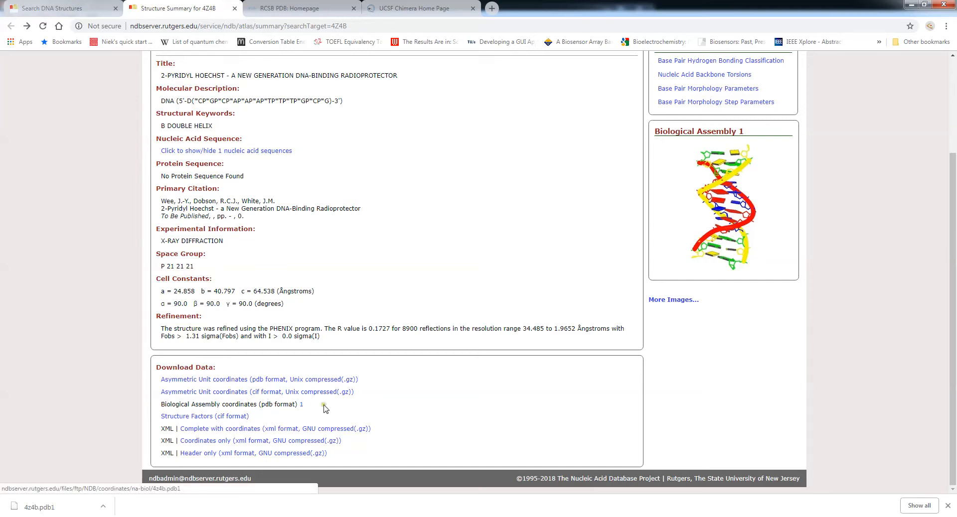
left_click(301, 405)
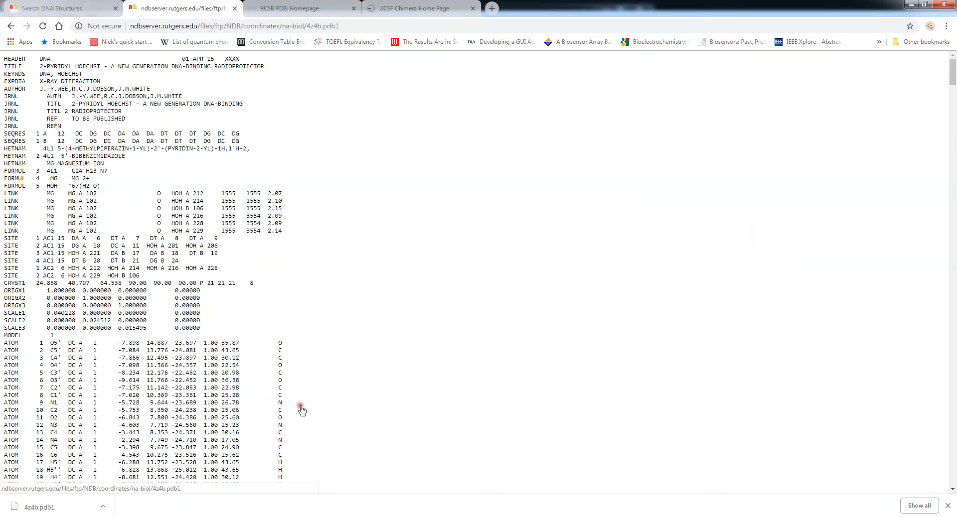
scroll("down", 3)
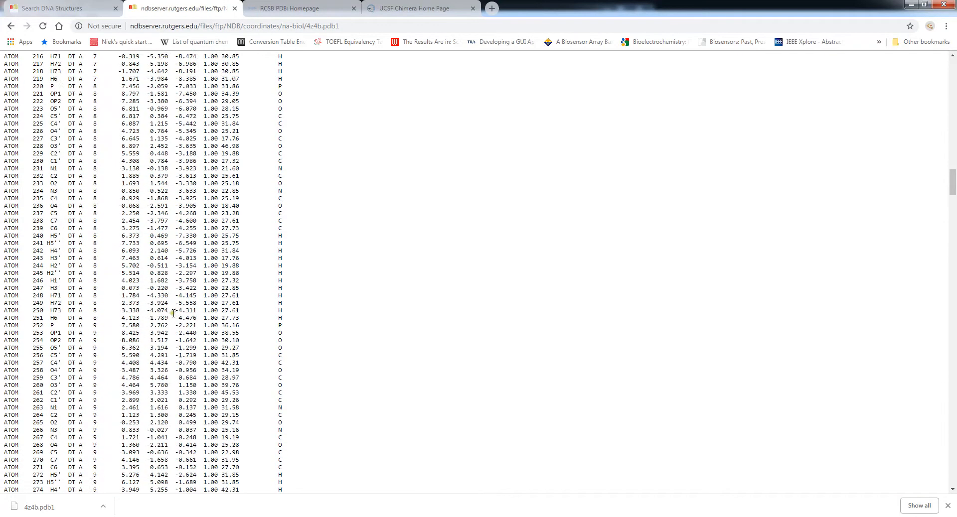
scroll("down", 3)
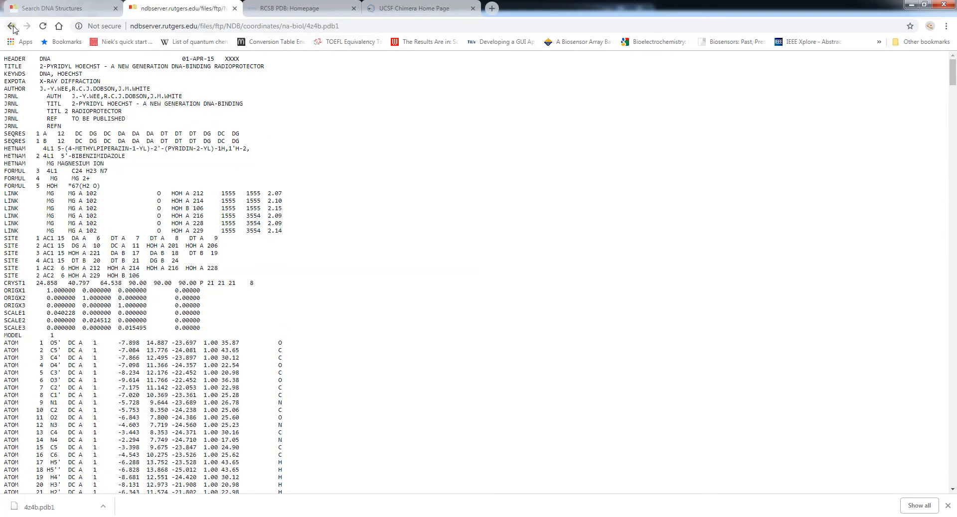
left_click(11, 26)
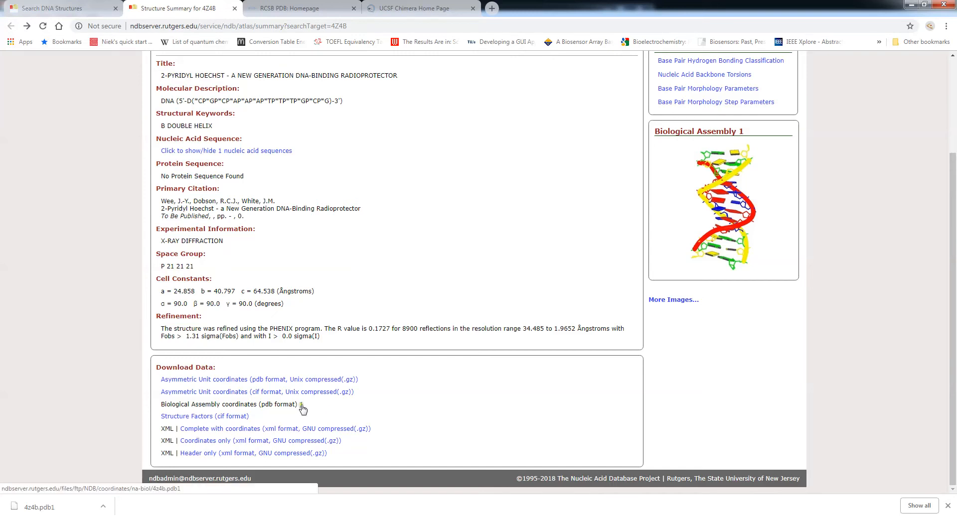
Step: Save the Biological Assembly 1 link as 4z4b.pdb1 in the video demonstrations folder
right_click(300, 405)
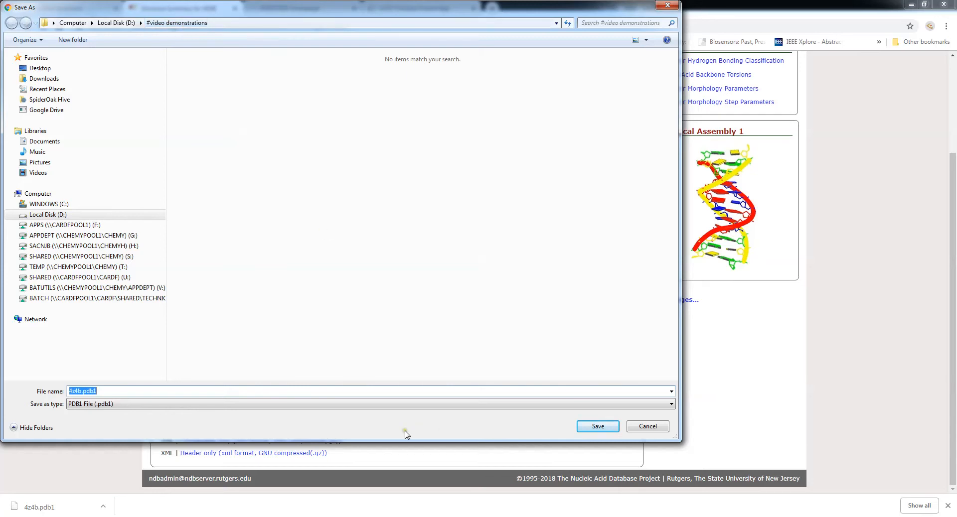
mouse_move(601, 446)
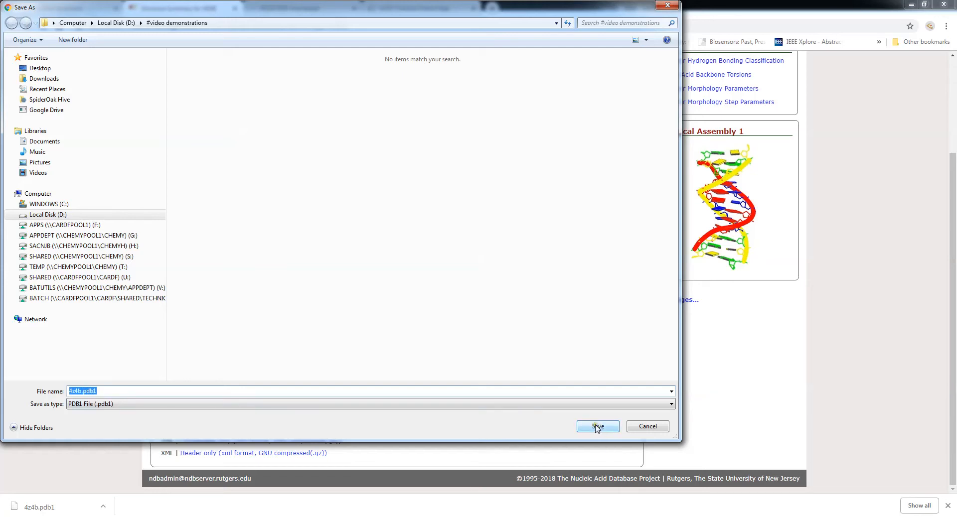
left_click(597, 426)
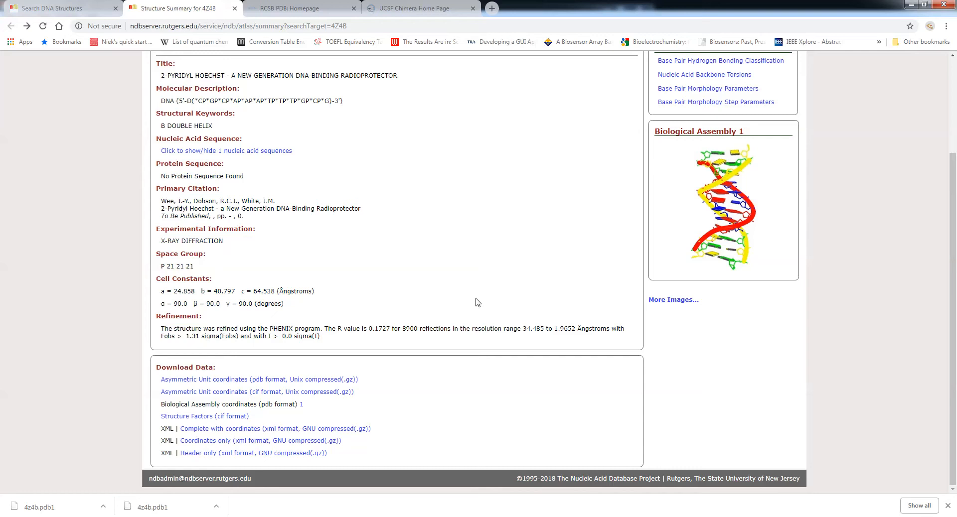
mouse_move(489, 204)
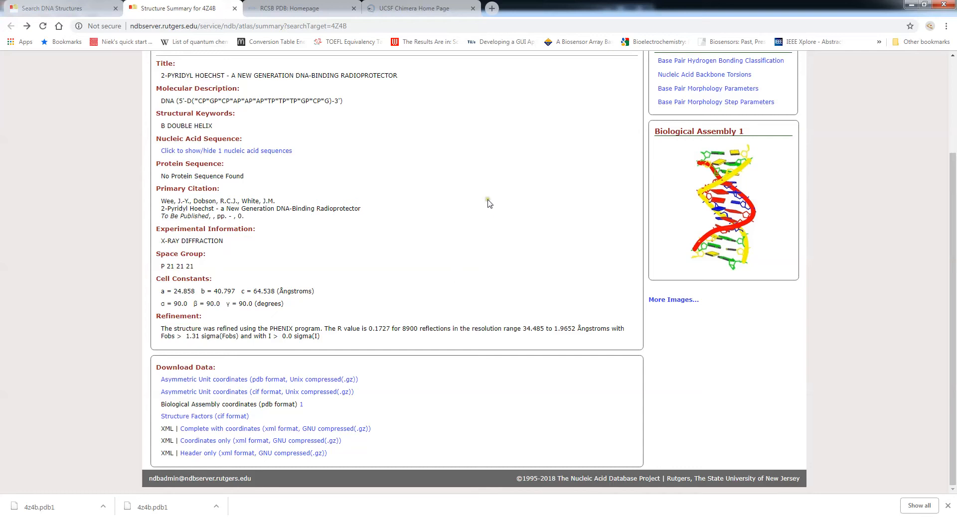
mouse_move(497, 140)
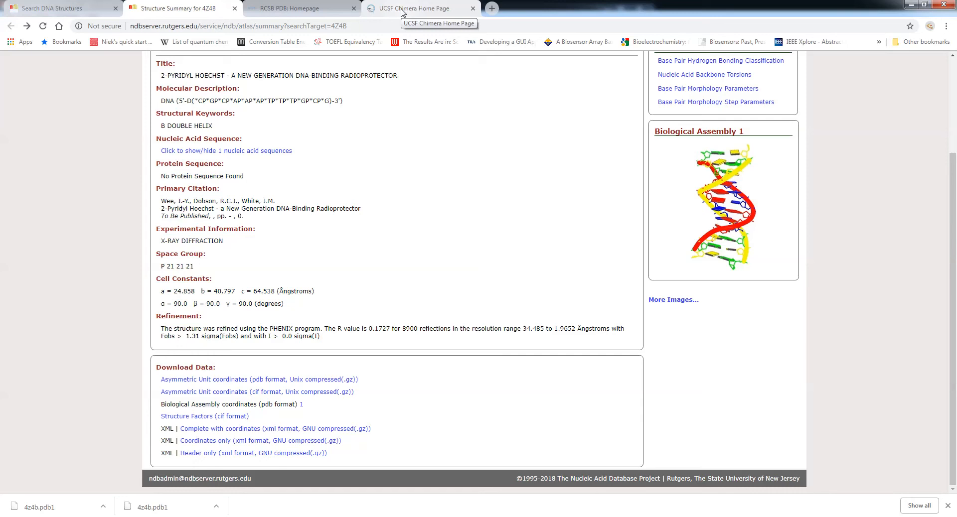
Step: Switch to the UCSF Chimera Home Page tab and launch the Chimera application
left_click(418, 8)
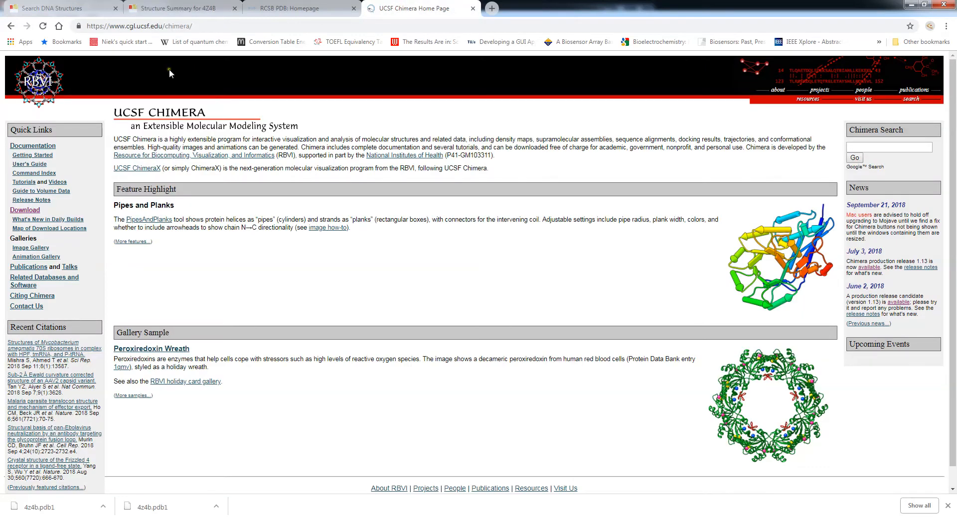
left_click(143, 26)
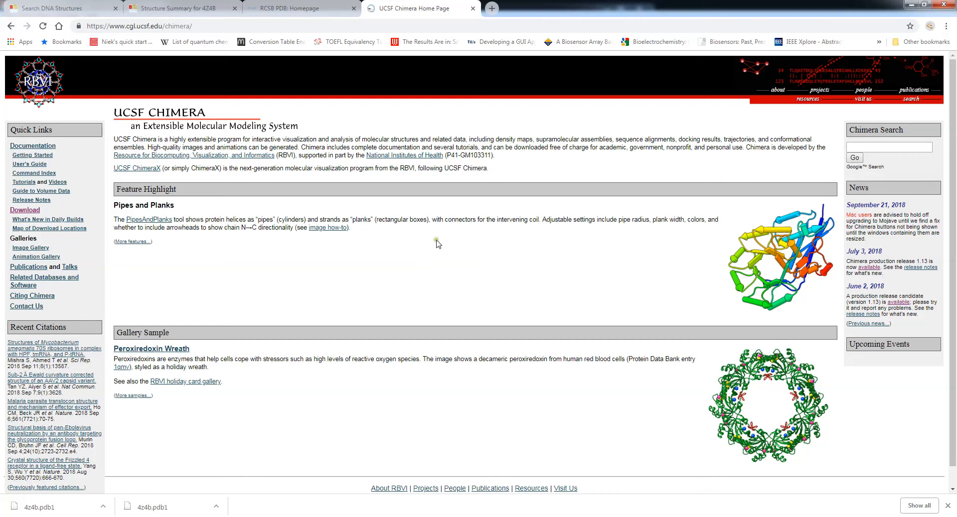
mouse_move(395, 263)
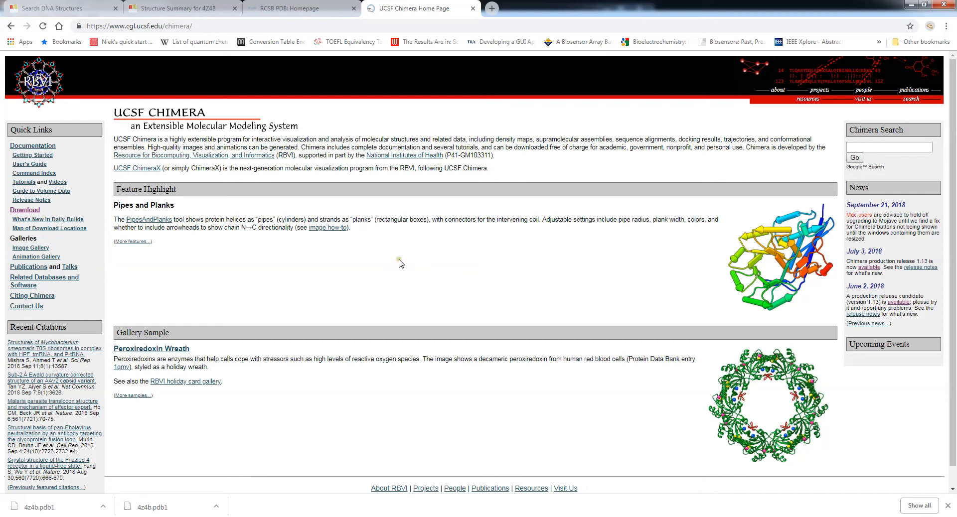
mouse_move(382, 281)
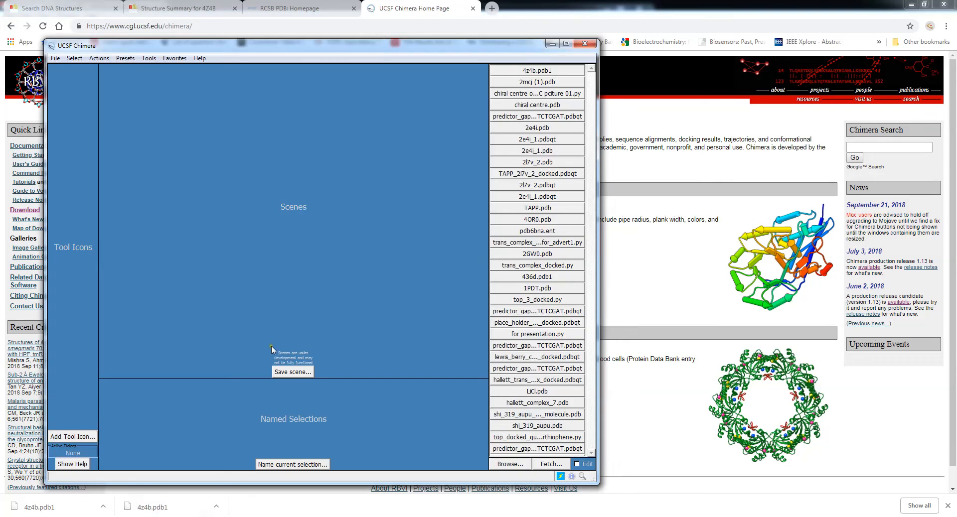
mouse_move(561, 117)
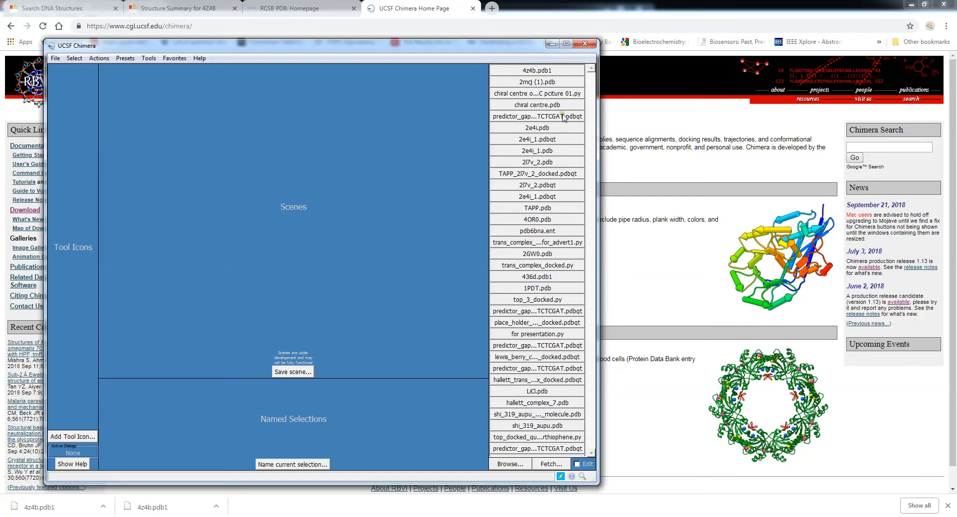
Step: Maximize the UCSF Chimera window to fill the screen
left_click(565, 43)
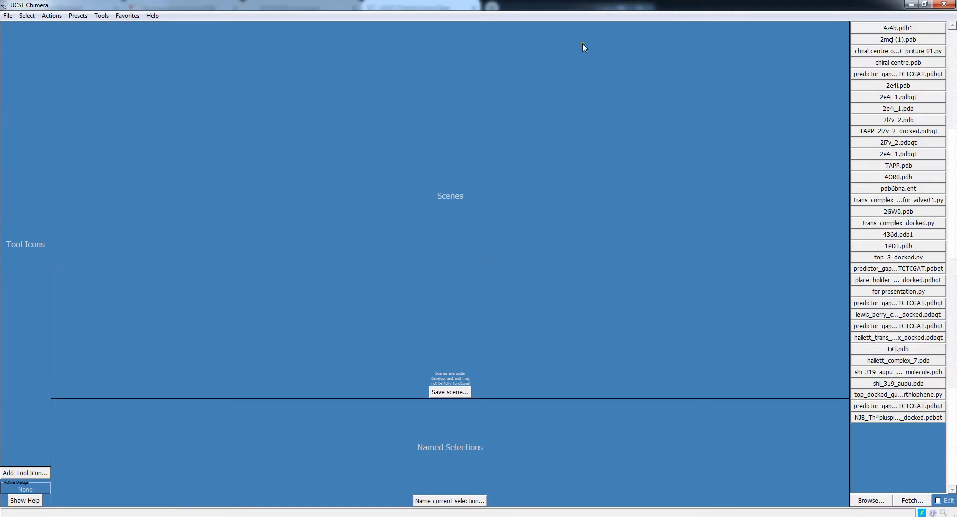
mouse_move(636, 231)
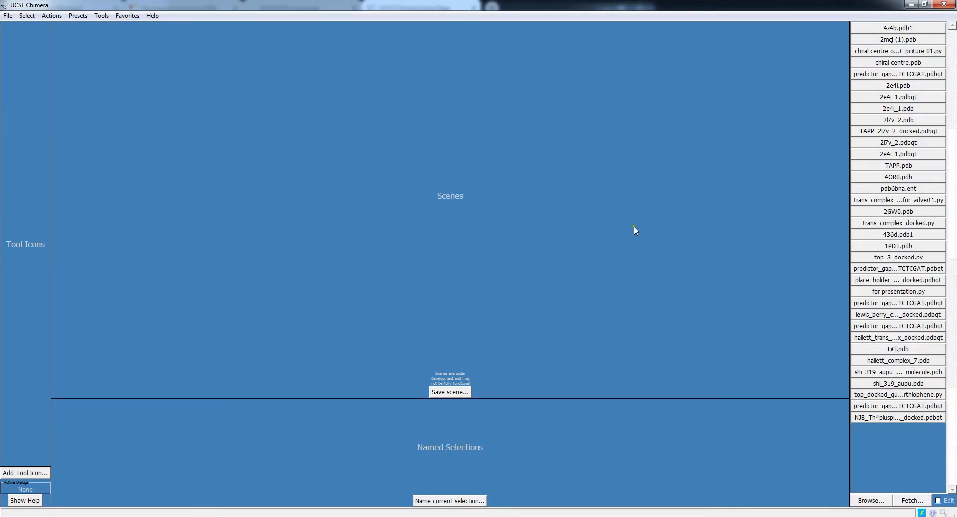
mouse_move(7, 64)
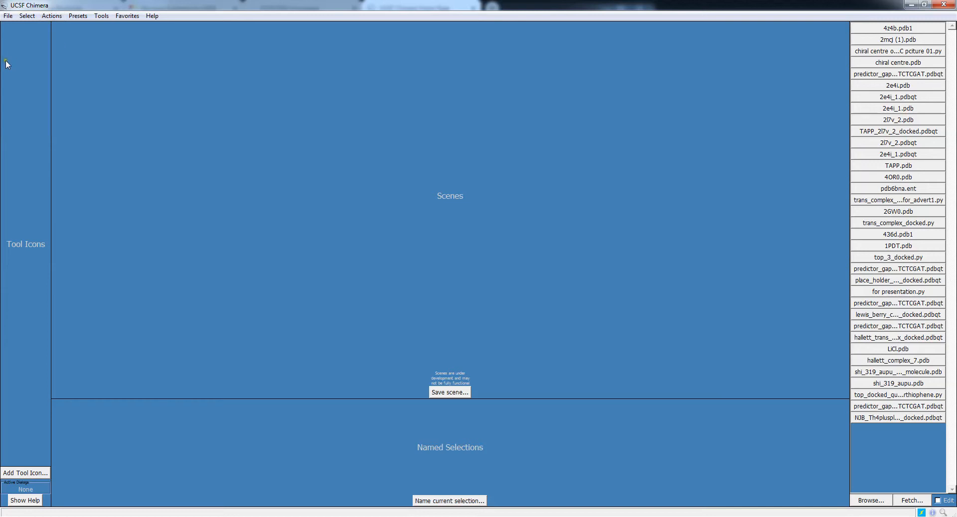
Step: Load 4z4b.pdb1 from the video demonstrations folder to show the DNA helix with its ligand
left_click(26, 15)
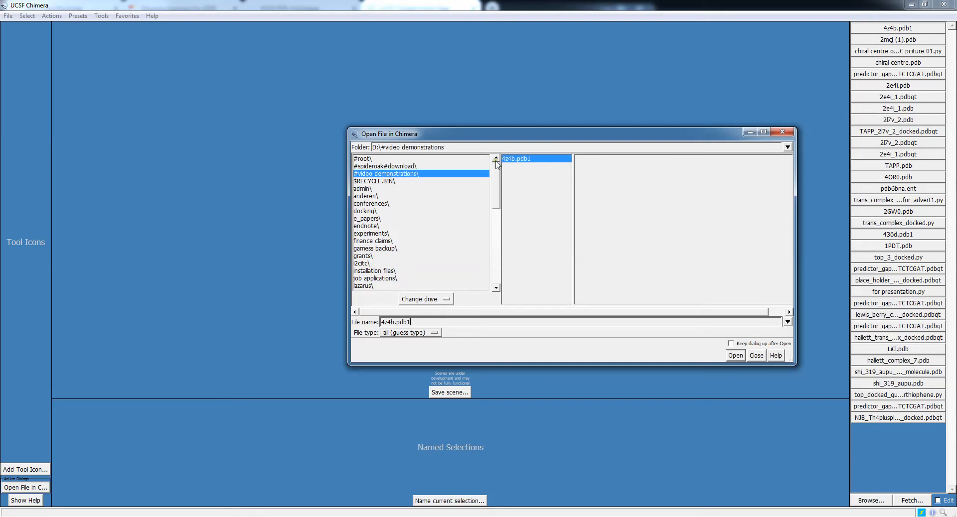
left_click(735, 355)
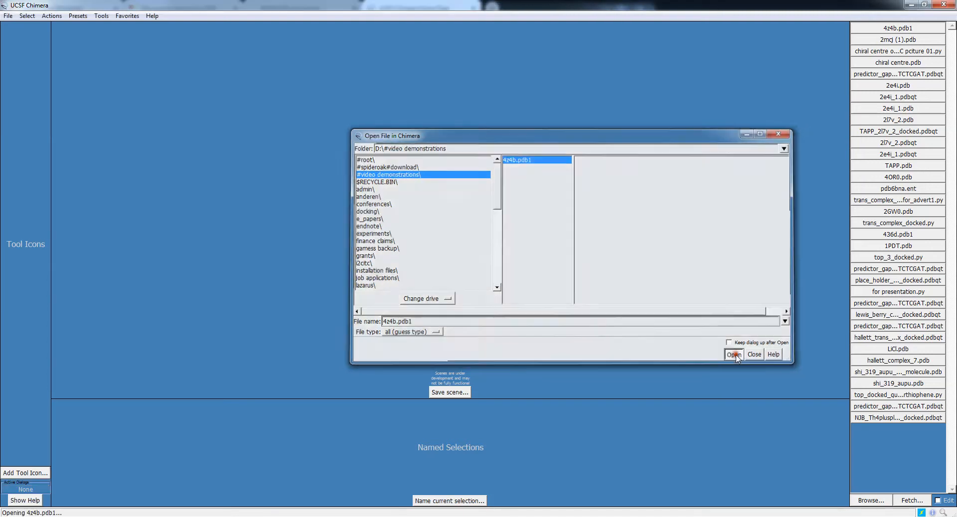
left_click(734, 355)
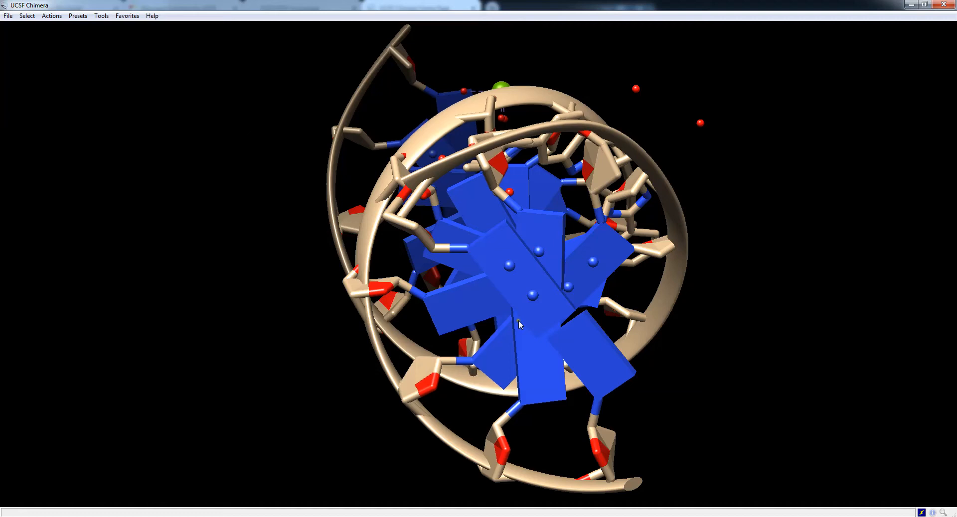
mouse_move(516, 427)
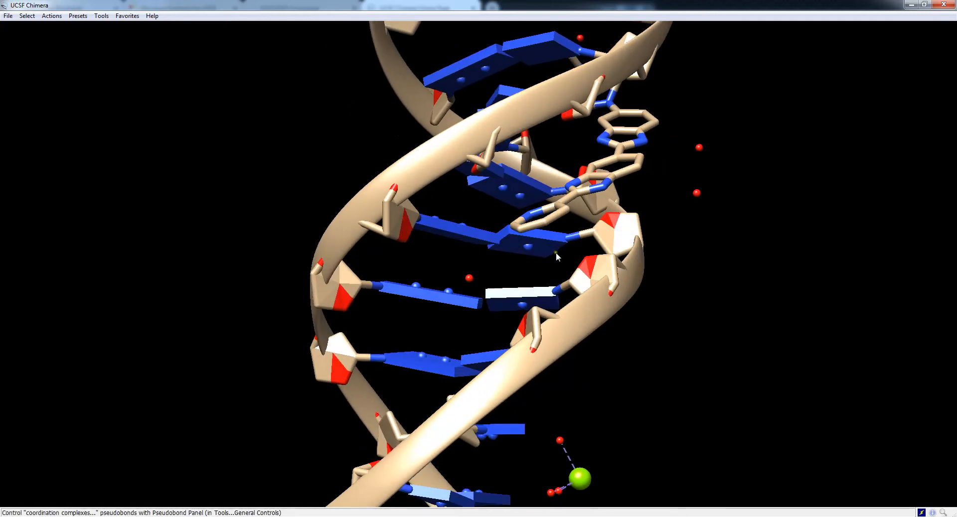
left_click_drag(555, 256, 550, 256)
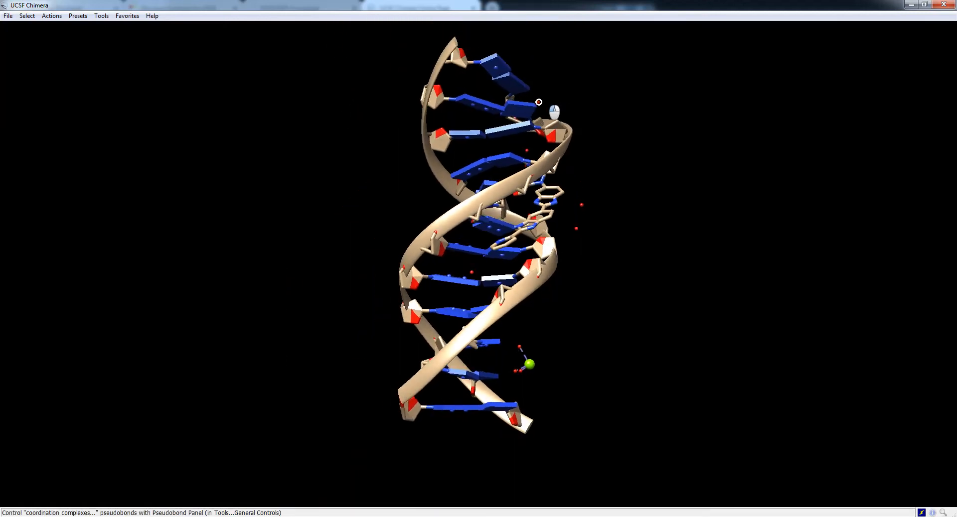
left_click_drag(538, 109, 501, 164)
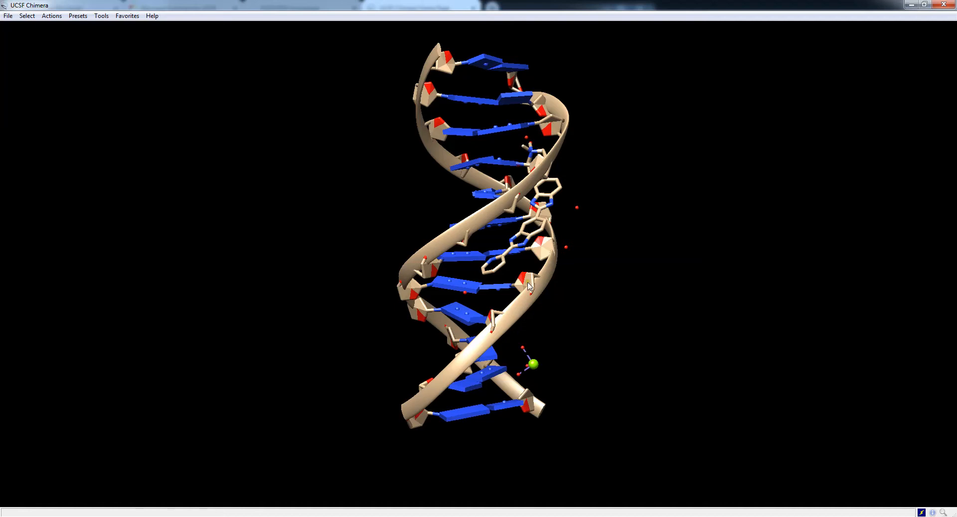
left_click_drag(529, 287, 552, 239)
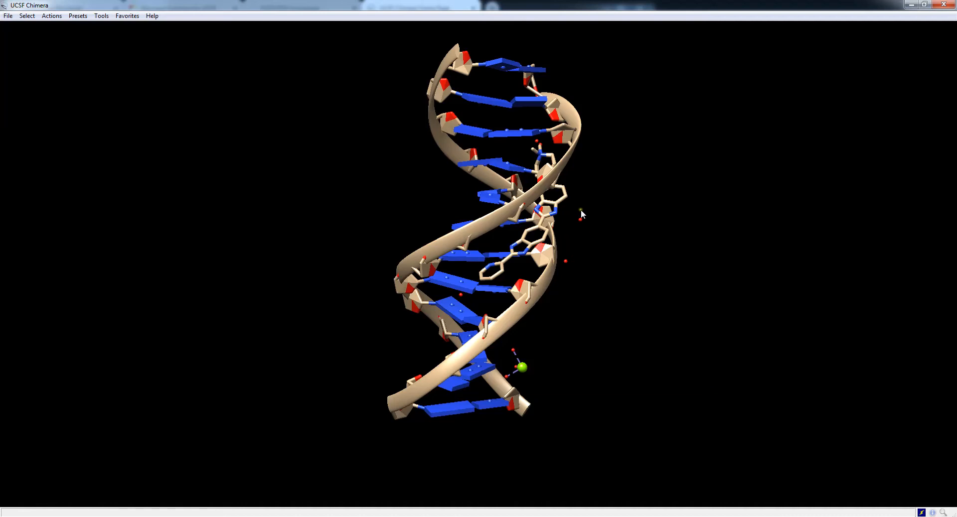
mouse_move(619, 246)
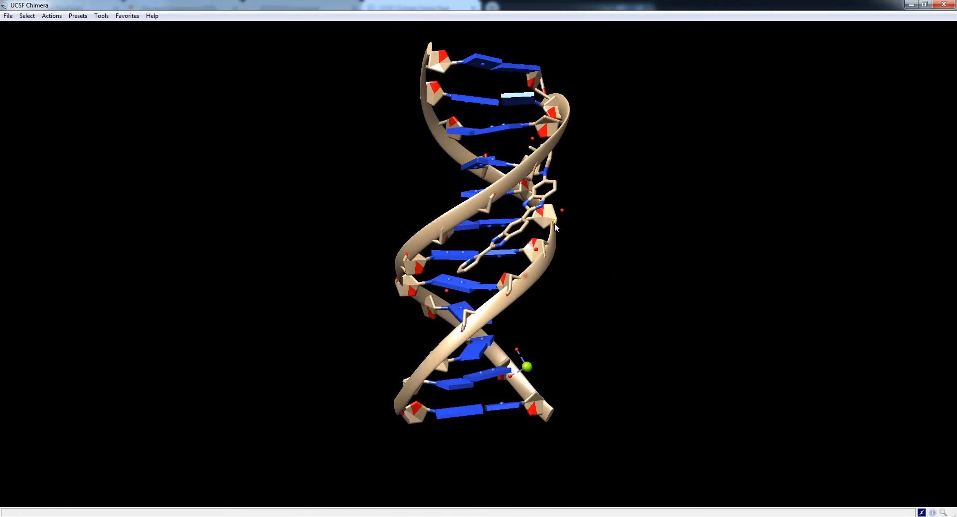
left_click_drag(550, 229, 521, 235)
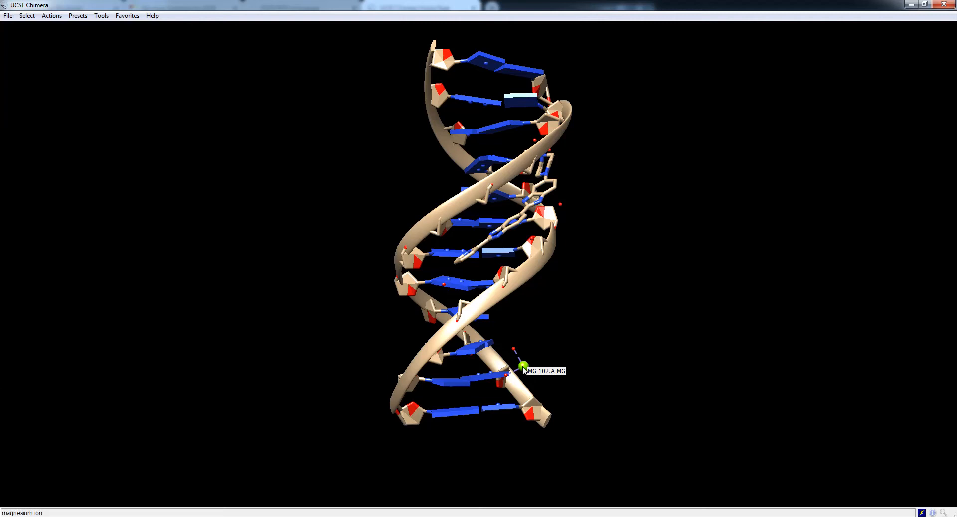
mouse_move(515, 271)
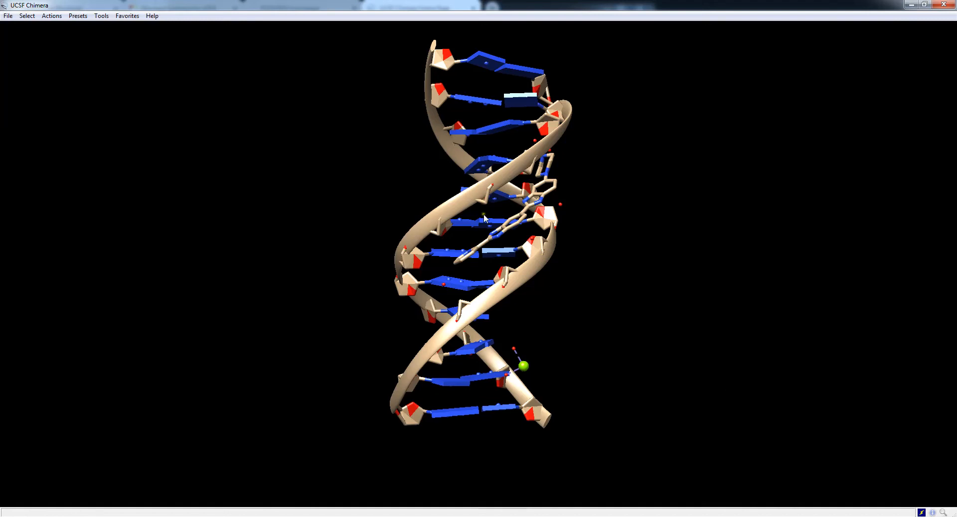
mouse_move(490, 216)
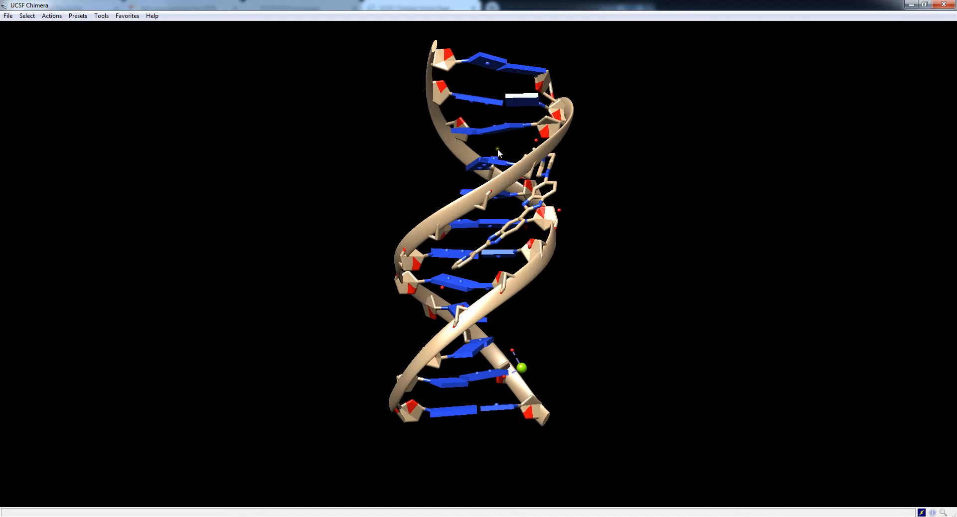
mouse_move(525, 156)
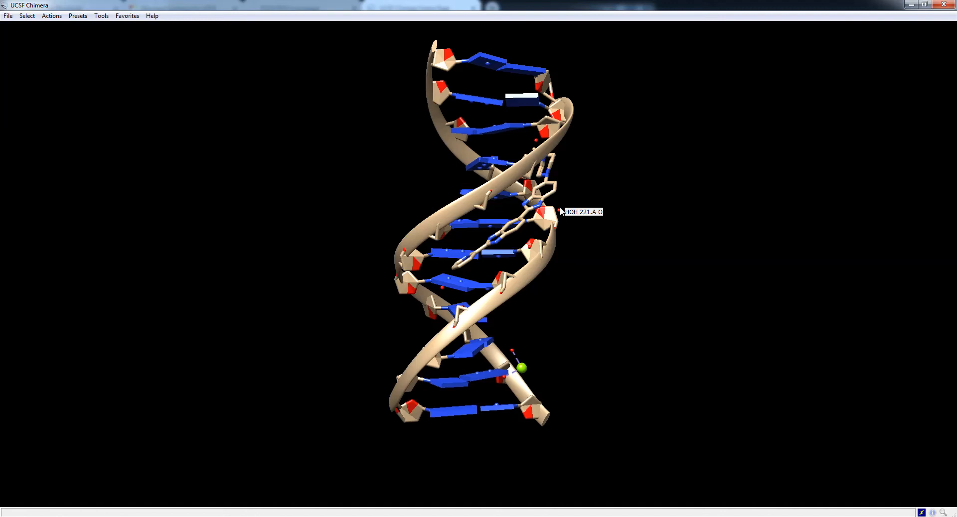
mouse_move(580, 214)
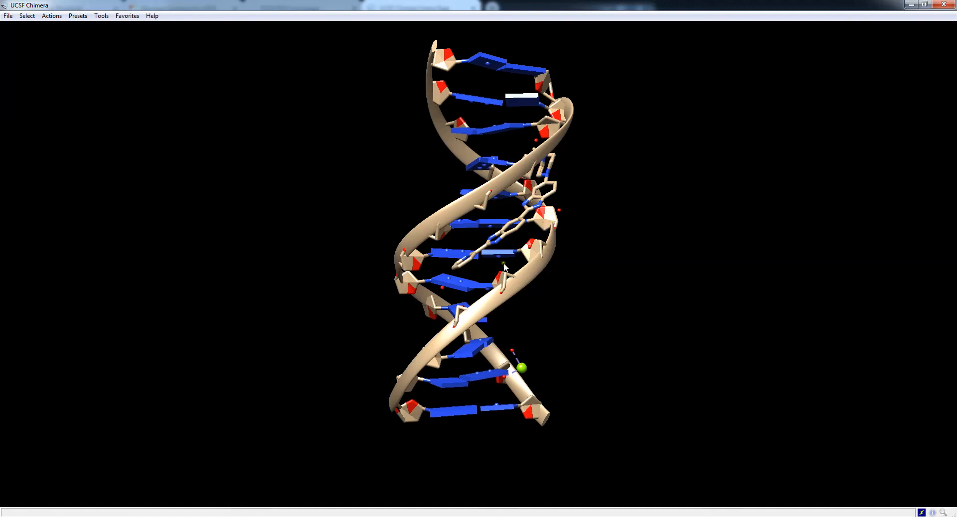
mouse_move(540, 173)
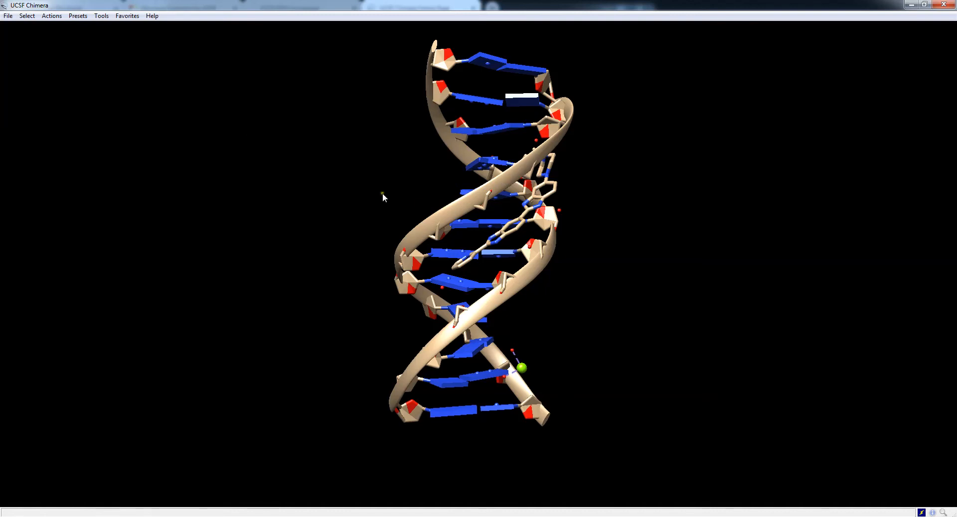
mouse_move(374, 192)
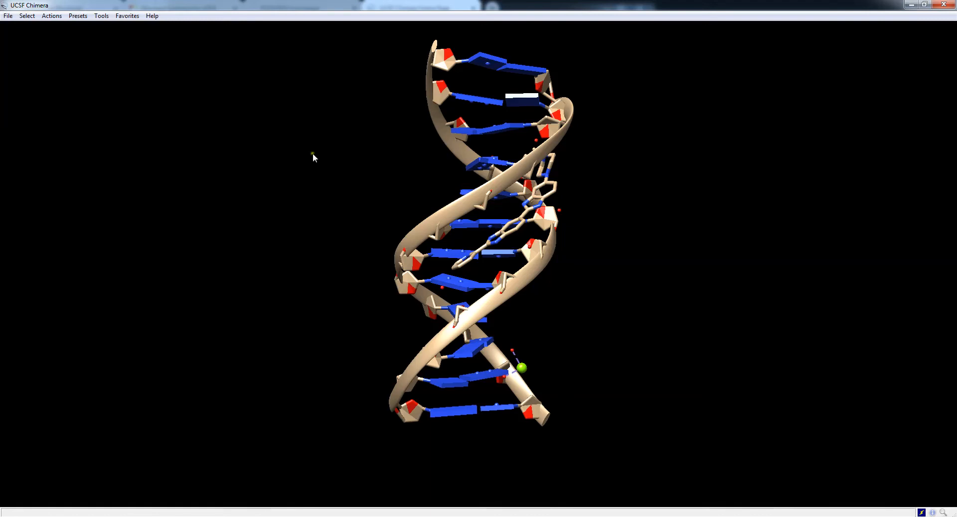
mouse_move(310, 158)
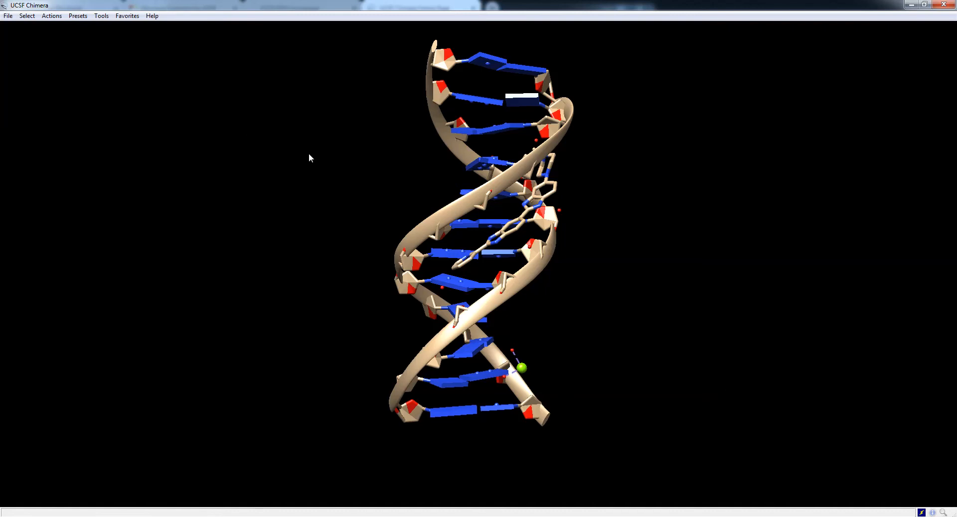
mouse_move(102, 15)
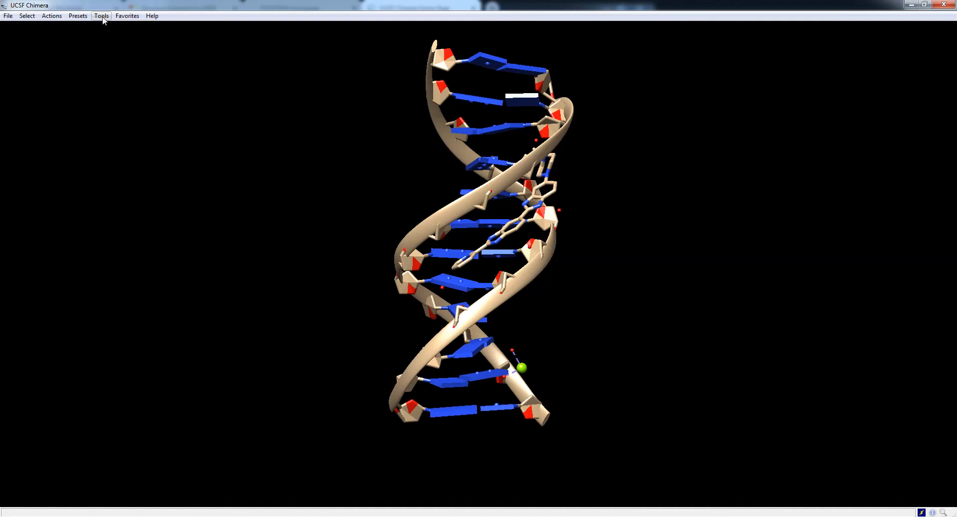
left_click(101, 15)
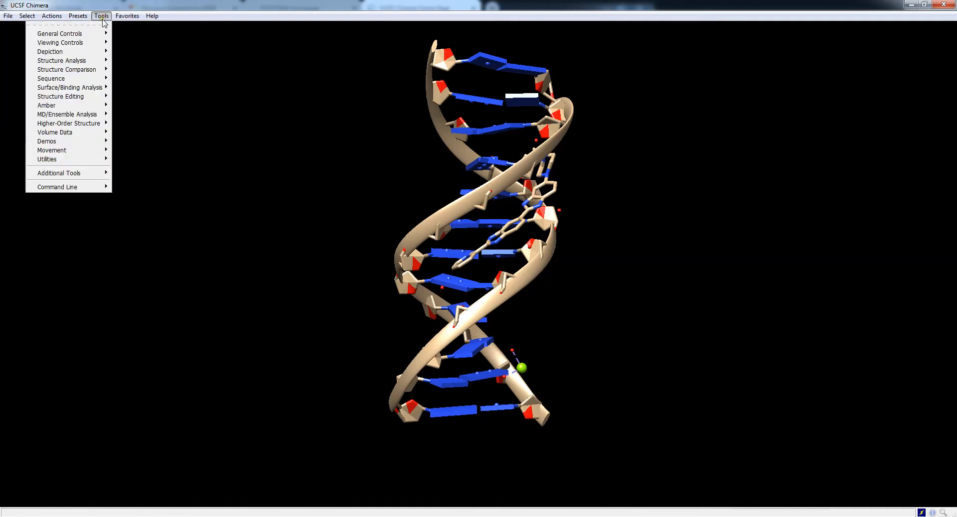
mouse_move(60, 34)
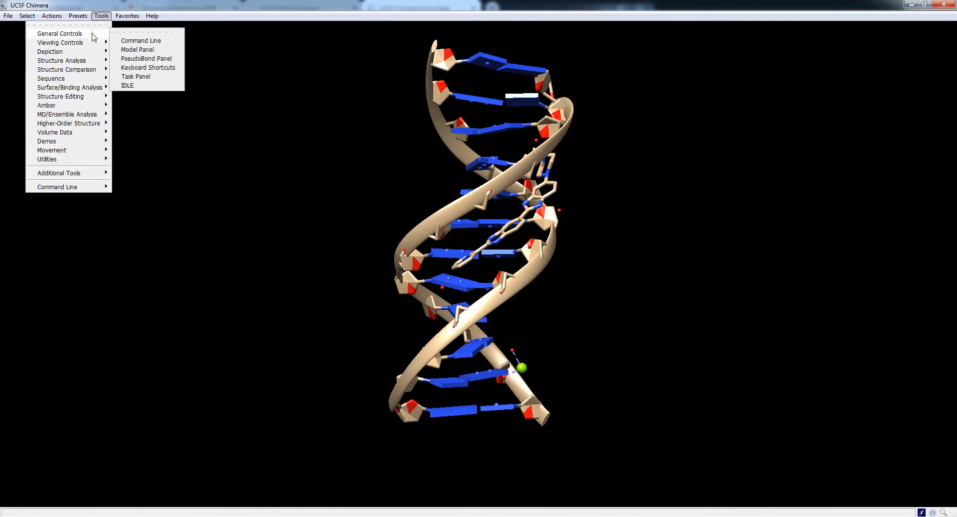
mouse_move(137, 50)
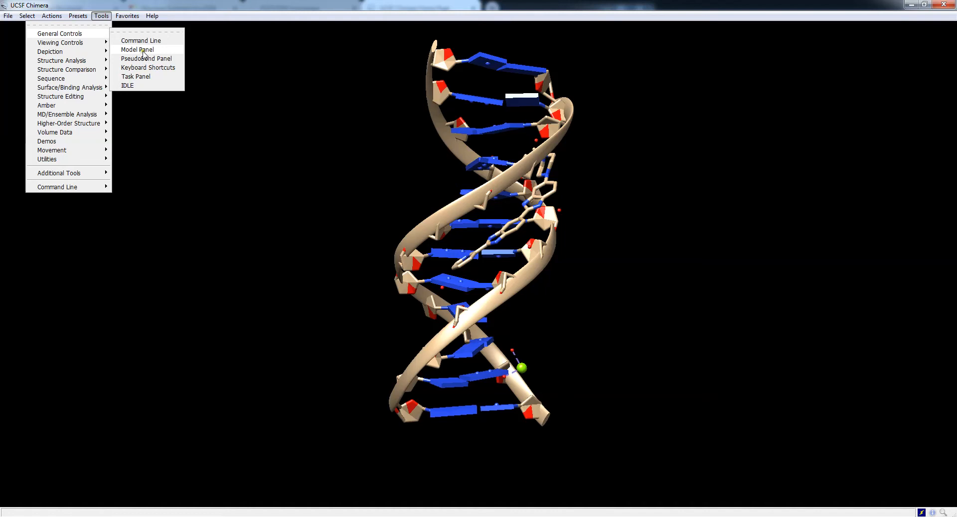
left_click(137, 49)
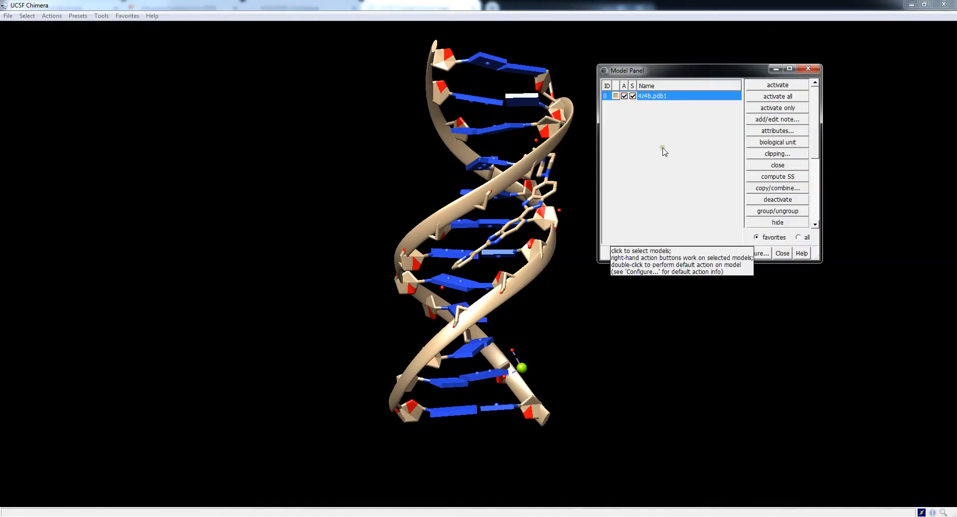
mouse_move(637, 127)
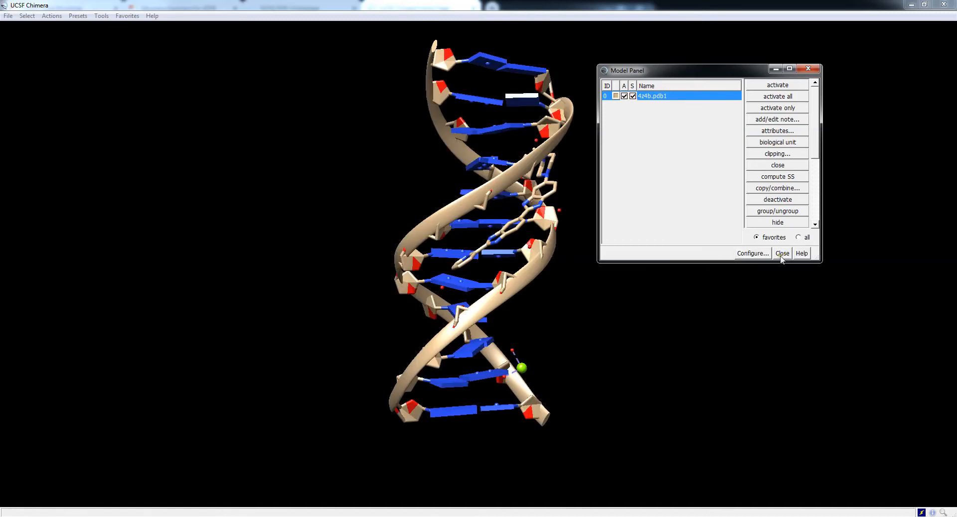
mouse_move(608, 133)
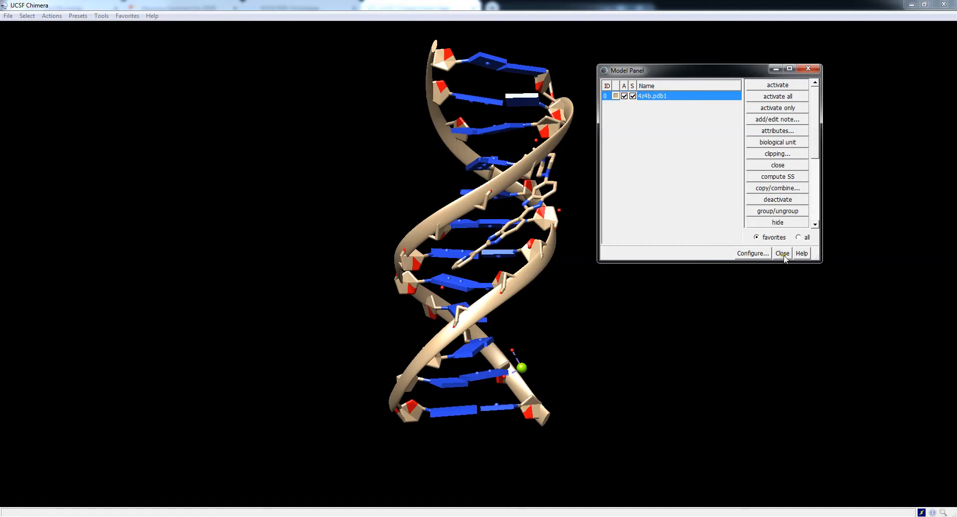
left_click(782, 253)
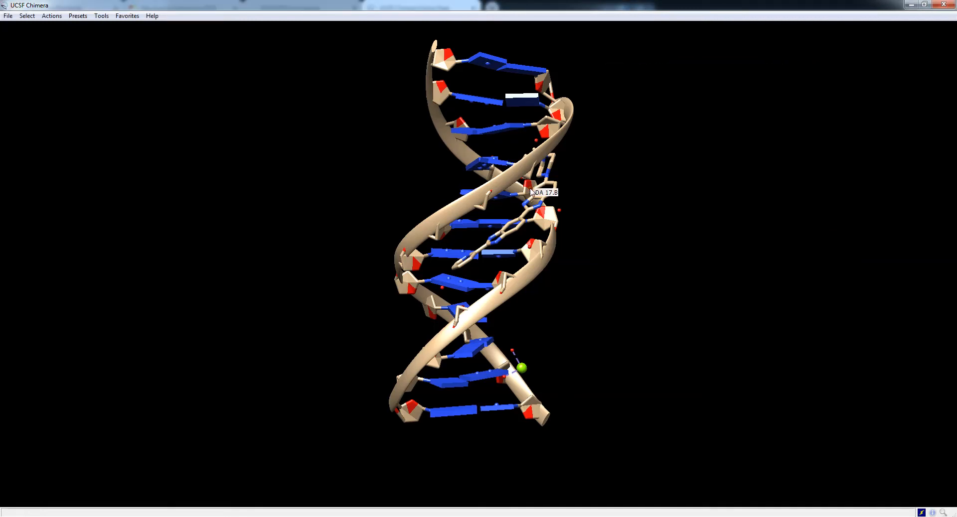
mouse_move(276, 77)
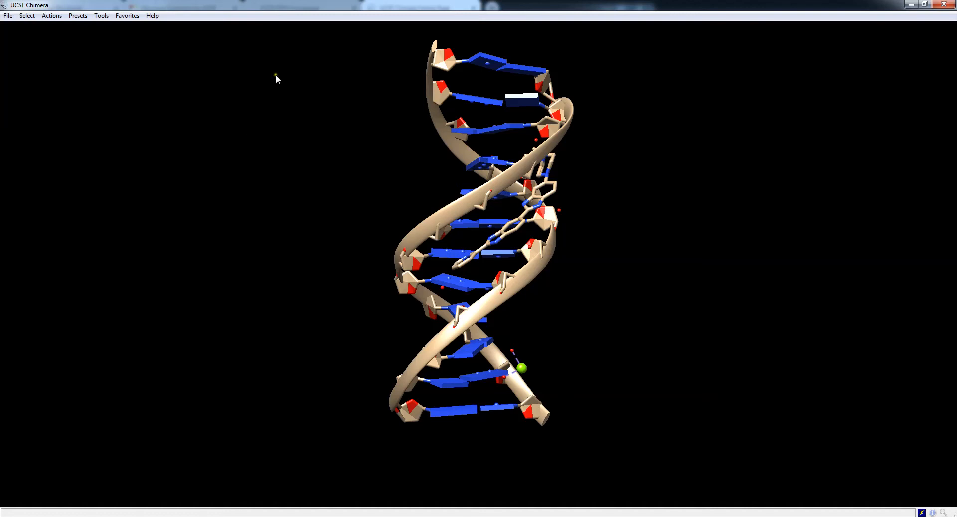
Step: Show the Command Line and run 'set bg_color white' to turn the background white
left_click(101, 15)
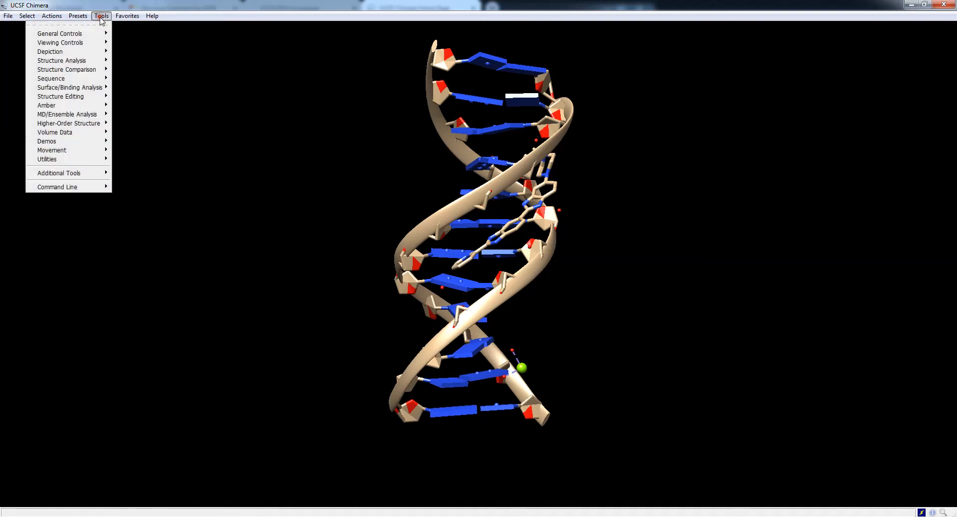
mouse_move(59, 34)
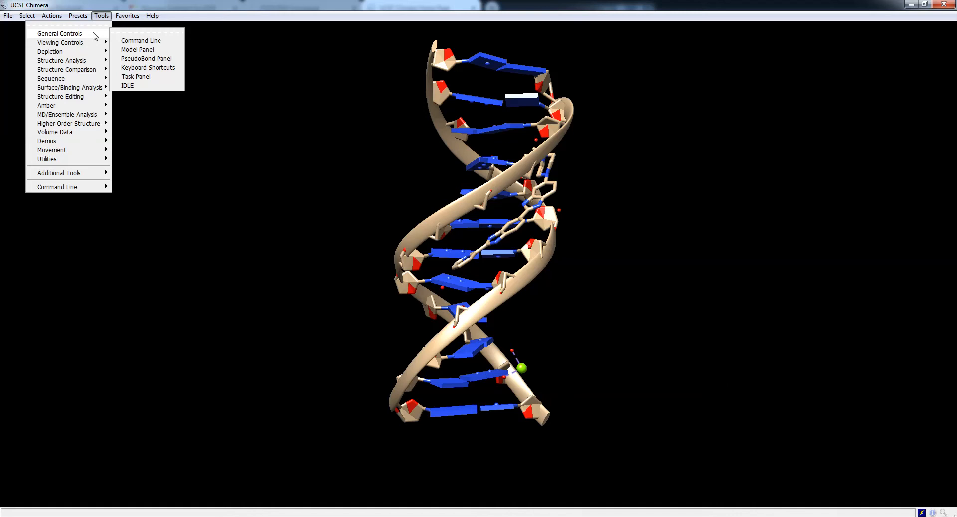
mouse_move(60, 34)
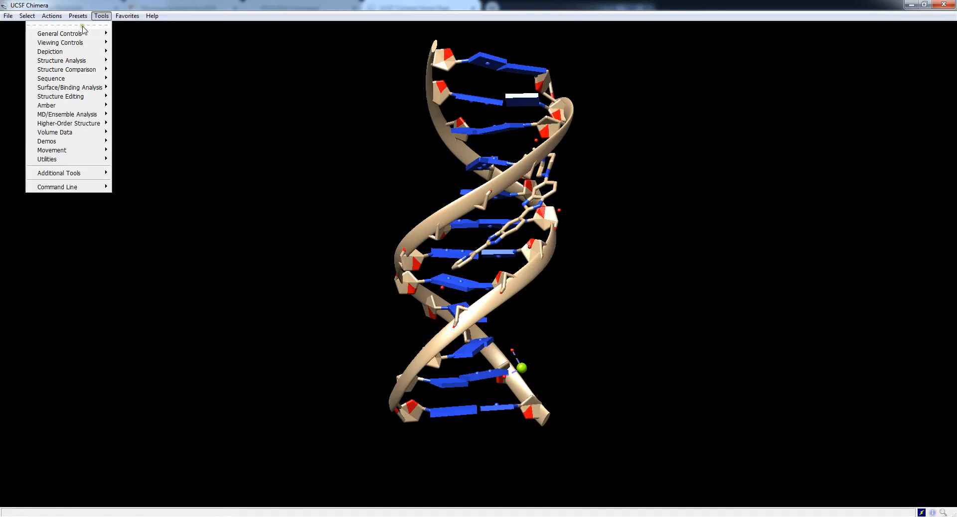
left_click(57, 187)
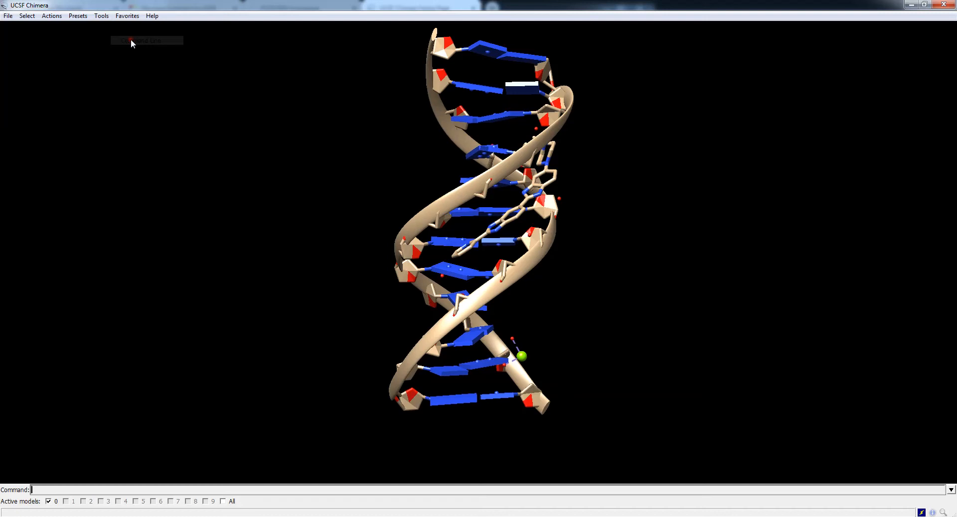
mouse_move(365, 464)
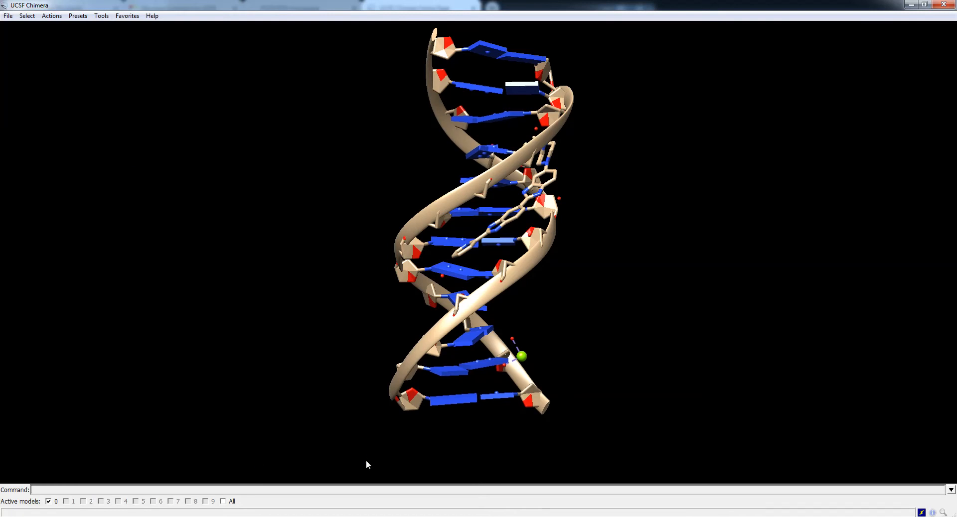
type("set bg")
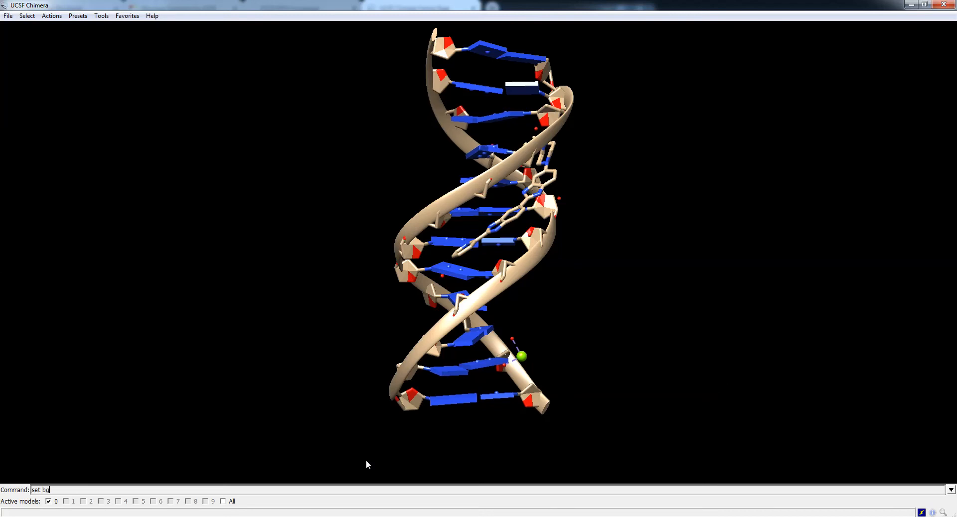
type("_color")
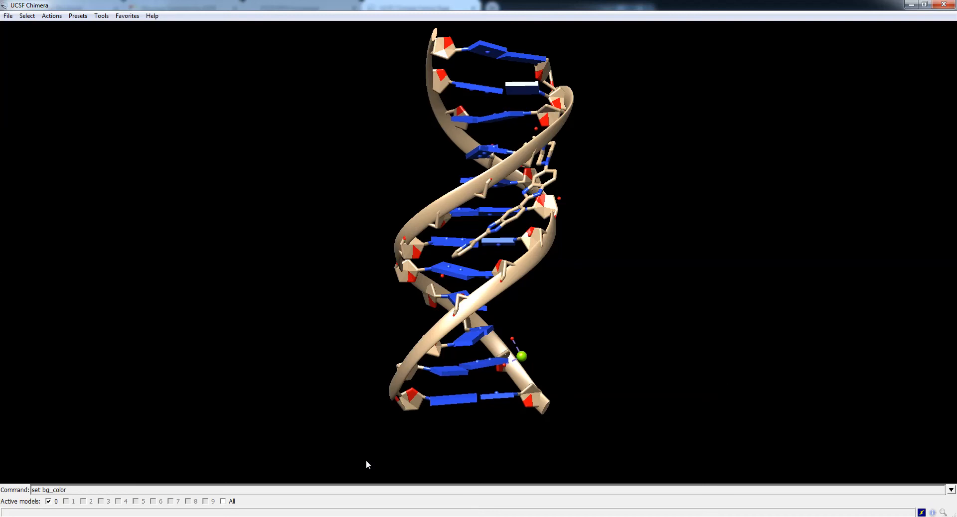
type("white")
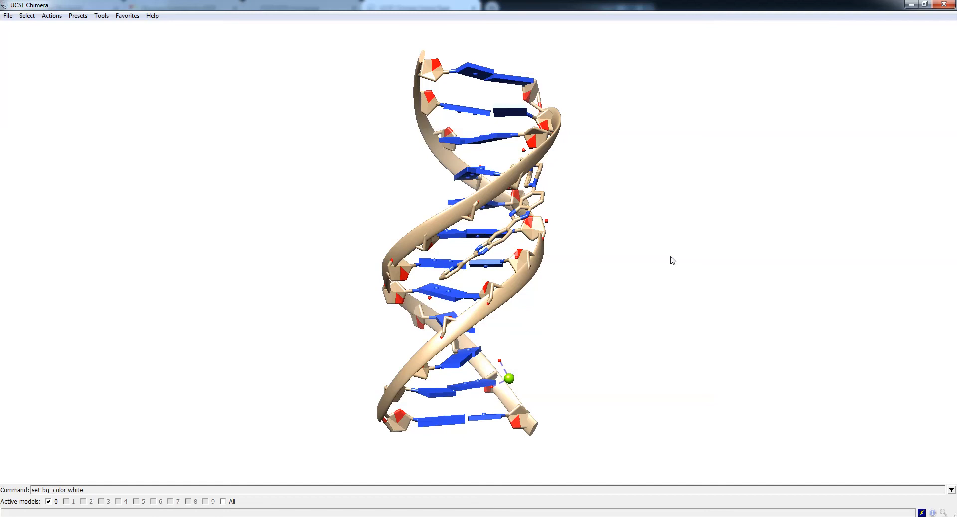
mouse_move(584, 377)
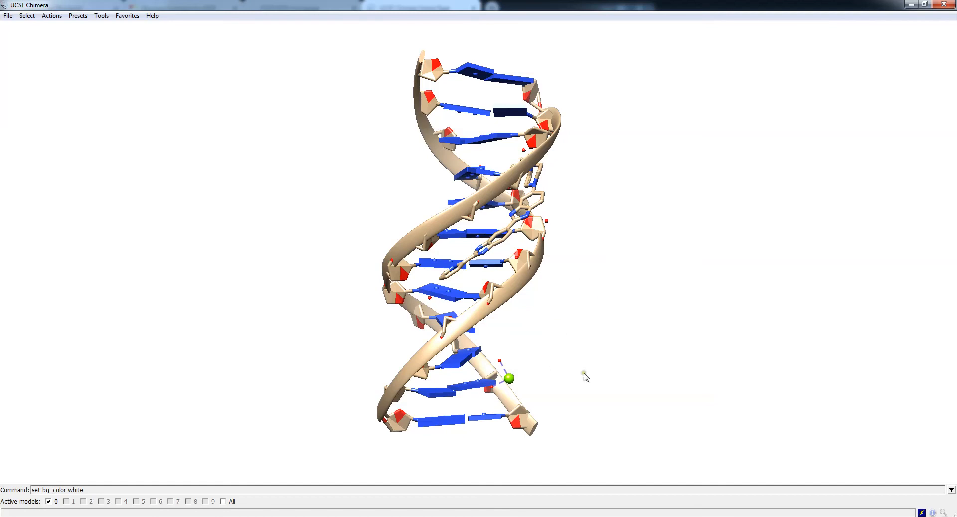
mouse_move(408, 354)
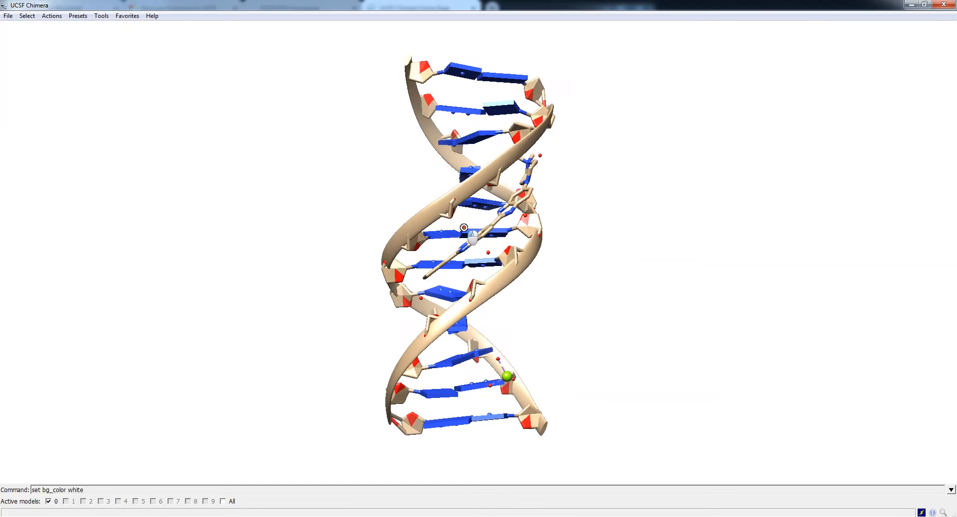
Step: Turn the helix front-facing and select the MG ion residue
left_click_drag(464, 228, 498, 313)
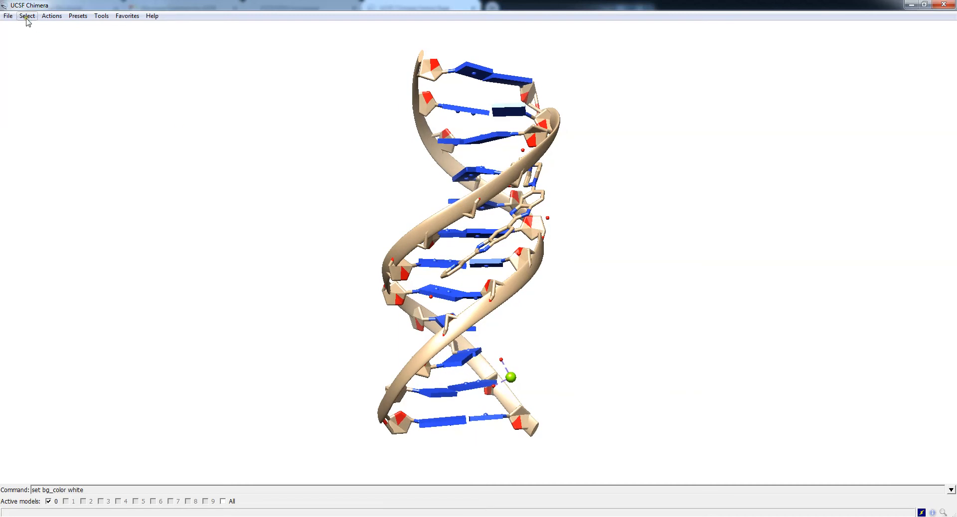
left_click(27, 16)
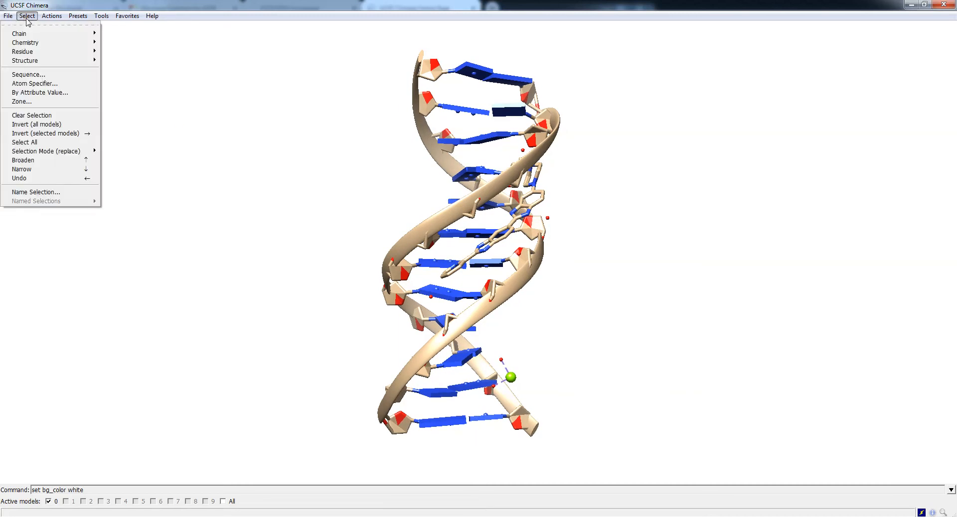
mouse_move(22, 51)
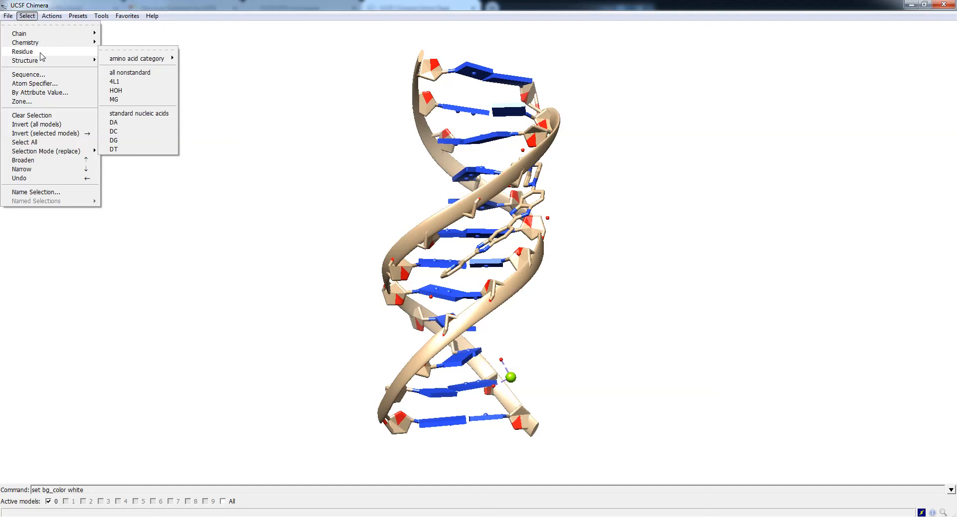
mouse_move(65, 54)
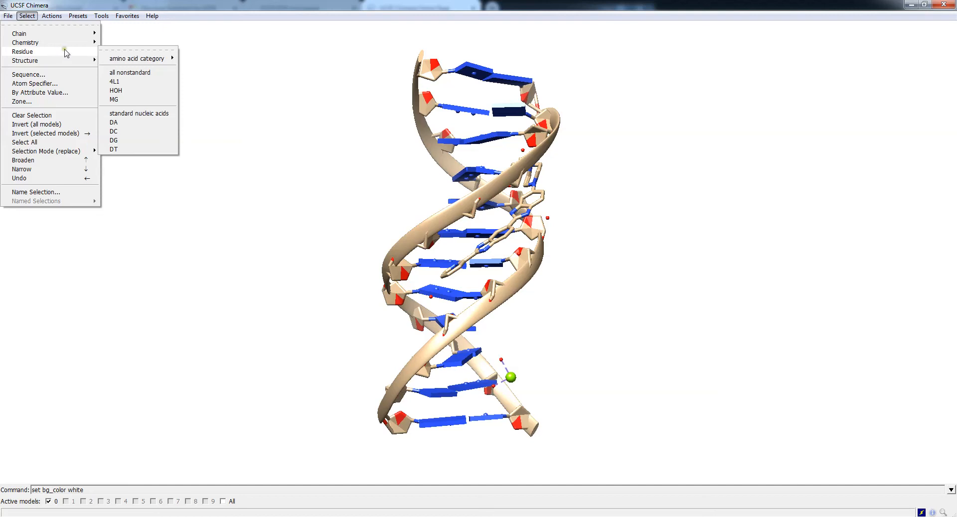
mouse_move(106, 56)
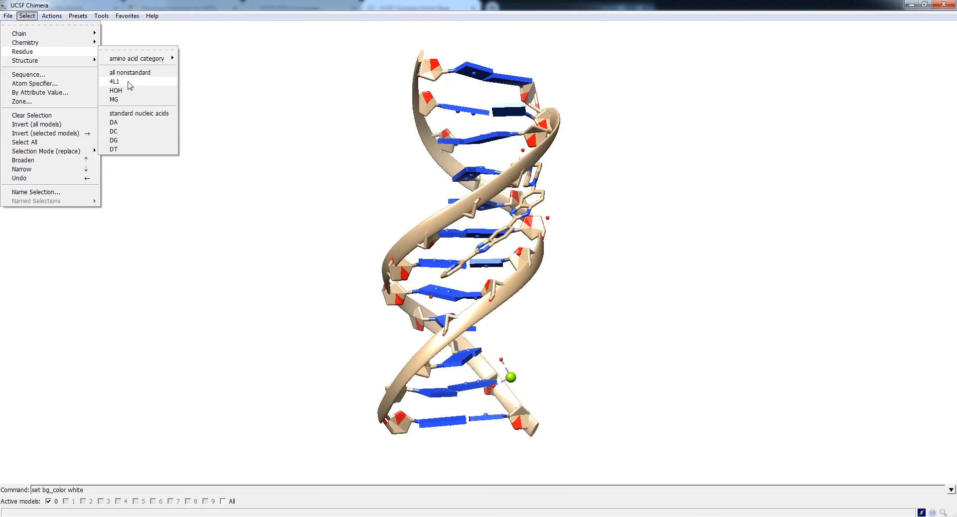
mouse_move(125, 92)
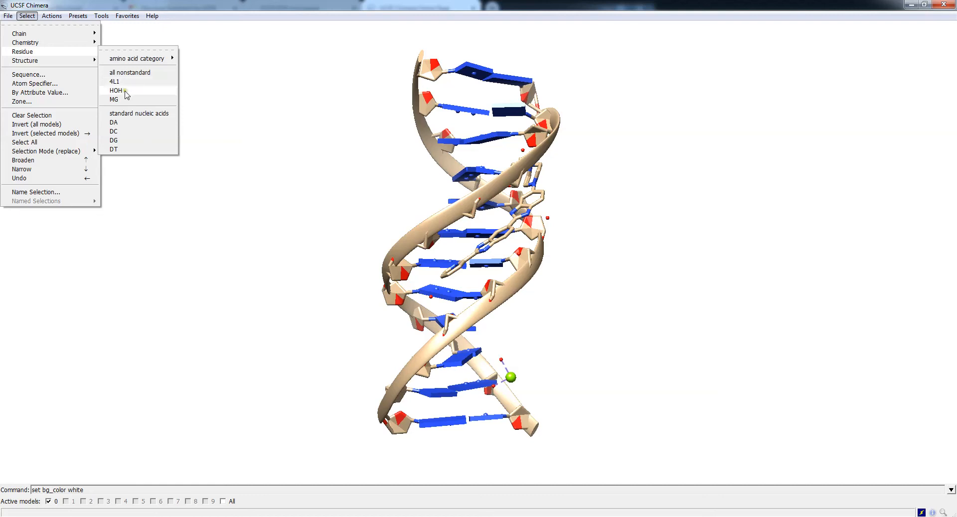
left_click(115, 91)
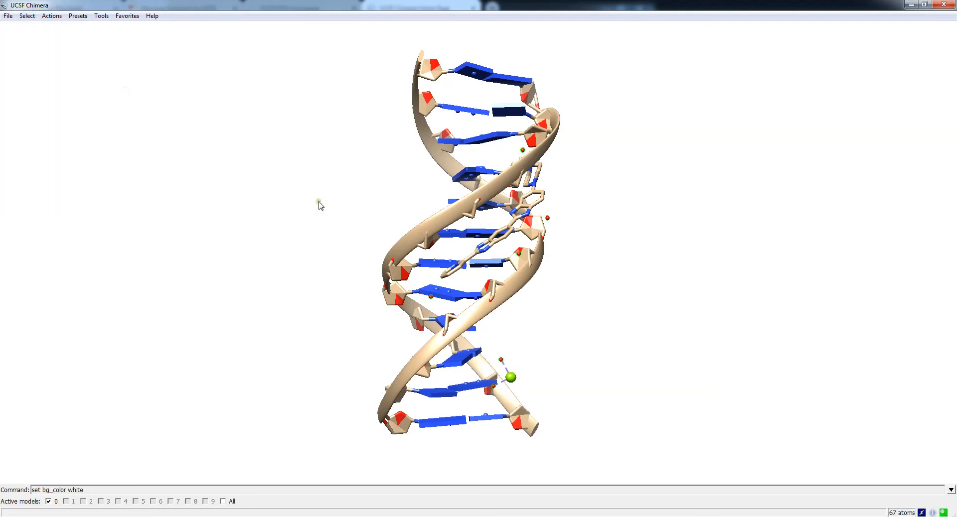
mouse_move(554, 225)
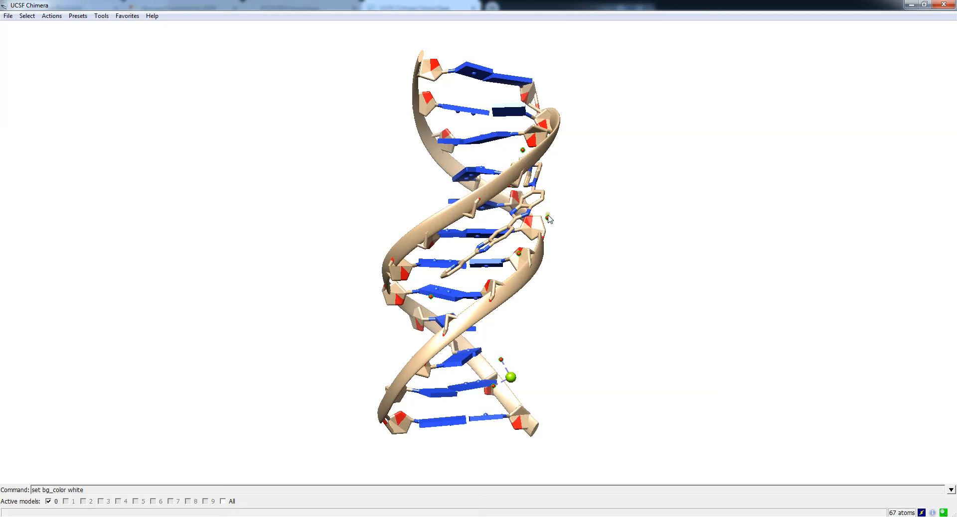
left_click(26, 15)
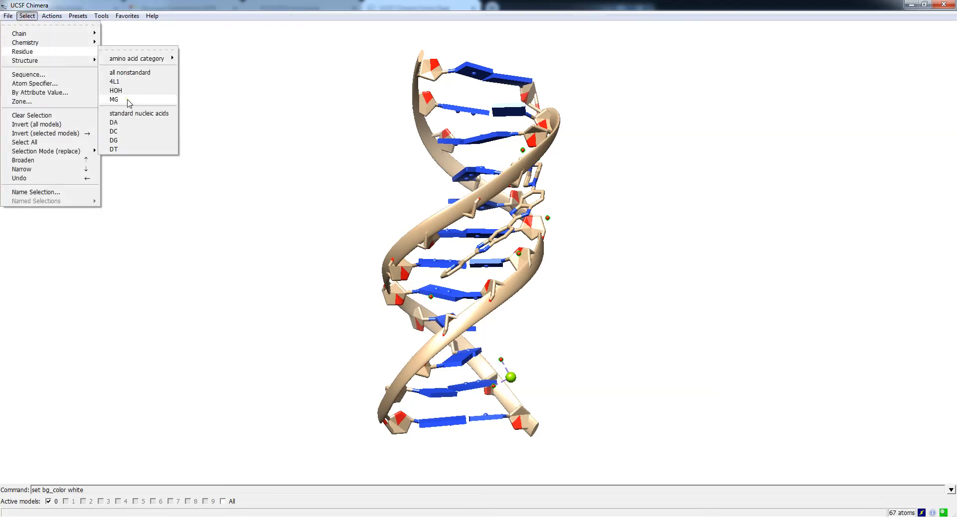
left_click(113, 100)
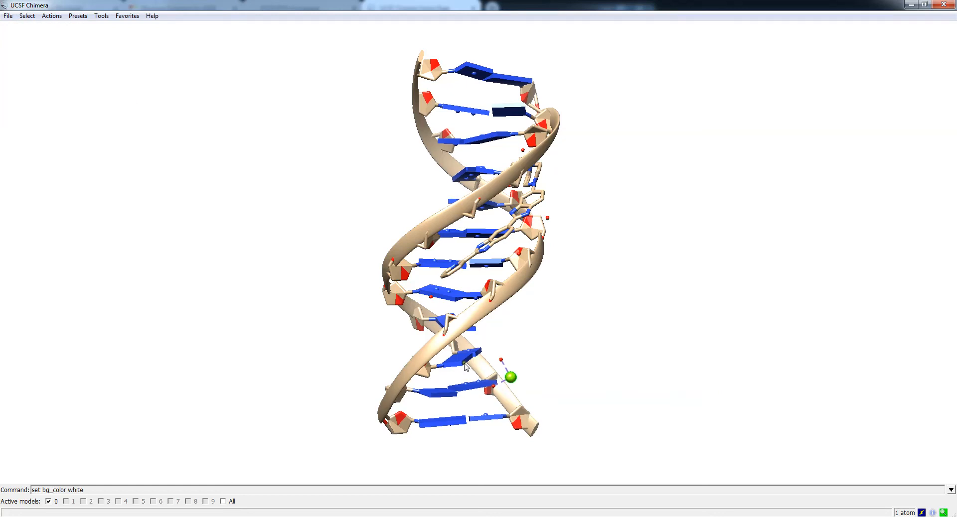
Step: Select the 4L1 ligand residue (104 atoms, 114 bonds) inside the double helix
left_click(26, 15)
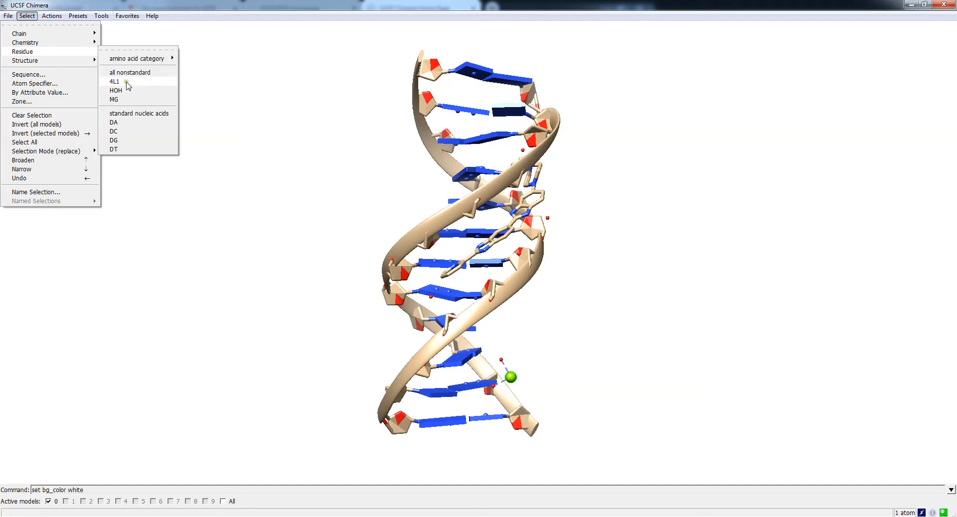
left_click(114, 81)
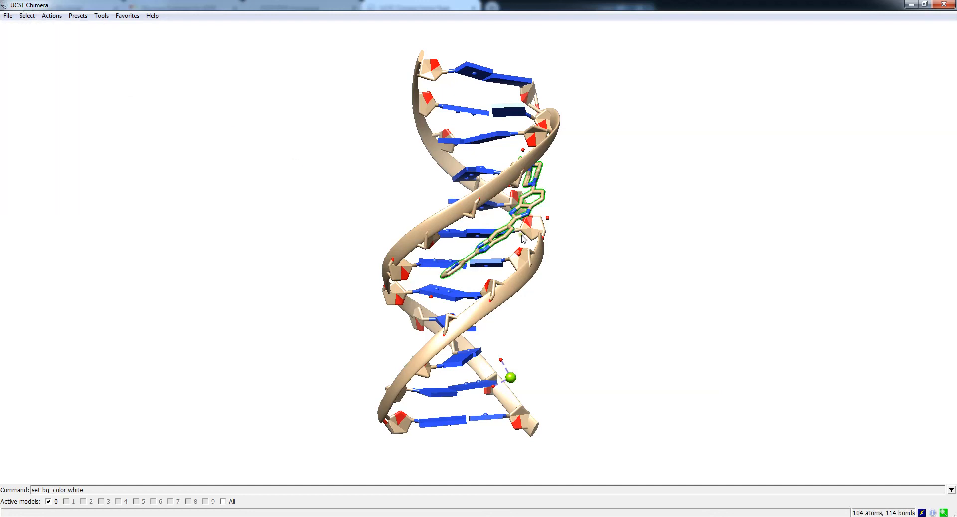
mouse_move(559, 179)
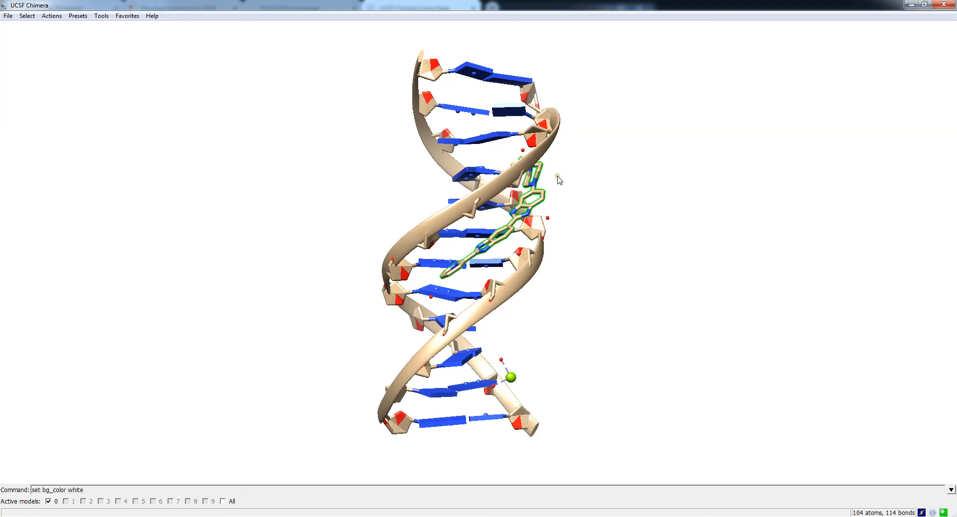
mouse_move(186, 68)
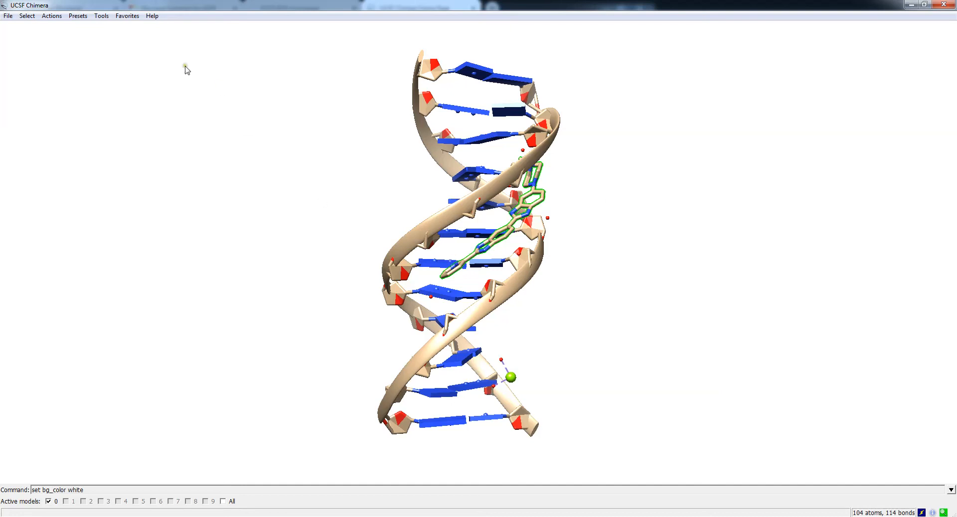
left_click(51, 14)
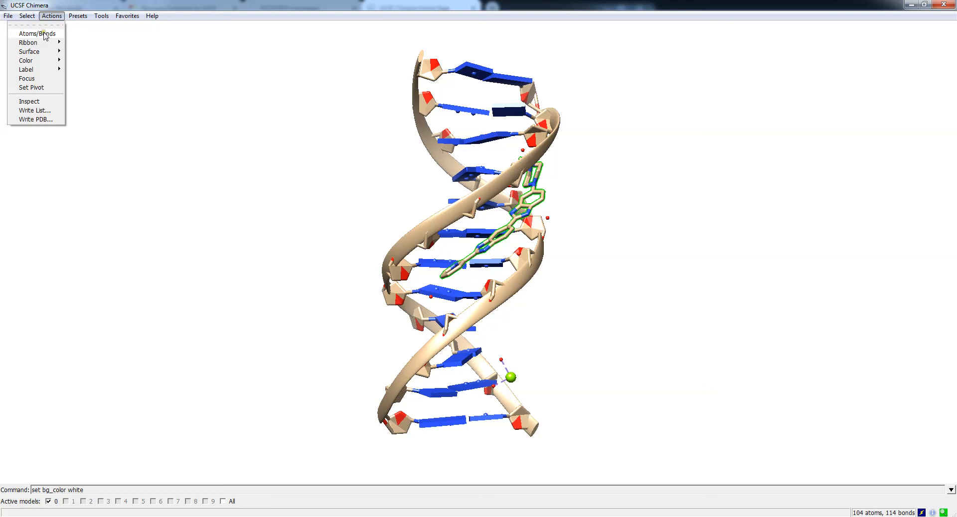
left_click(37, 34)
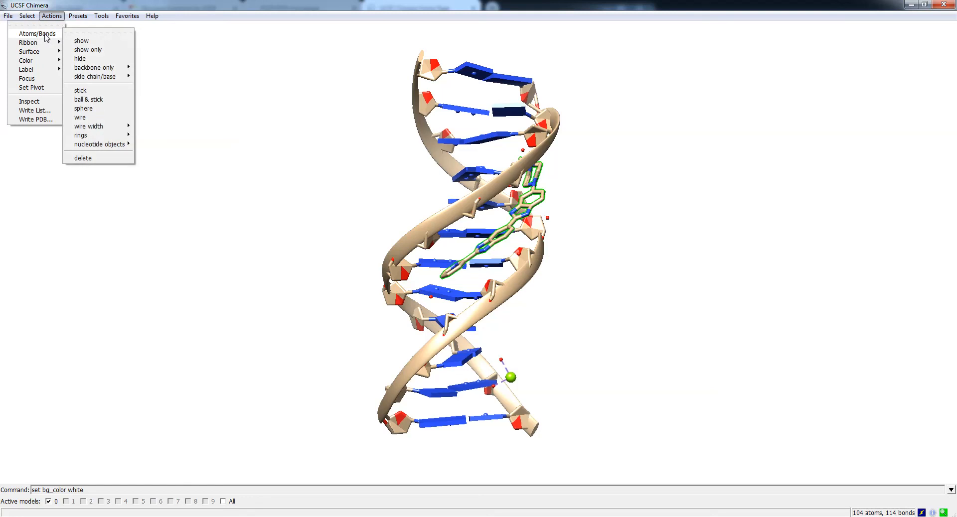
mouse_move(96, 101)
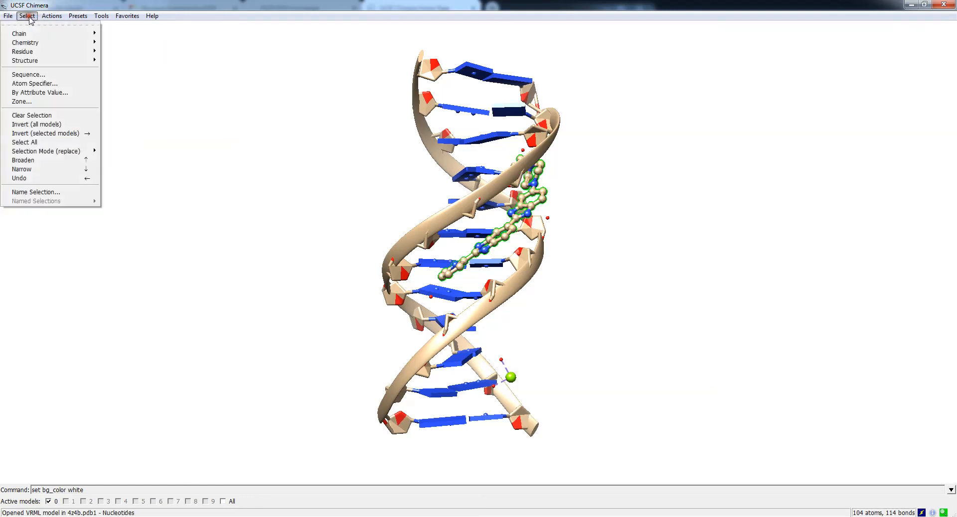
left_click(51, 15)
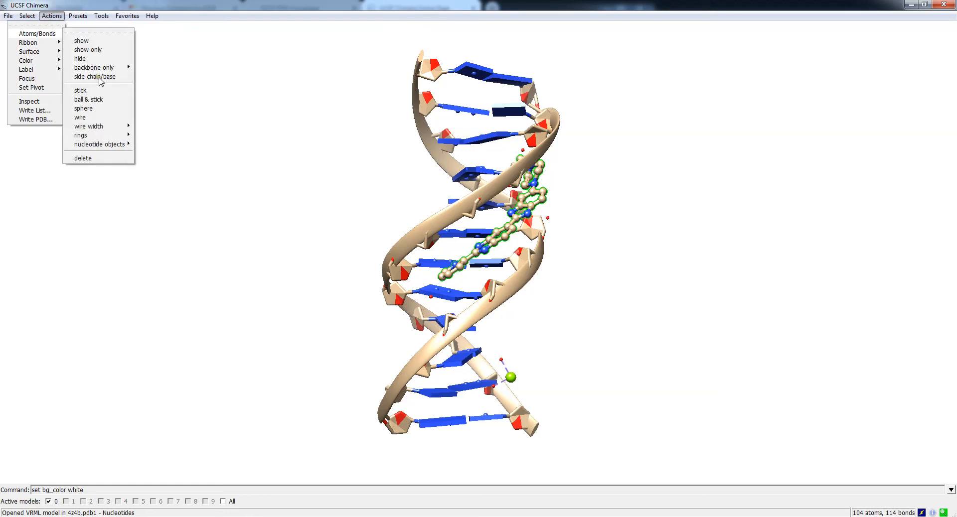
left_click(84, 108)
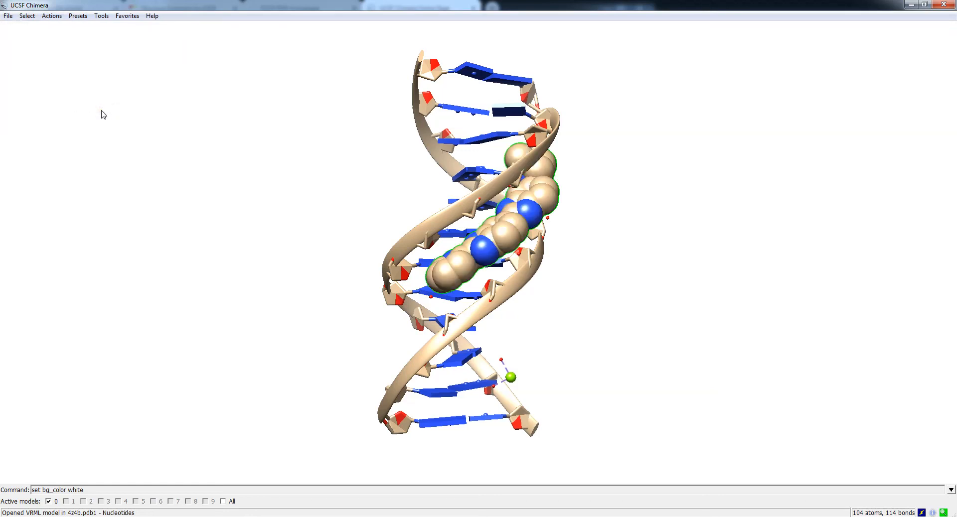
mouse_move(516, 213)
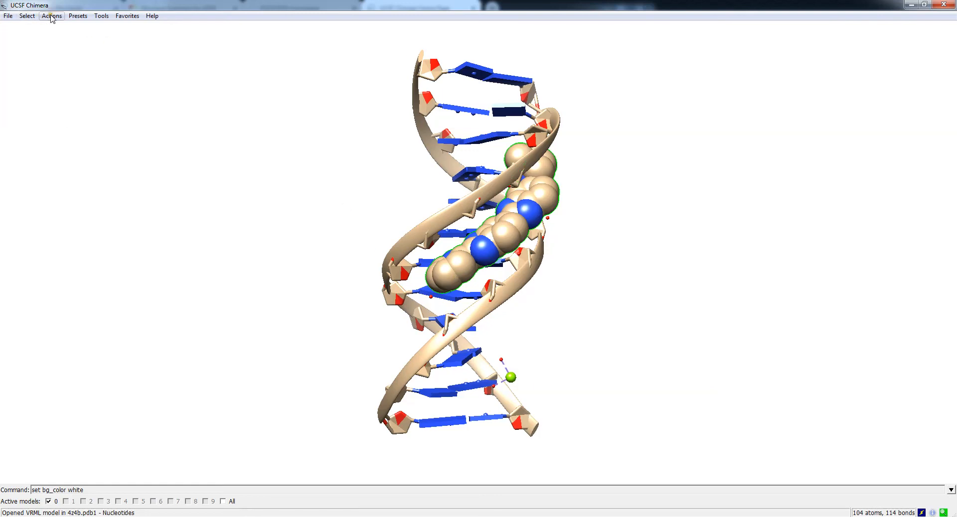
left_click(51, 15)
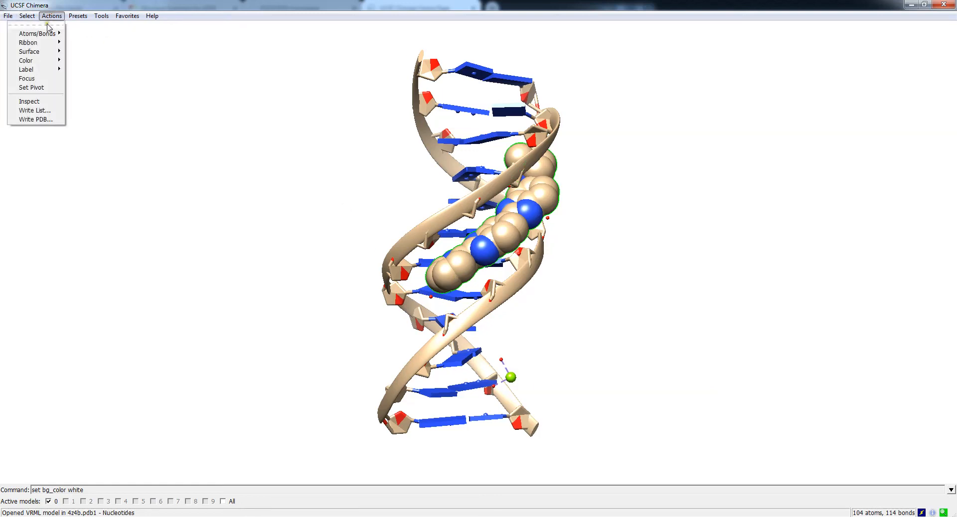
mouse_move(37, 34)
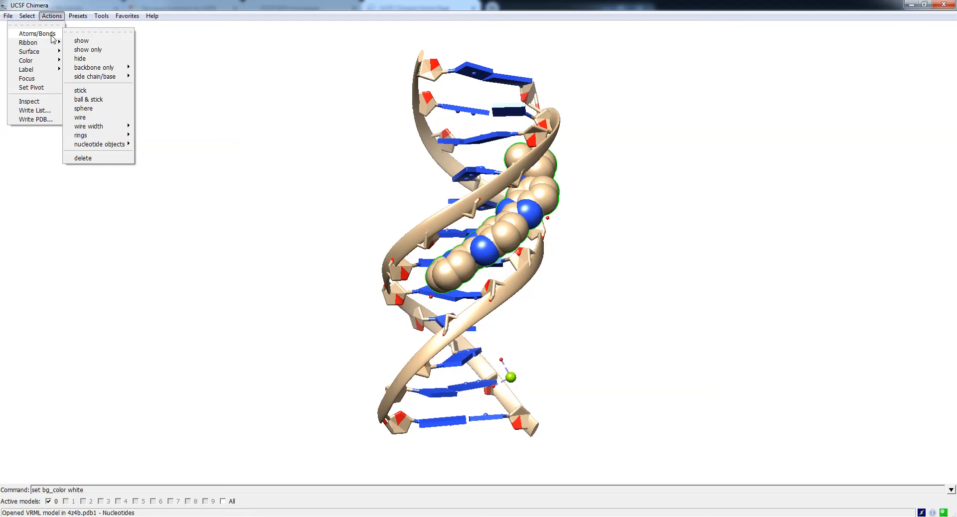
mouse_move(88, 50)
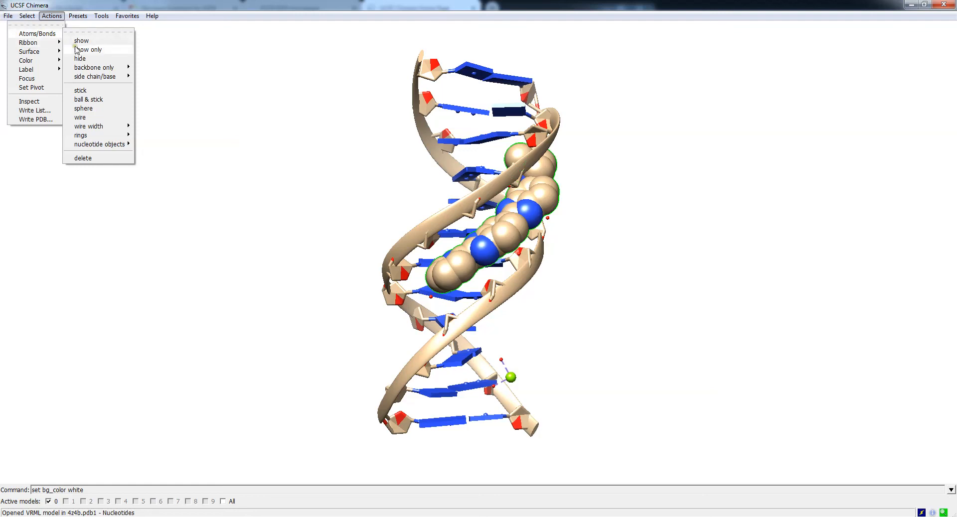
mouse_move(58, 35)
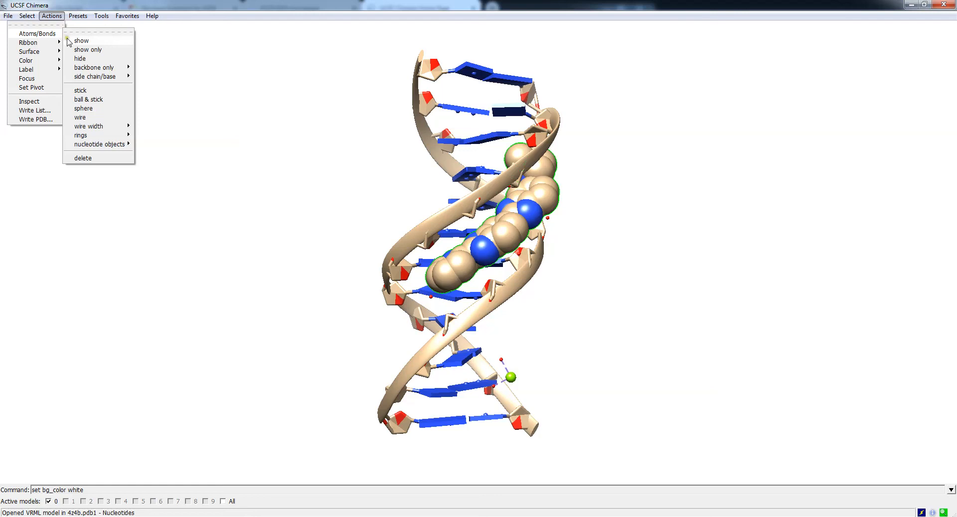
mouse_move(92, 93)
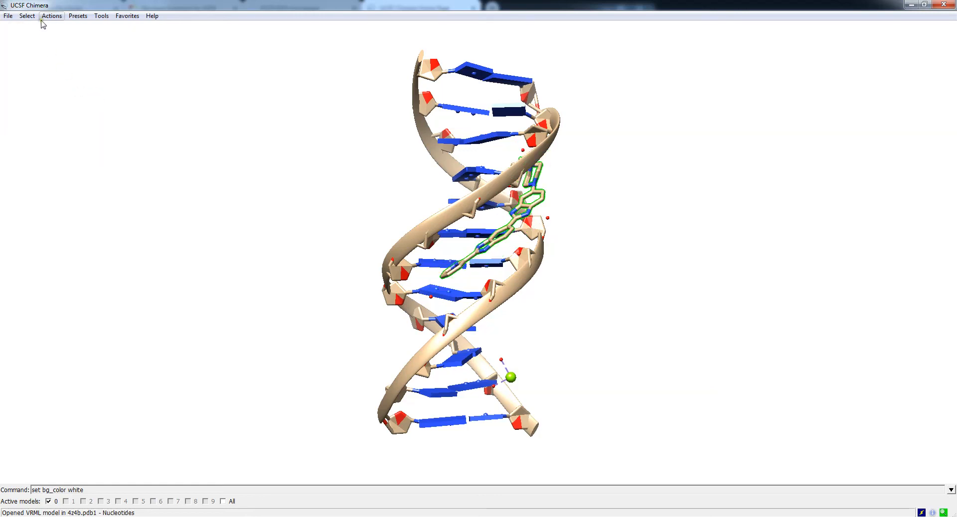
left_click(51, 15)
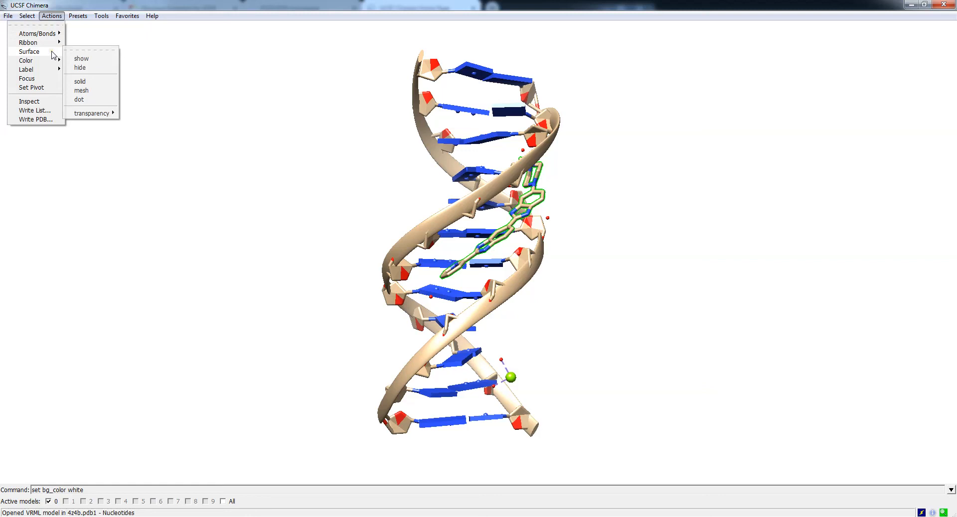
mouse_move(81, 91)
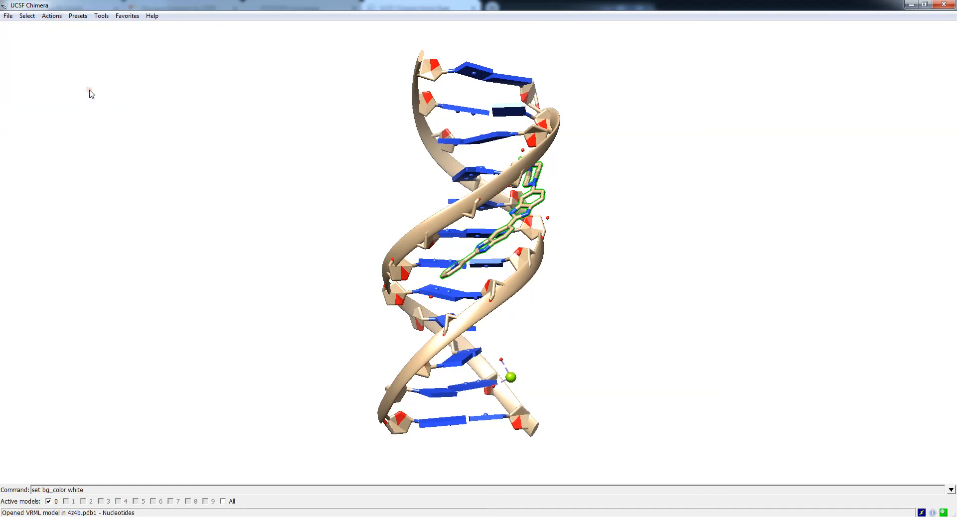
mouse_move(510, 240)
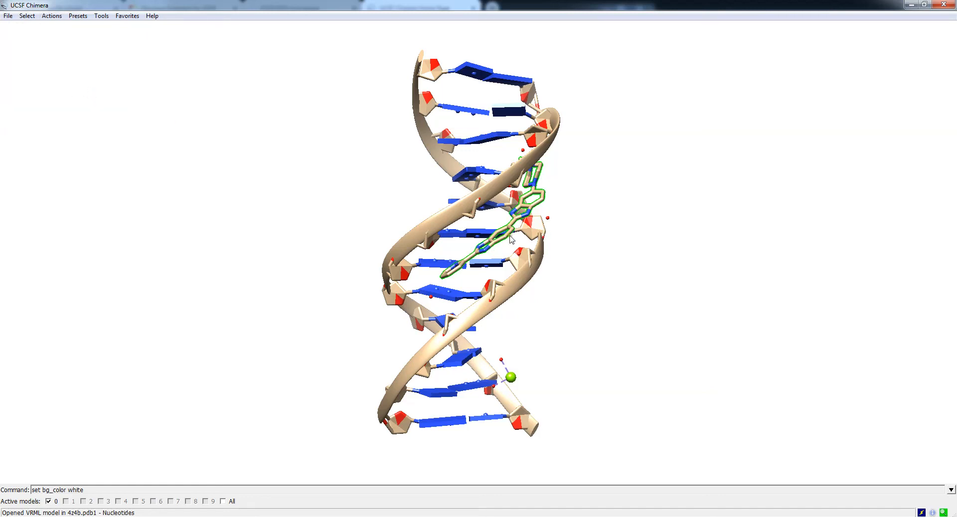
left_click(25, 15)
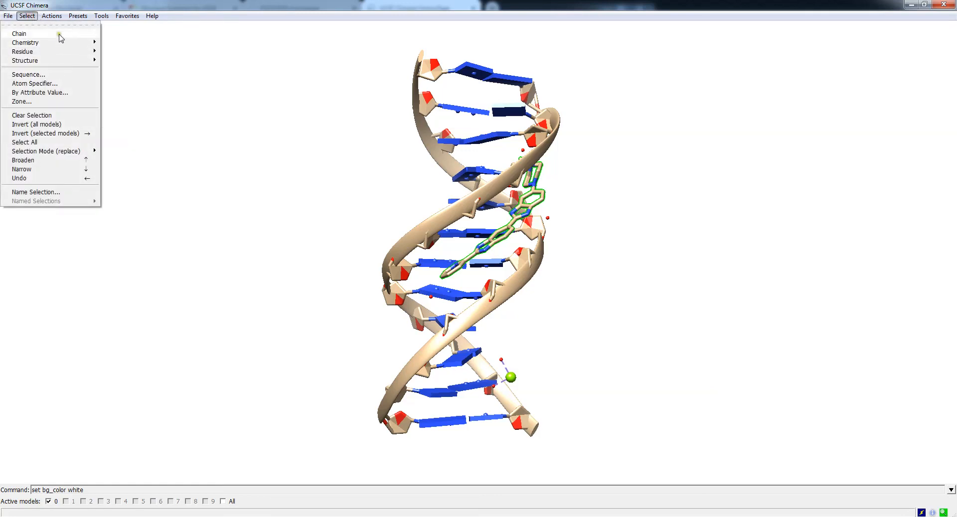
left_click(51, 15)
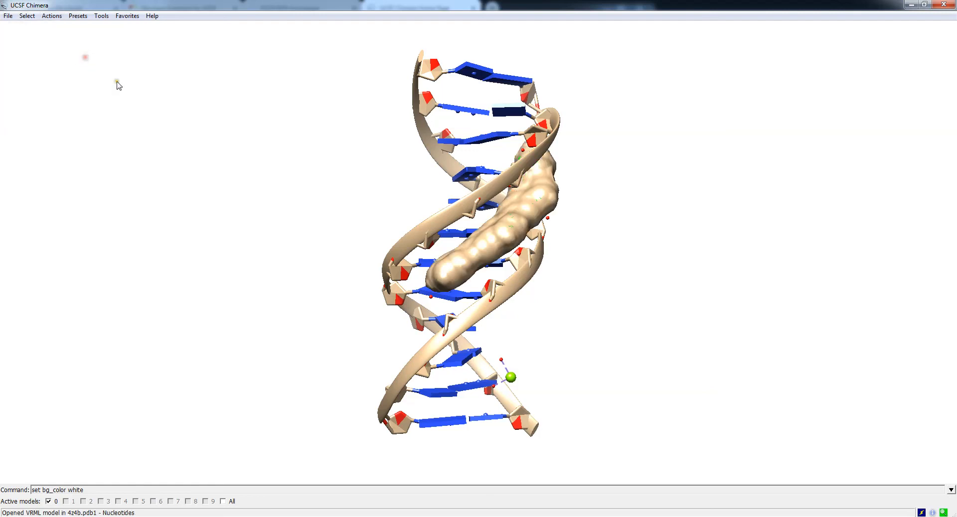
left_click(51, 15)
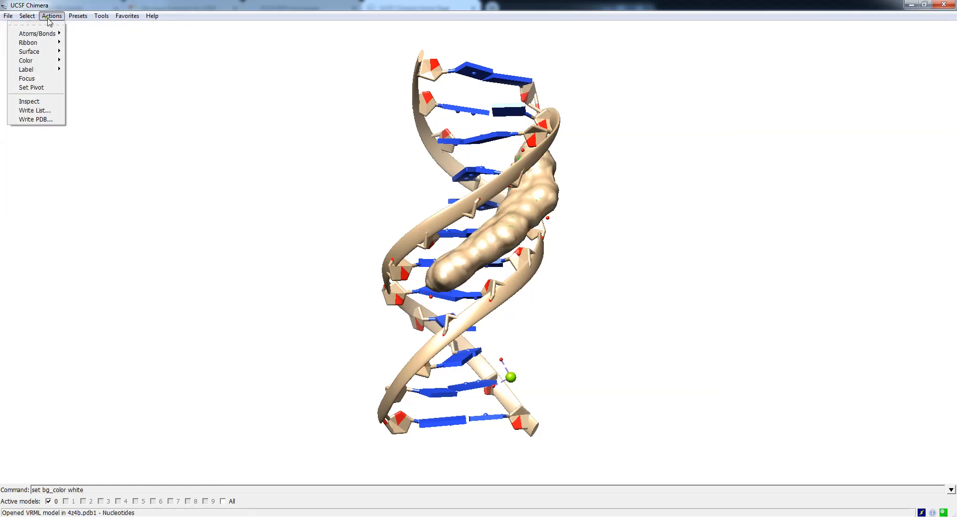
mouse_move(51, 42)
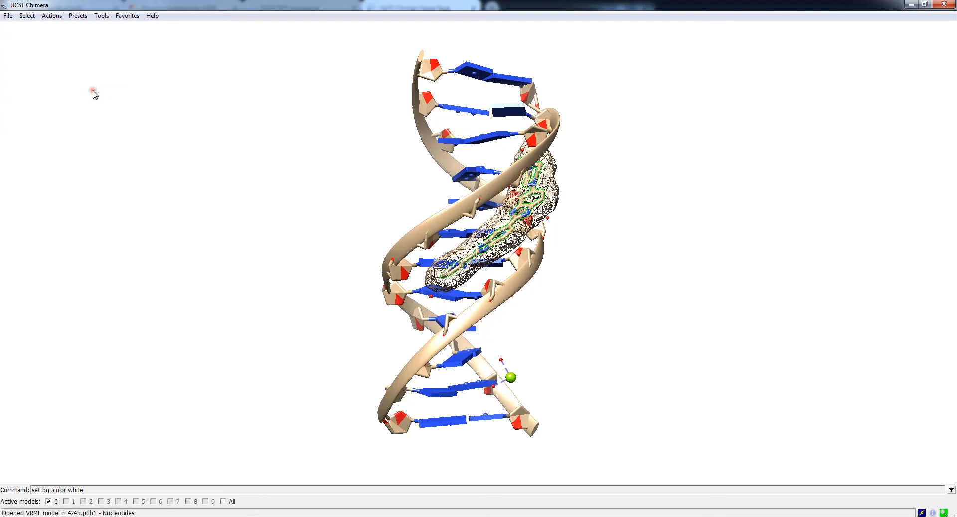
mouse_move(475, 242)
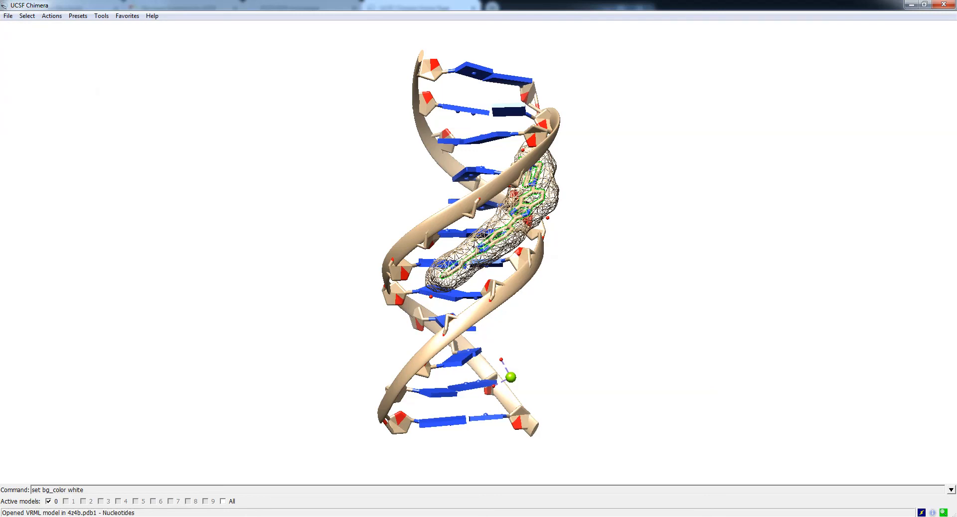
mouse_move(494, 256)
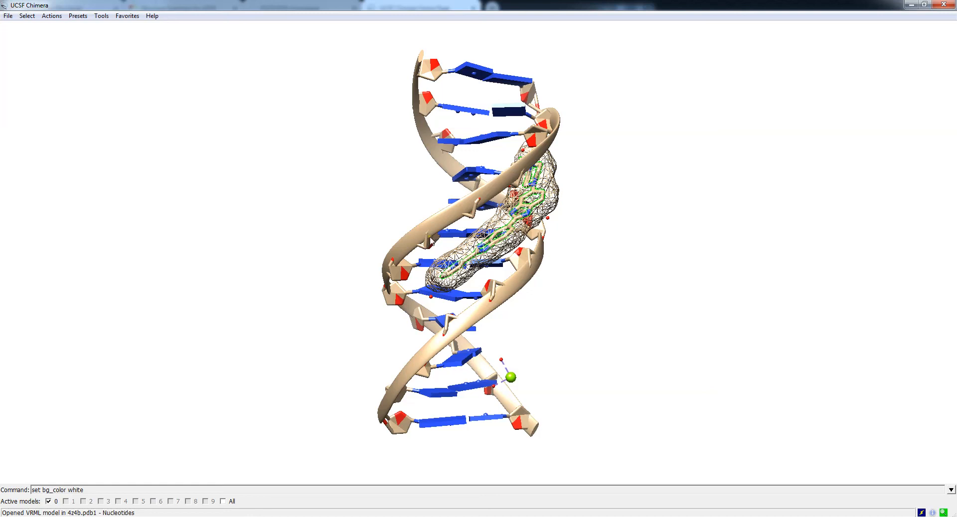
left_click(51, 15)
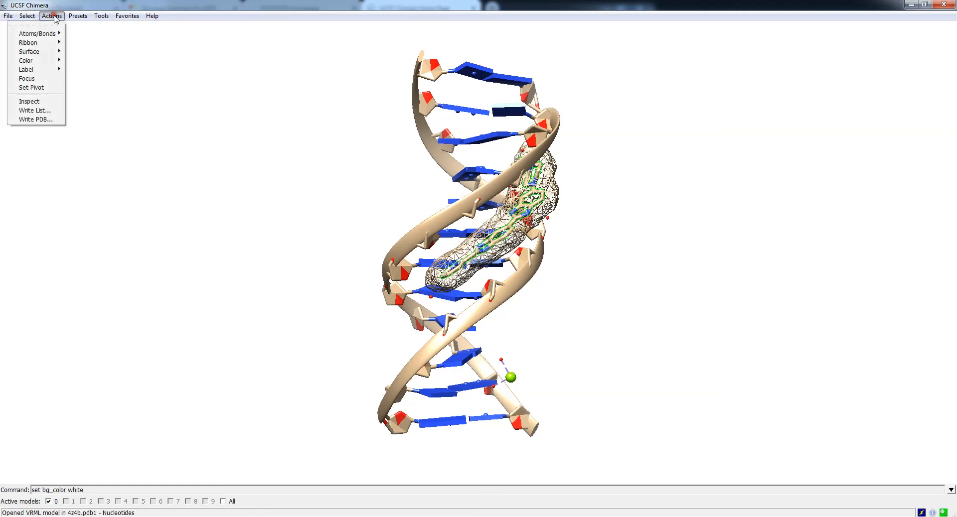
mouse_move(29, 51)
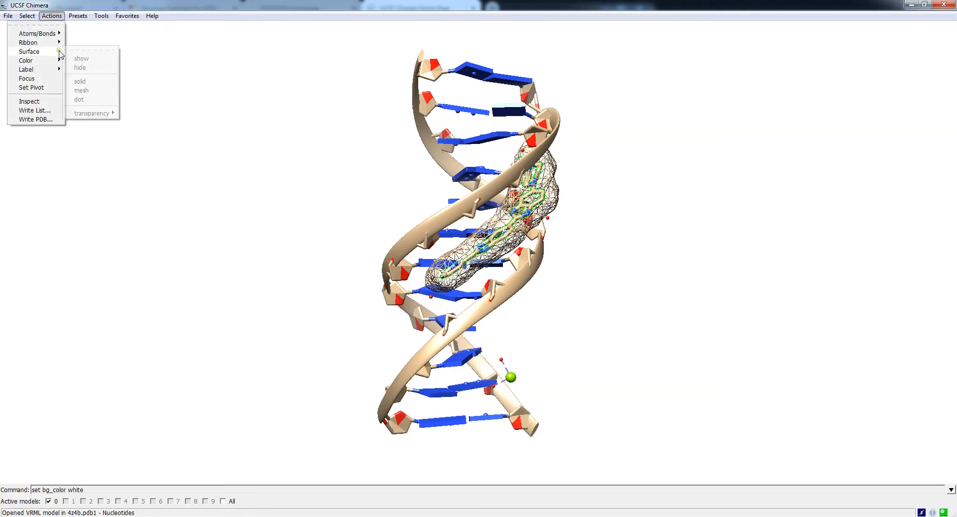
left_click(81, 67)
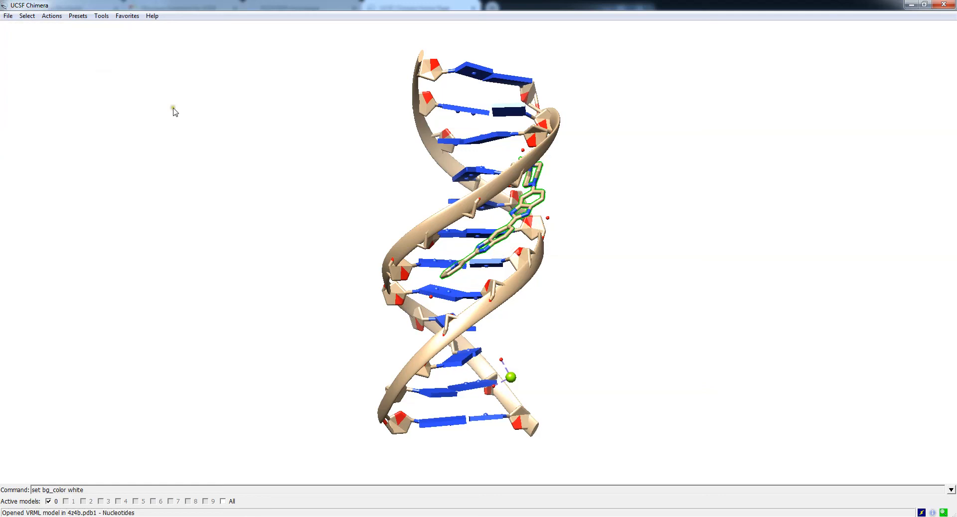
Step: Select the magnesium ion and hide its atoms
left_click(26, 15)
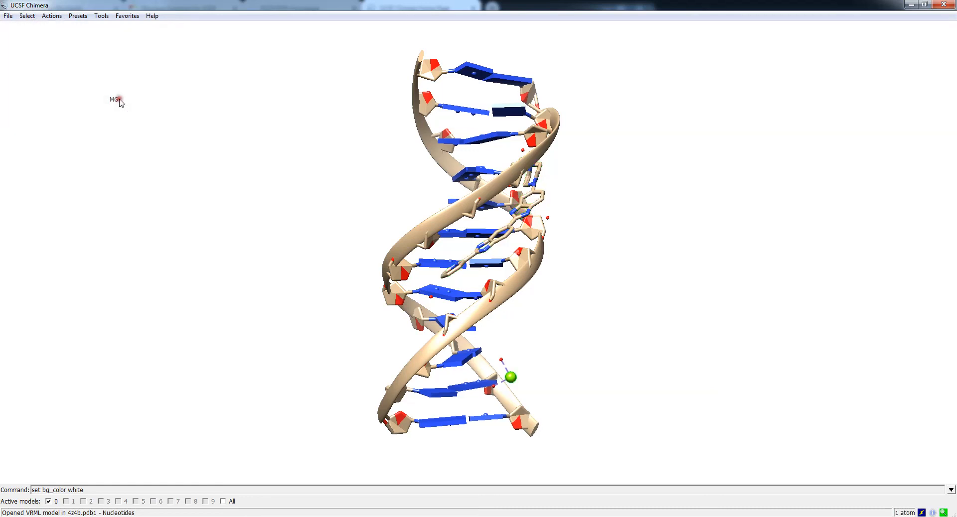
left_click(26, 15)
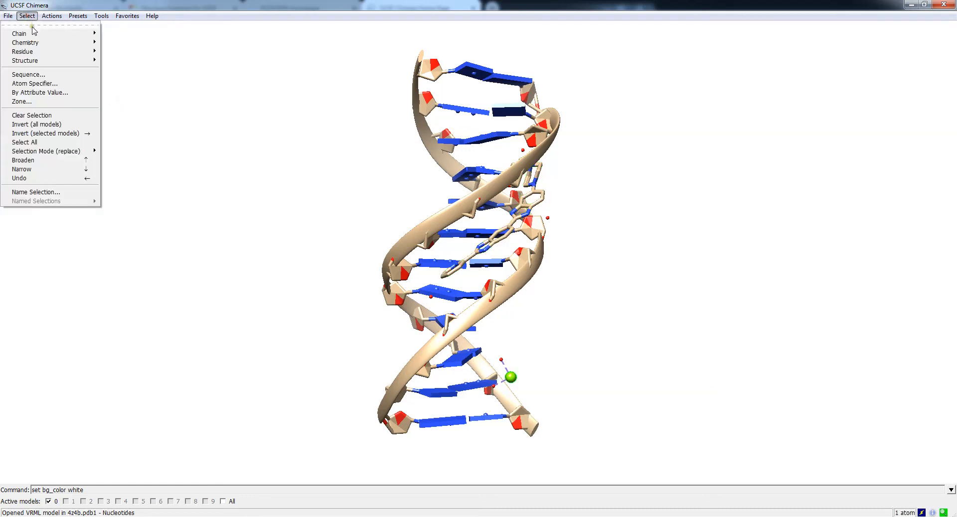
left_click(51, 15)
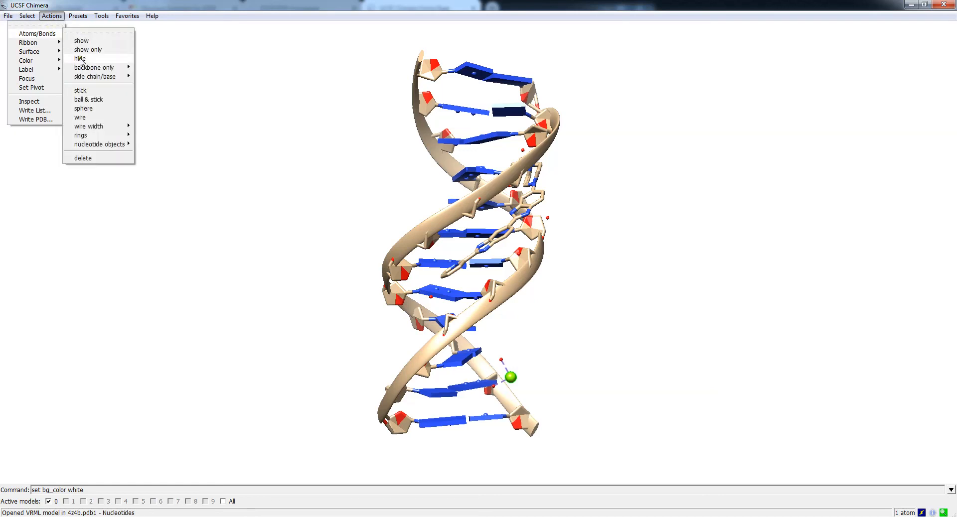
left_click(27, 15)
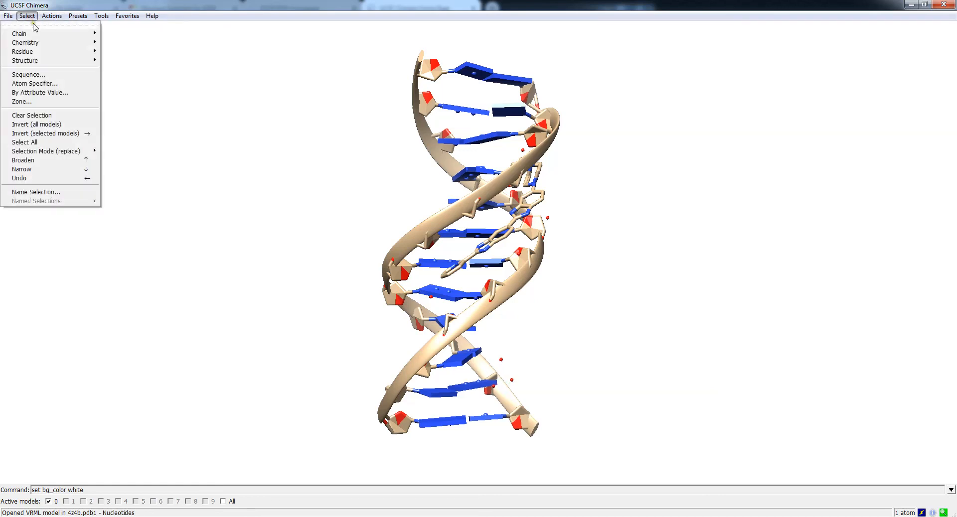
mouse_move(23, 51)
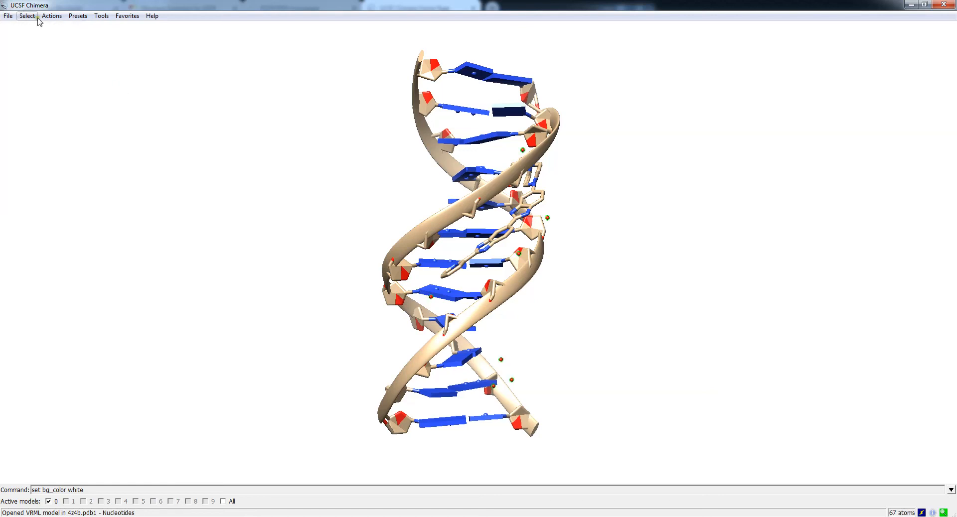
Step: Hide the 67 water atoms, leaving only the DNA cartoon and stick ligand
left_click(51, 15)
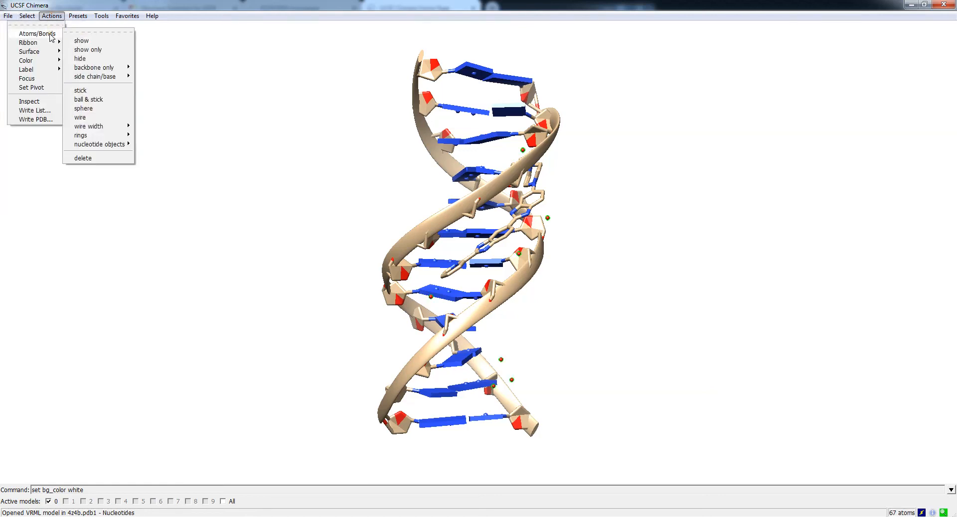
left_click(603, 260)
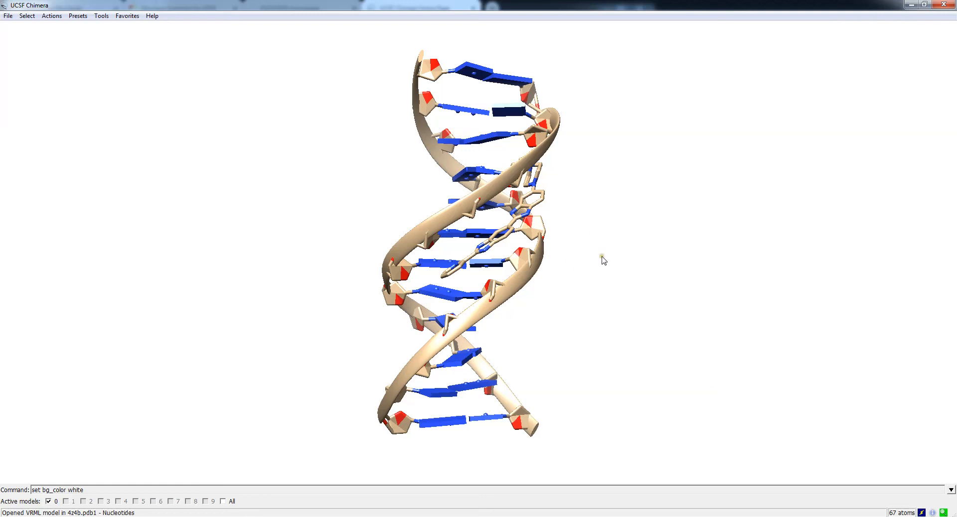
mouse_move(561, 291)
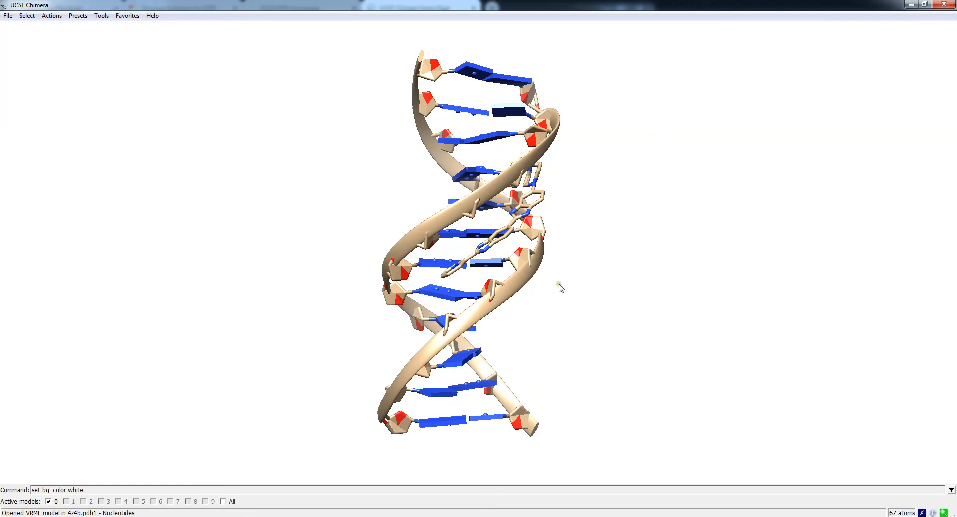
mouse_move(569, 284)
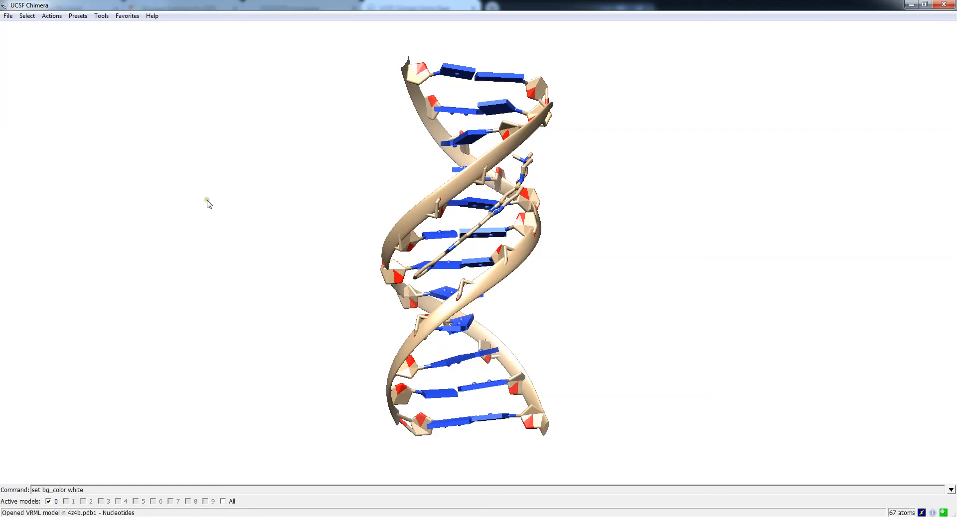
mouse_move(240, 261)
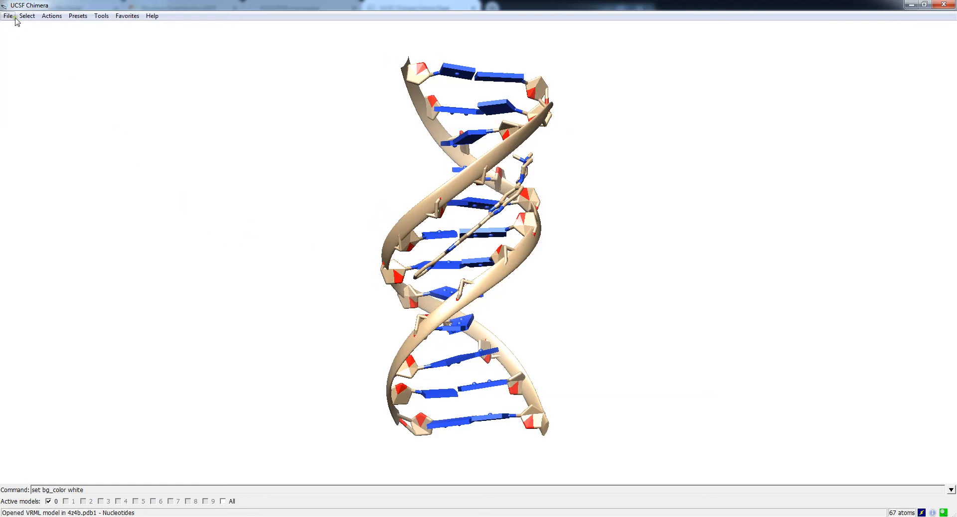
Step: Save the current view as image.jpg in the demonstrations folder
left_click(8, 15)
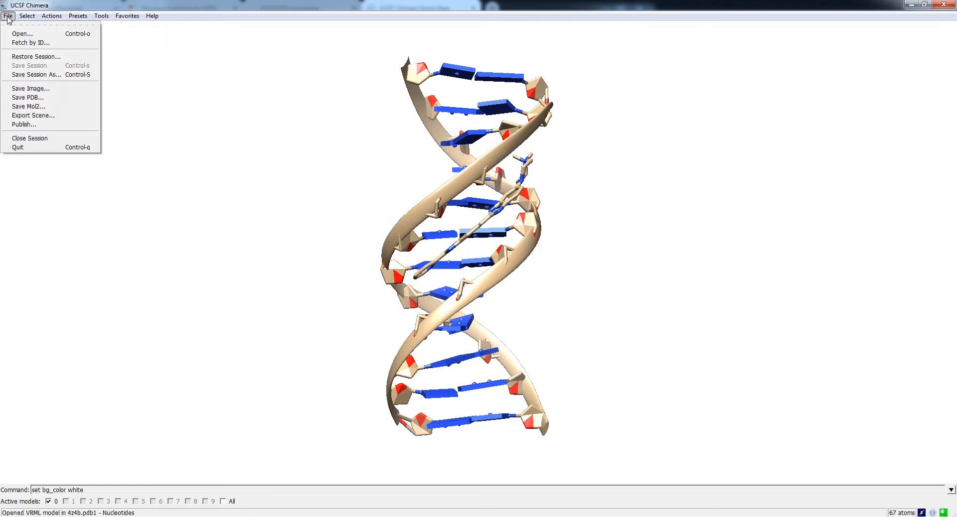
mouse_move(31, 89)
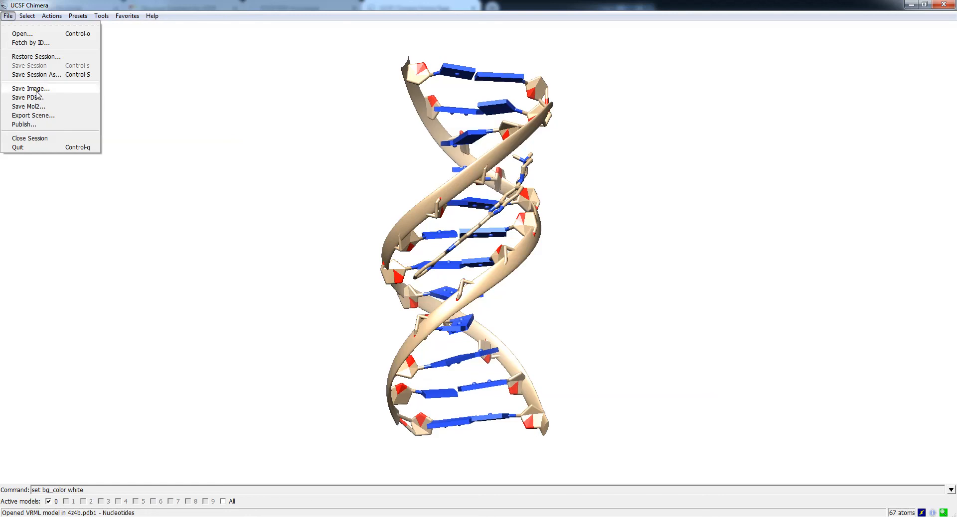
left_click(30, 88)
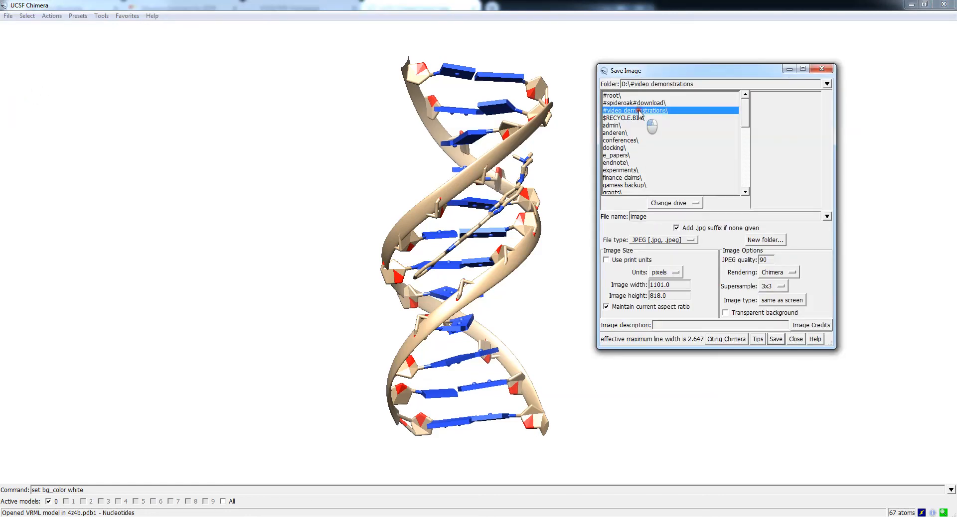
left_click(775, 339)
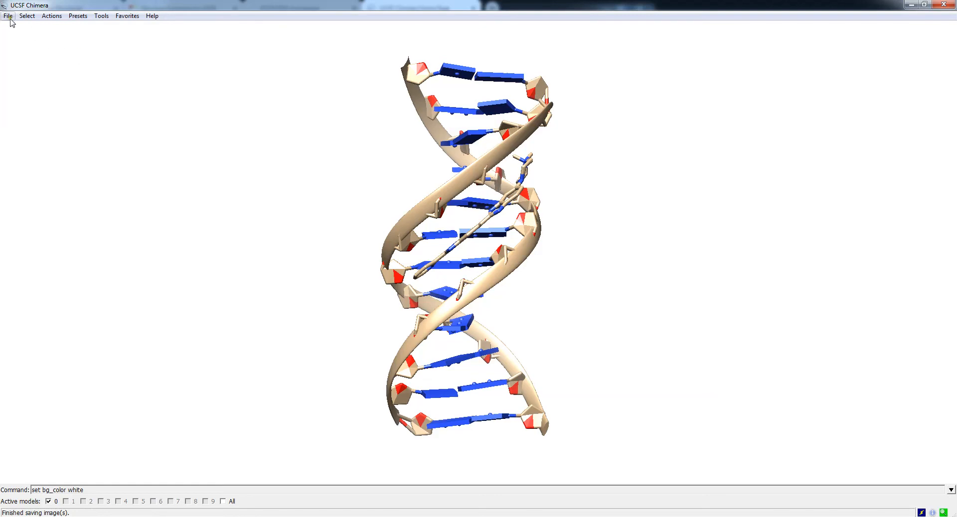
Step: Save a second JPEG snapshot named image2 in the same folder
left_click(8, 15)
type("image2")
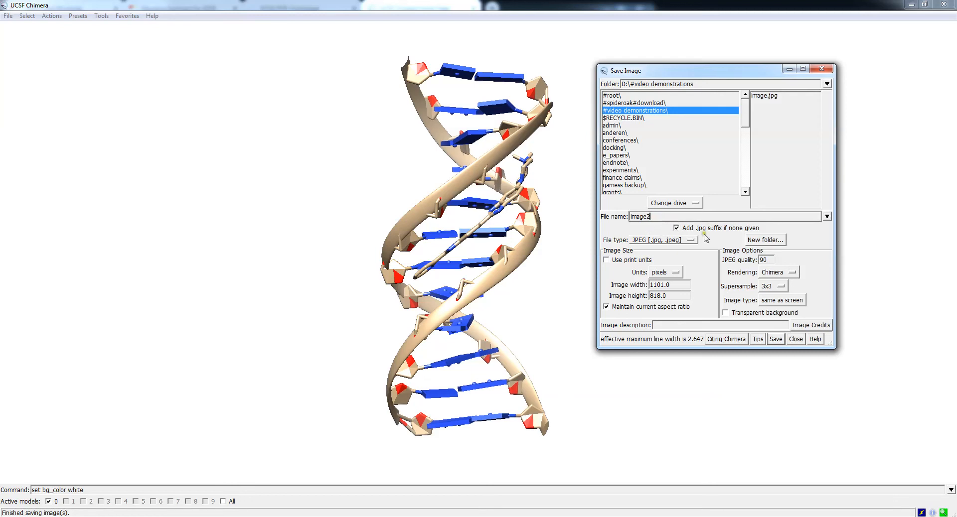
left_click(662, 241)
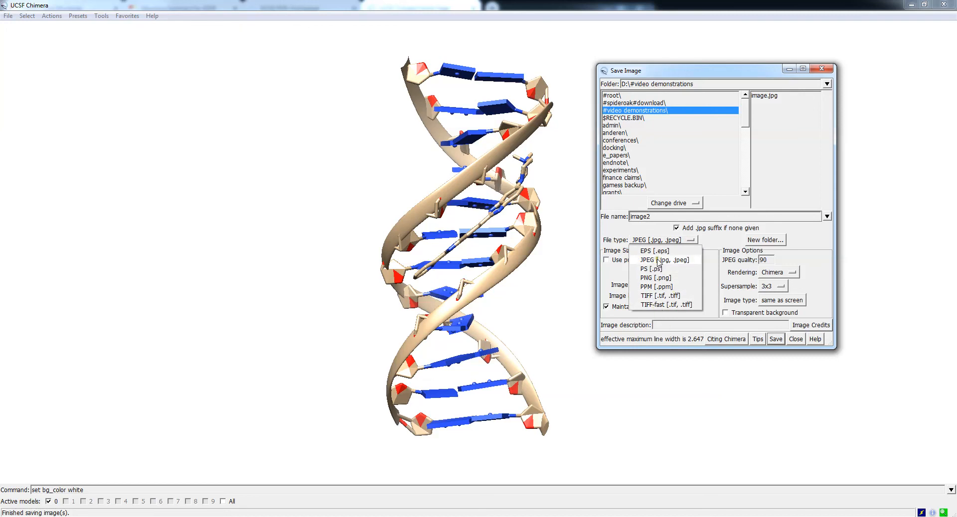
left_click(664, 260)
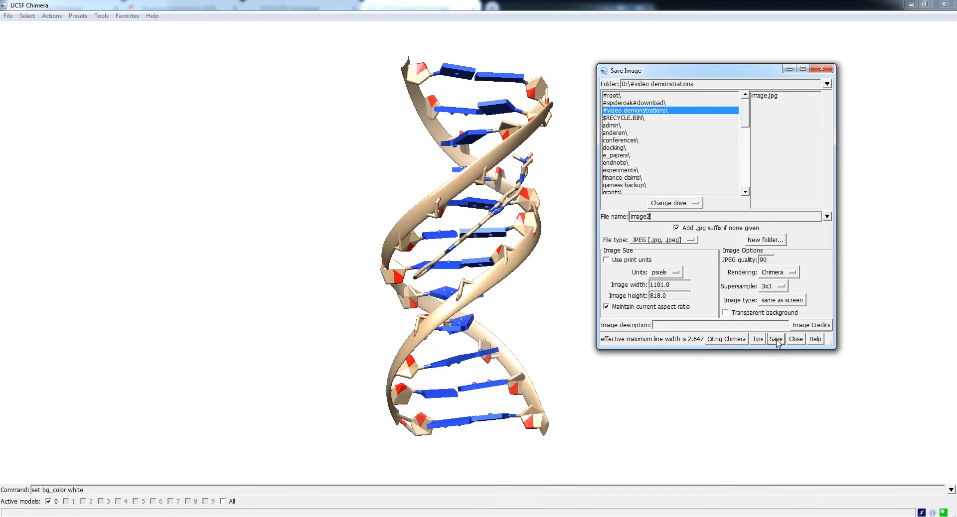
left_click(776, 339)
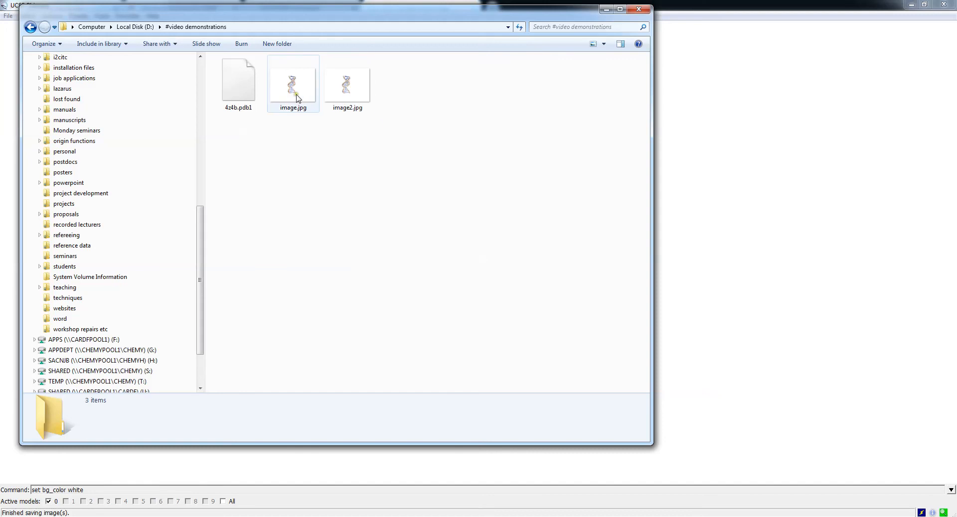
Step: View image2.jpg in Windows Photo Viewer to check the white-background DNA, then close it
double_click(347, 84)
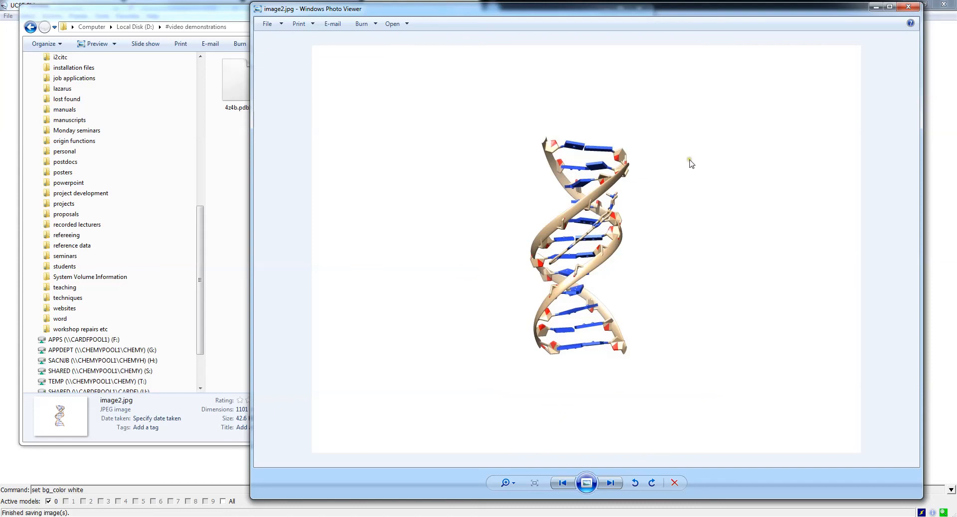
mouse_move(869, 77)
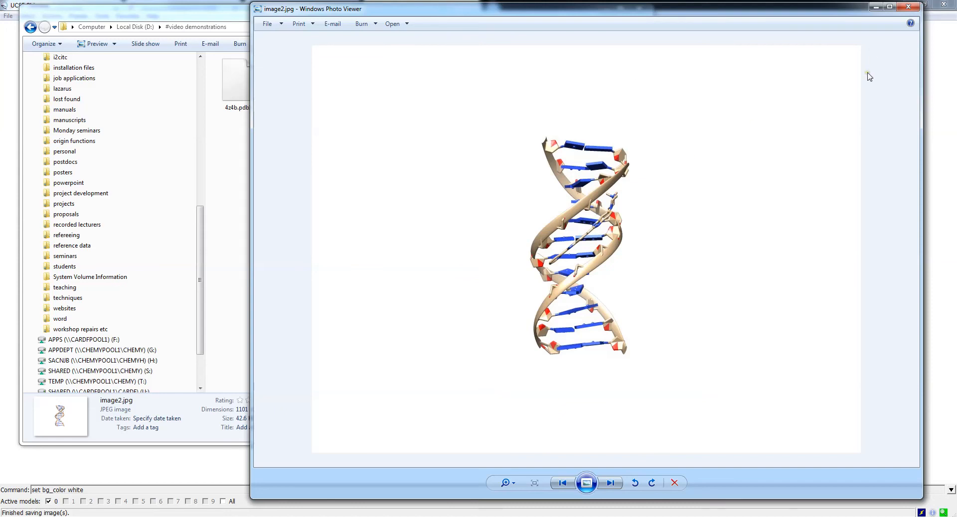
mouse_move(736, 253)
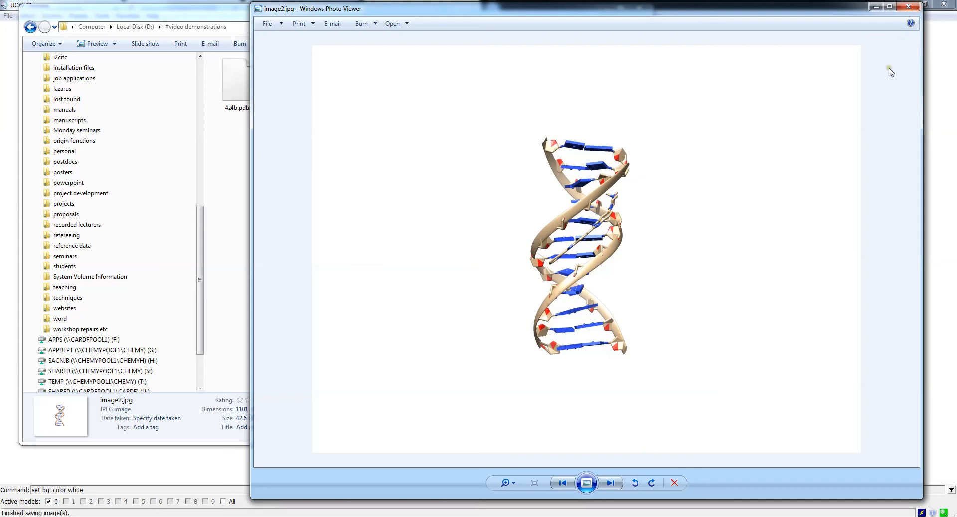
mouse_move(529, 131)
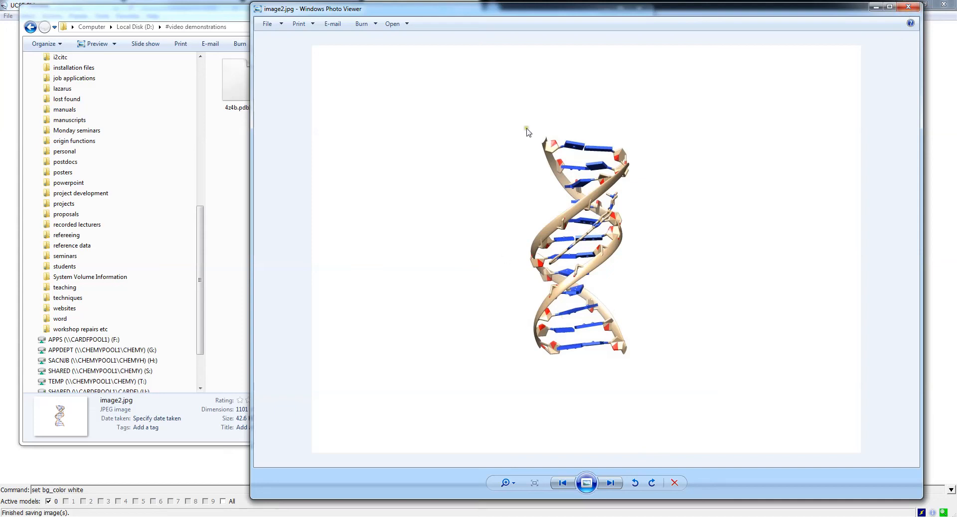
mouse_move(909, 7)
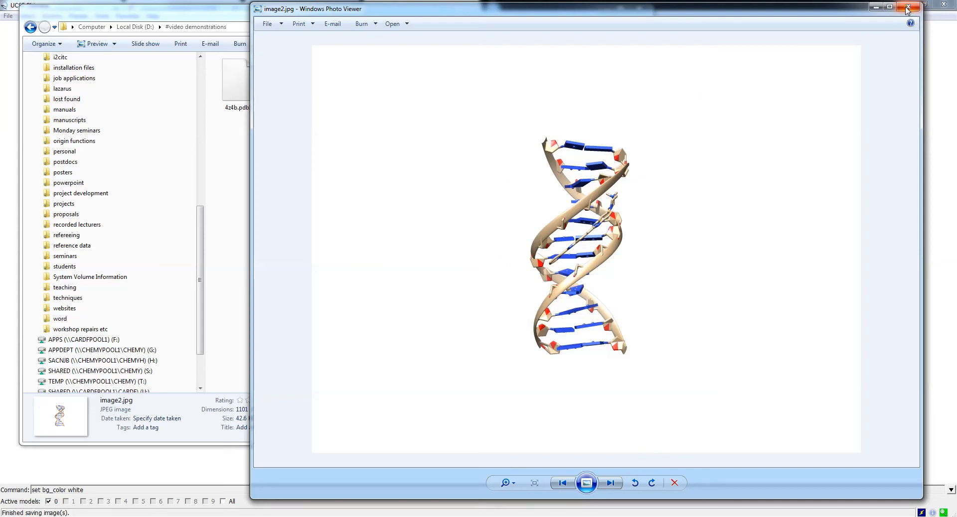
left_click(910, 7)
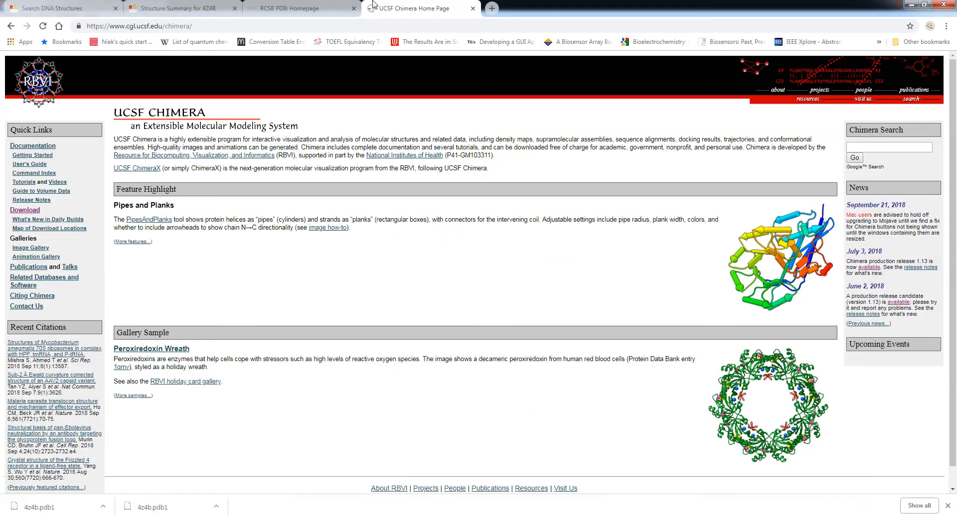
Step: Revisit the Search DNA Structures results in Chrome, then return to Chimera
left_click(61, 8)
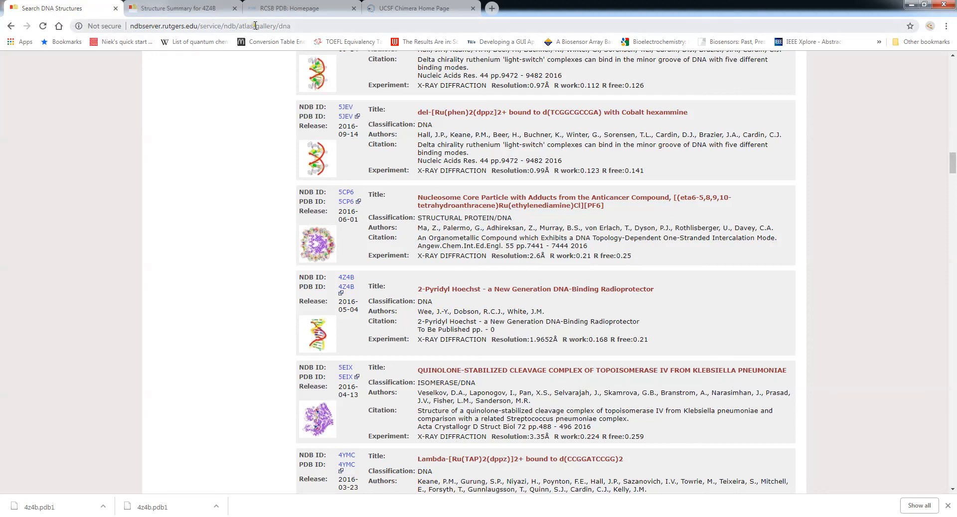
left_click(419, 8)
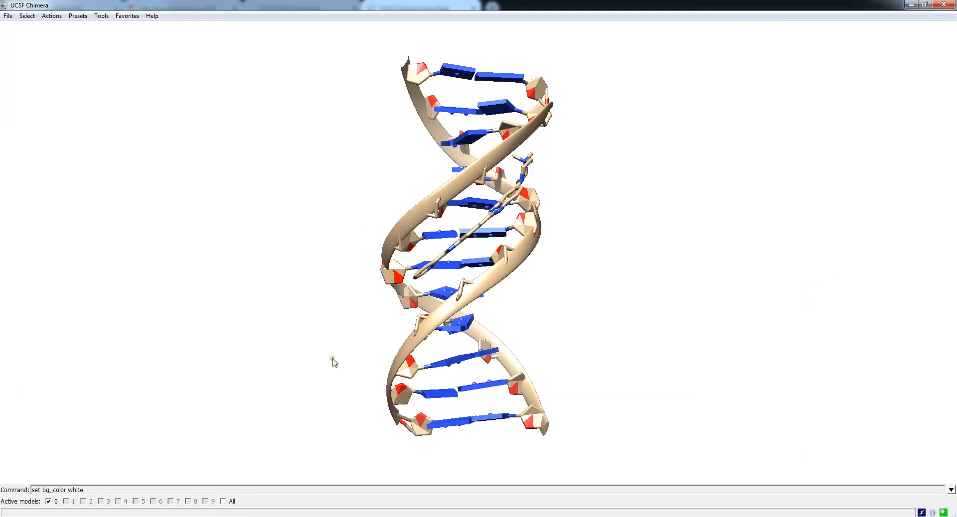
mouse_move(490, 285)
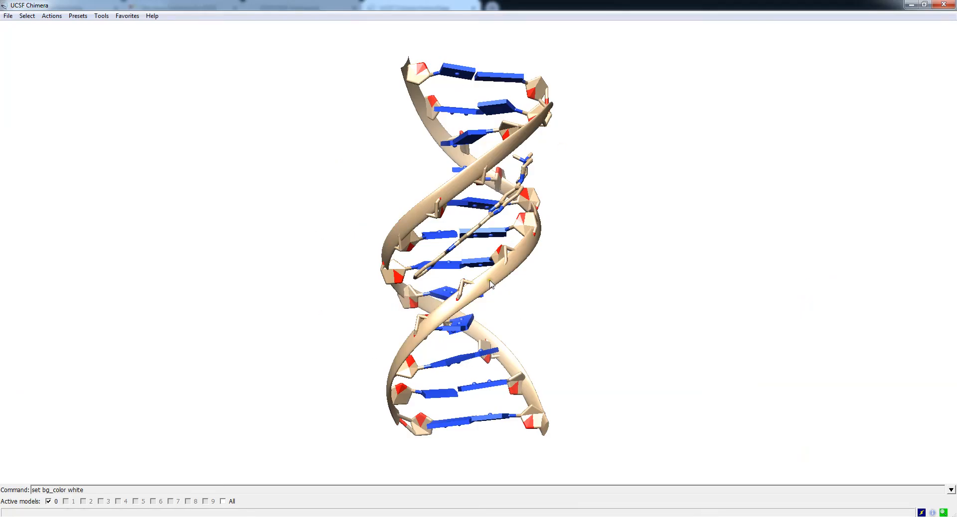
mouse_move(303, 223)
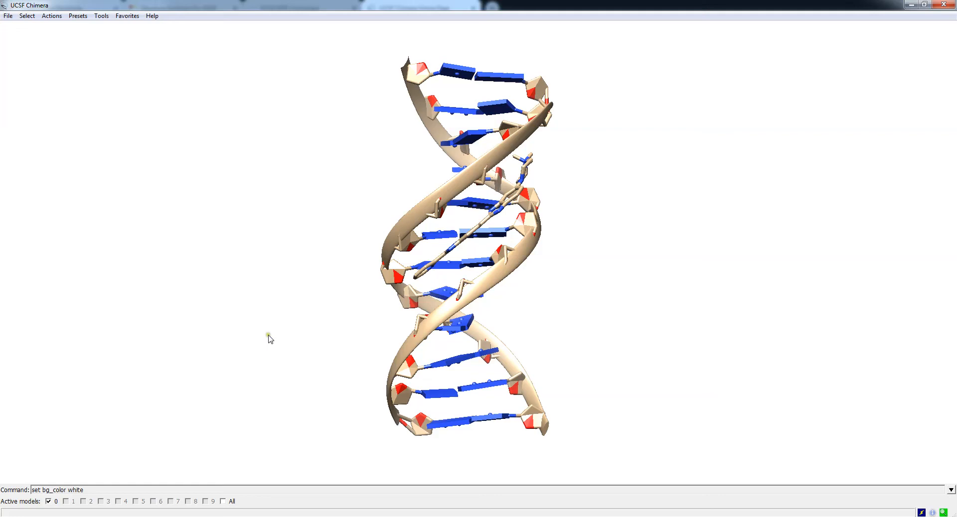
mouse_move(299, 306)
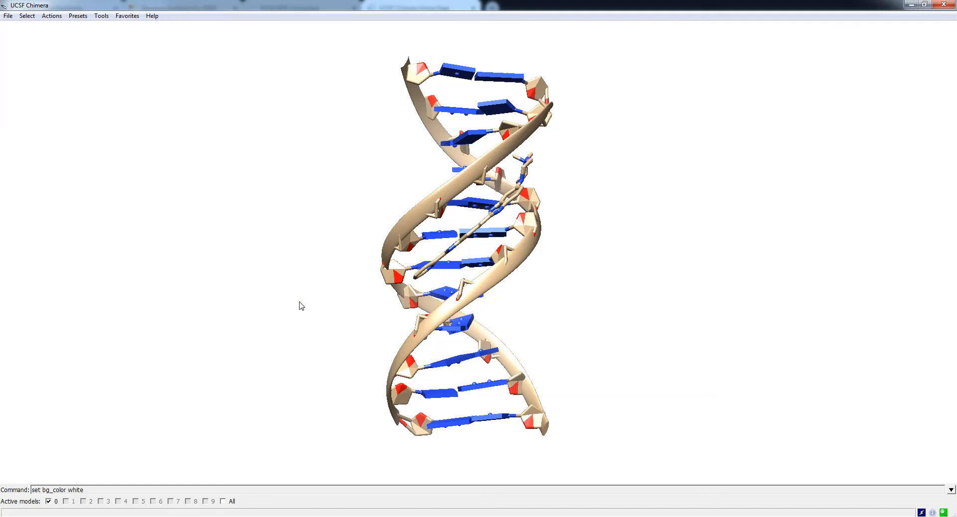